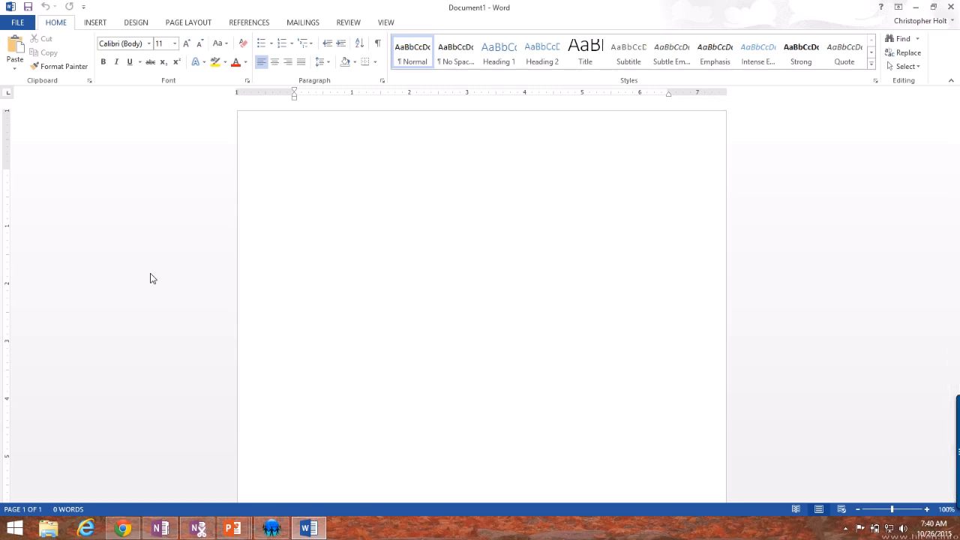
Look through the File menu's Save, Recent and New pages before returning to the document.
click(295, 174)
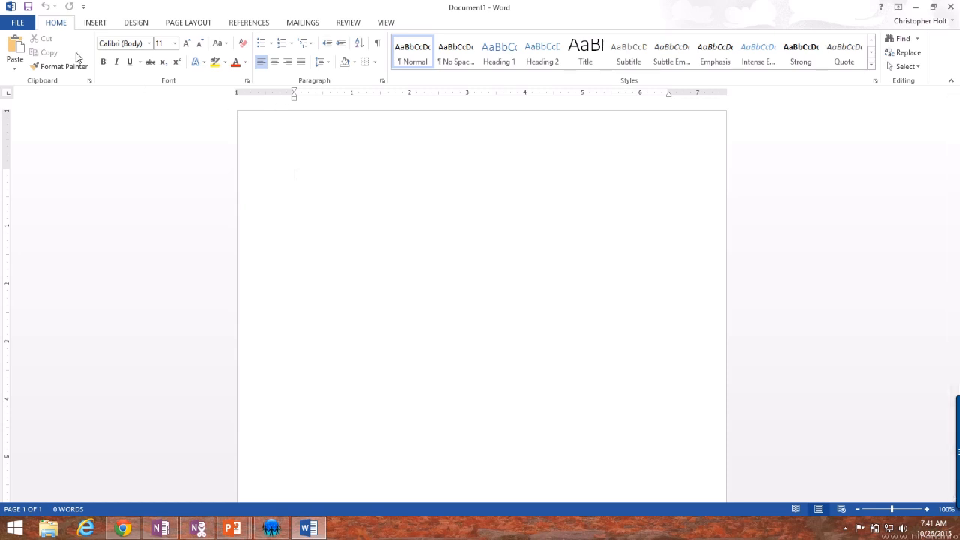
mouse_move(258, 31)
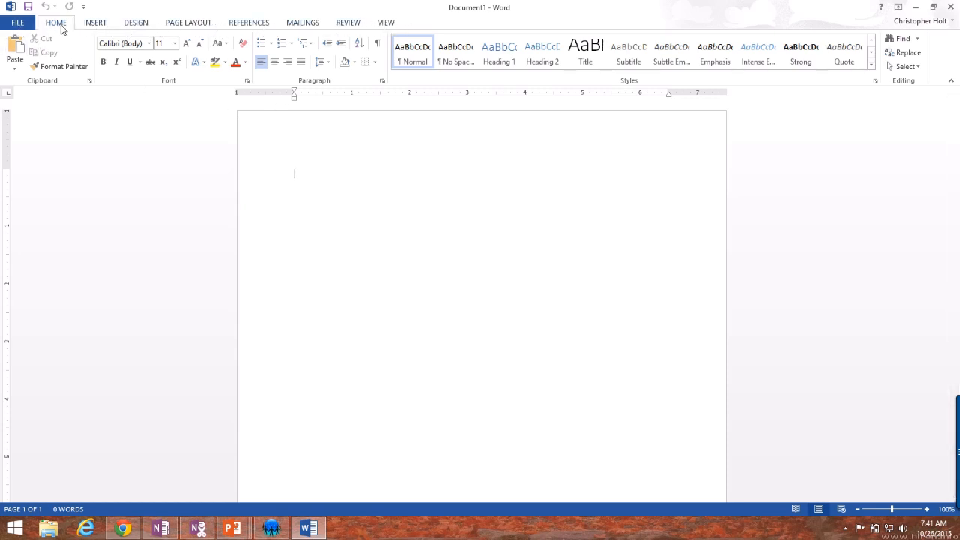
mouse_move(348, 22)
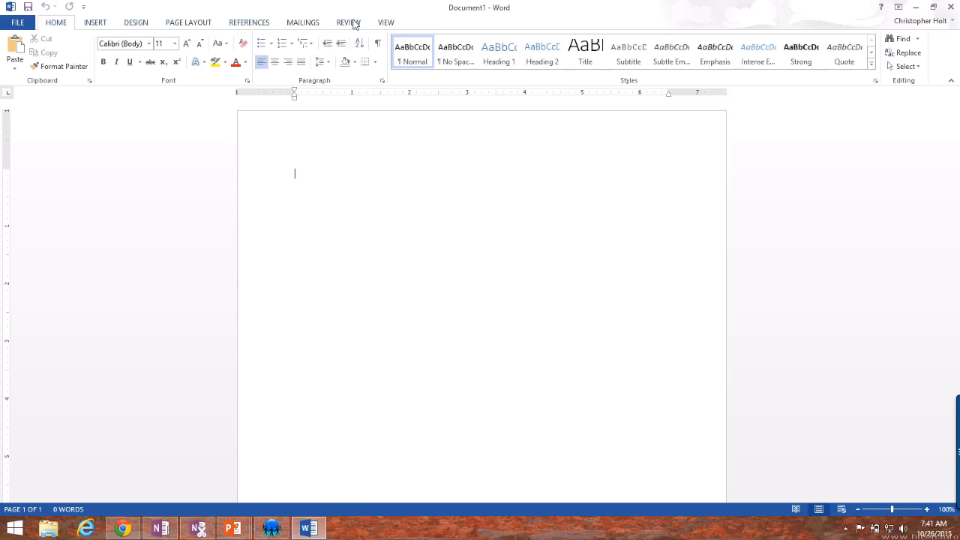
mouse_move(18, 23)
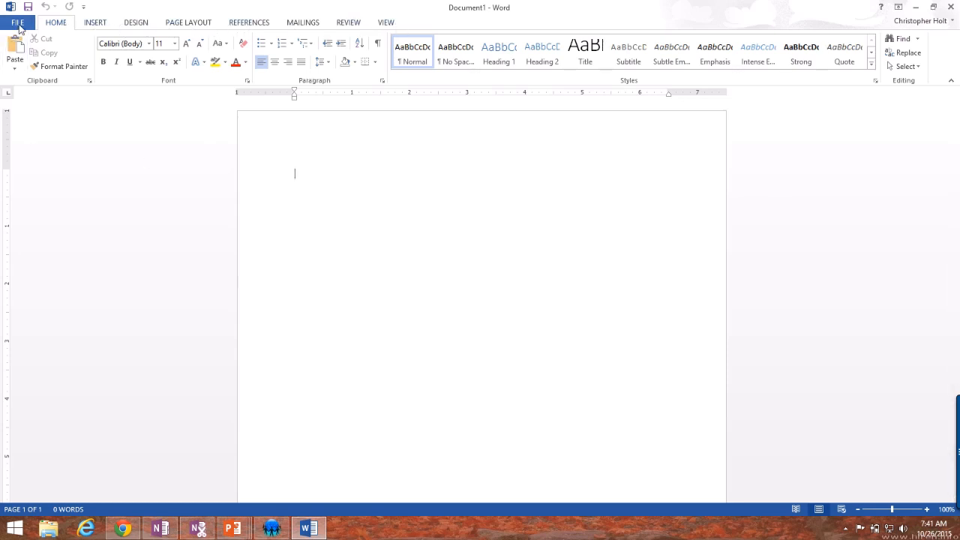
mouse_move(115, 27)
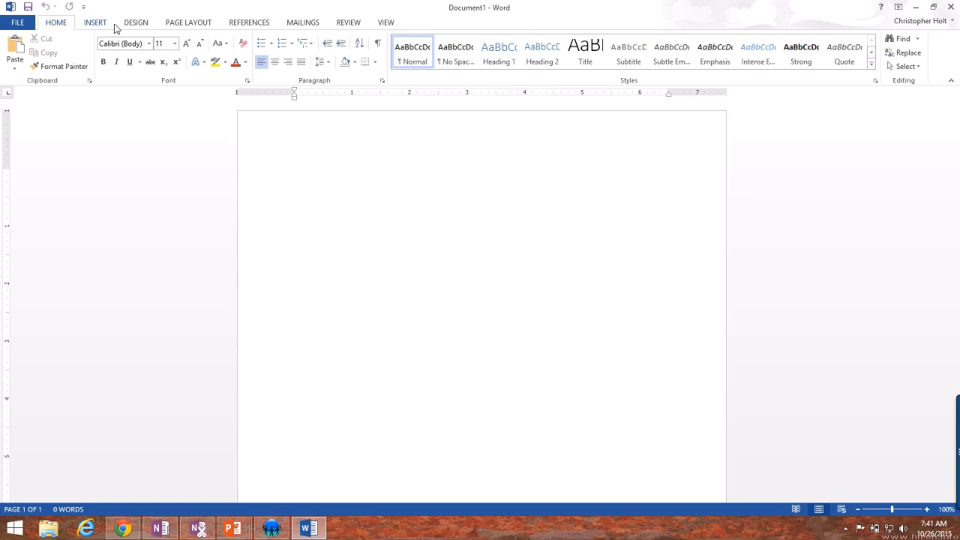
mouse_move(16, 22)
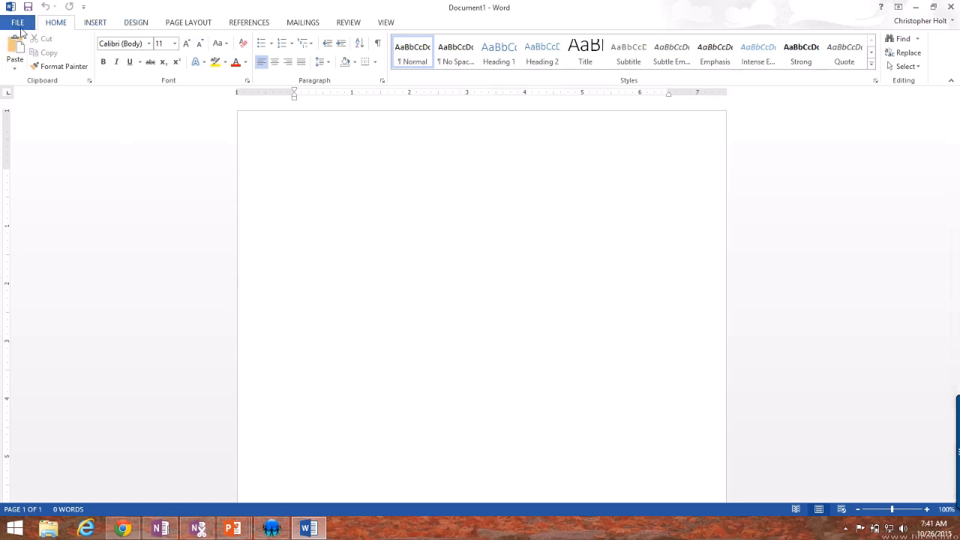
click(18, 22)
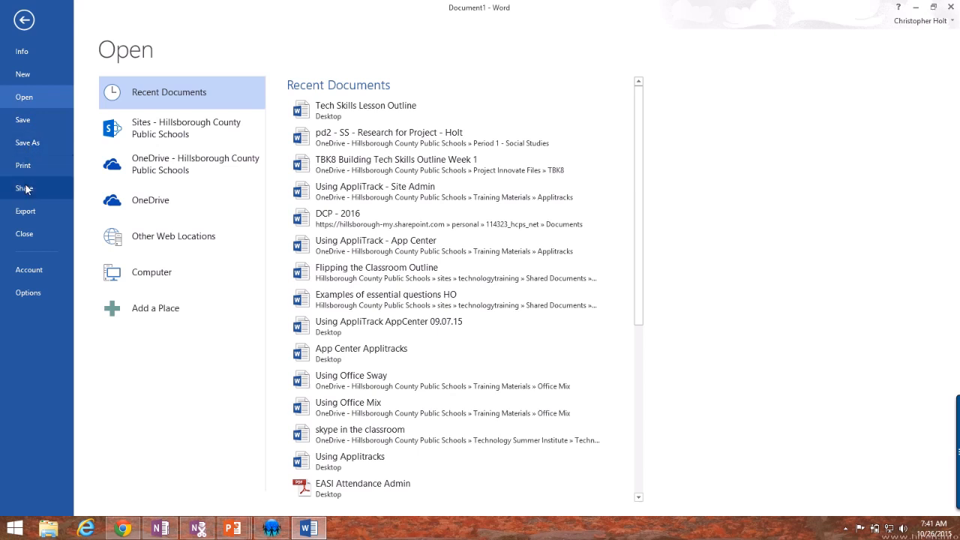
mouse_move(26, 210)
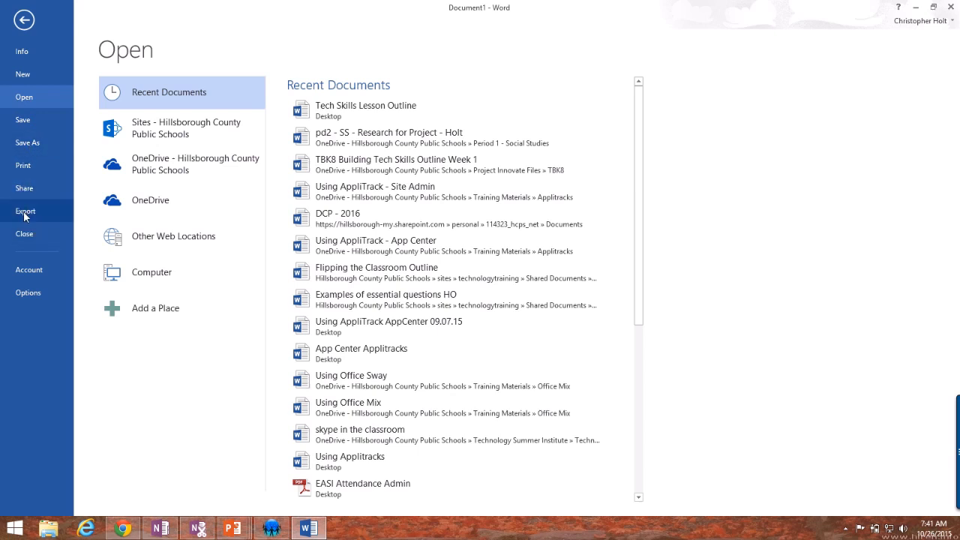
mouse_move(22, 74)
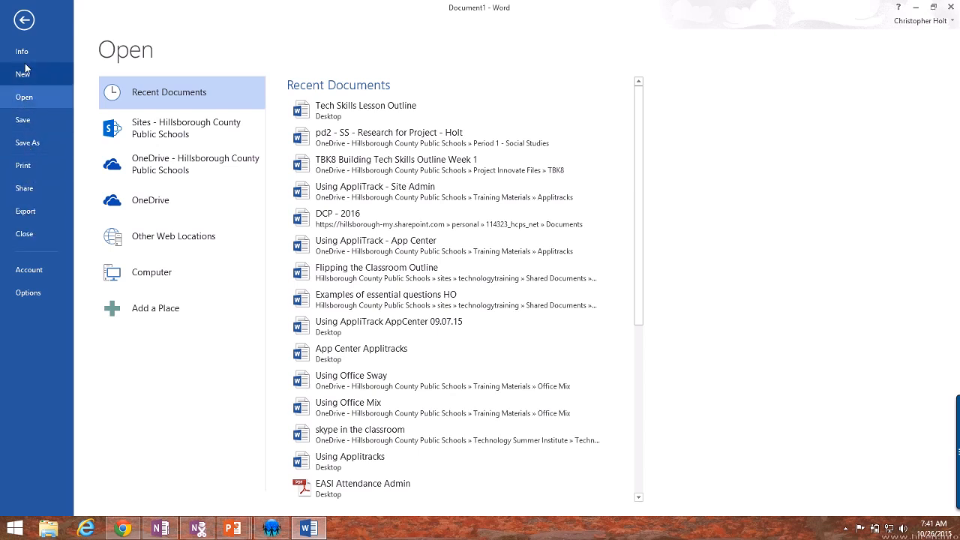
click(27, 142)
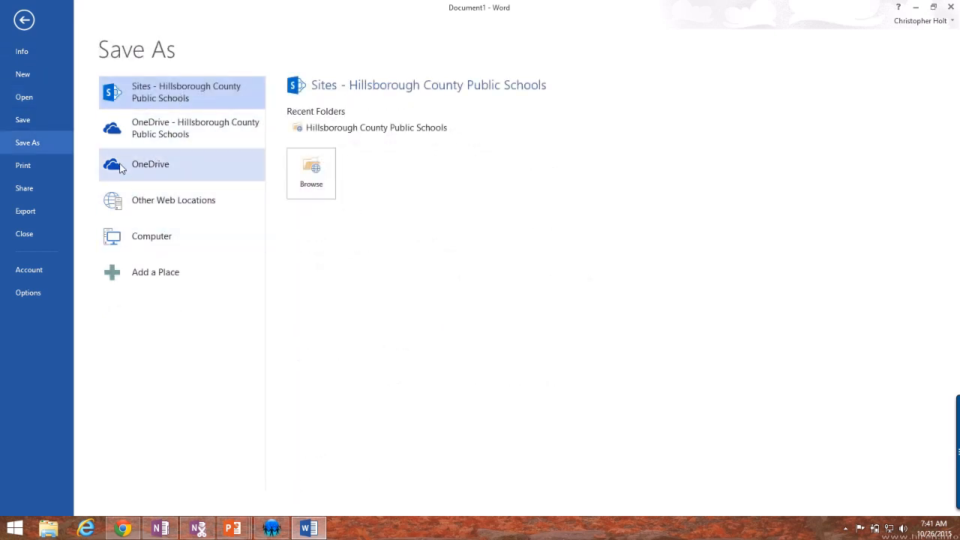
click(24, 96)
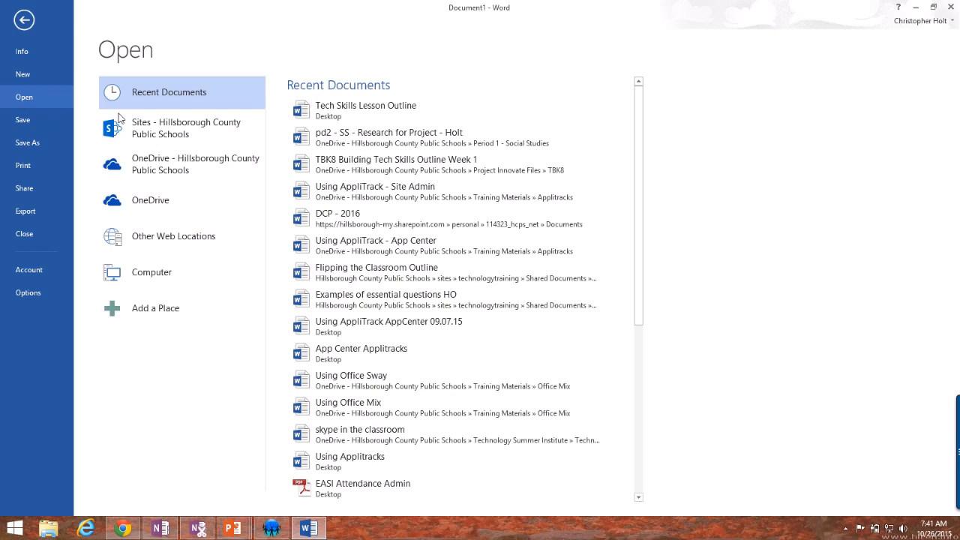
mouse_move(348, 334)
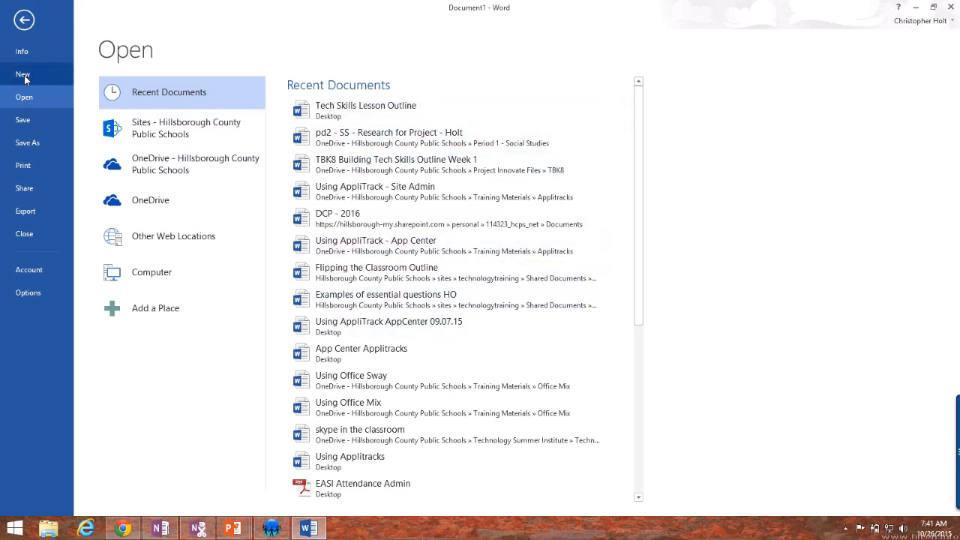
click(23, 74)
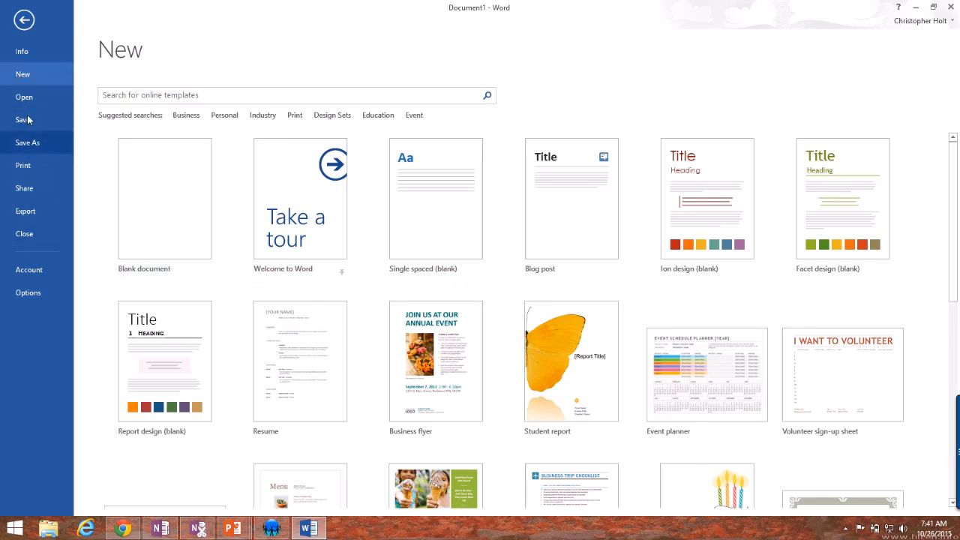
mouse_move(51, 84)
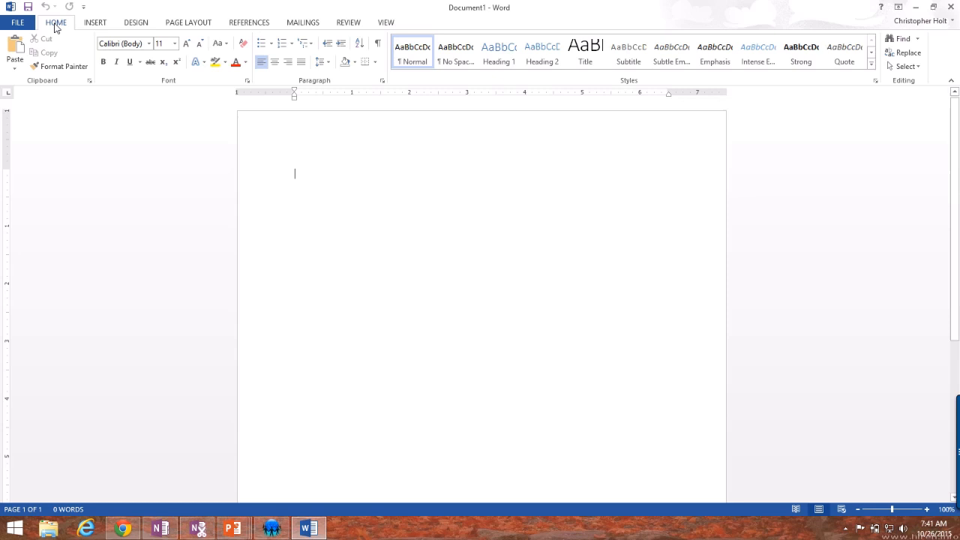
mouse_move(3, 66)
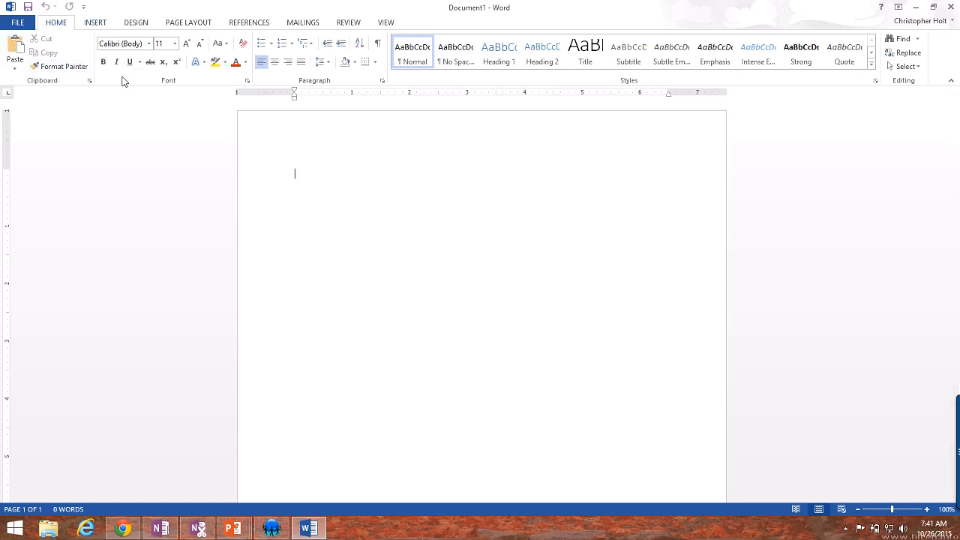
mouse_move(180, 89)
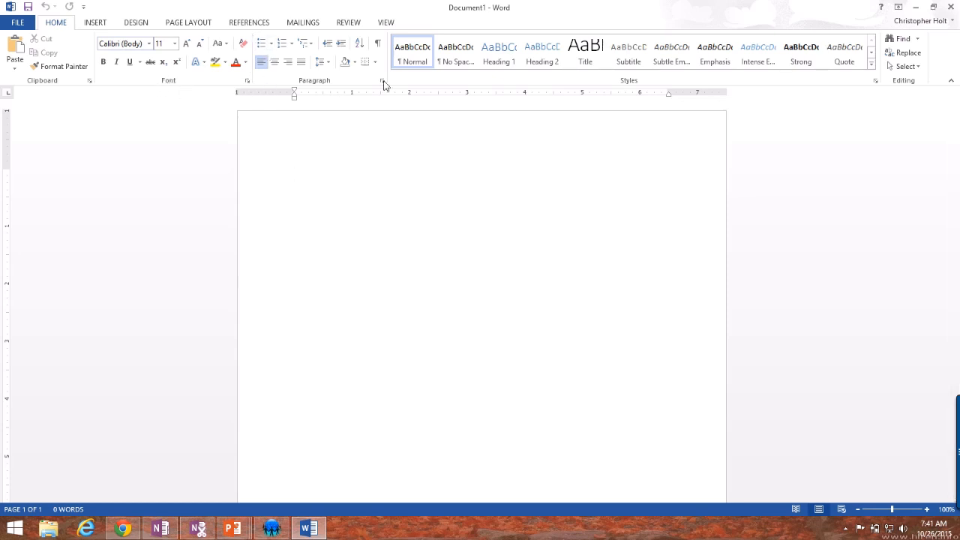
mouse_move(393, 84)
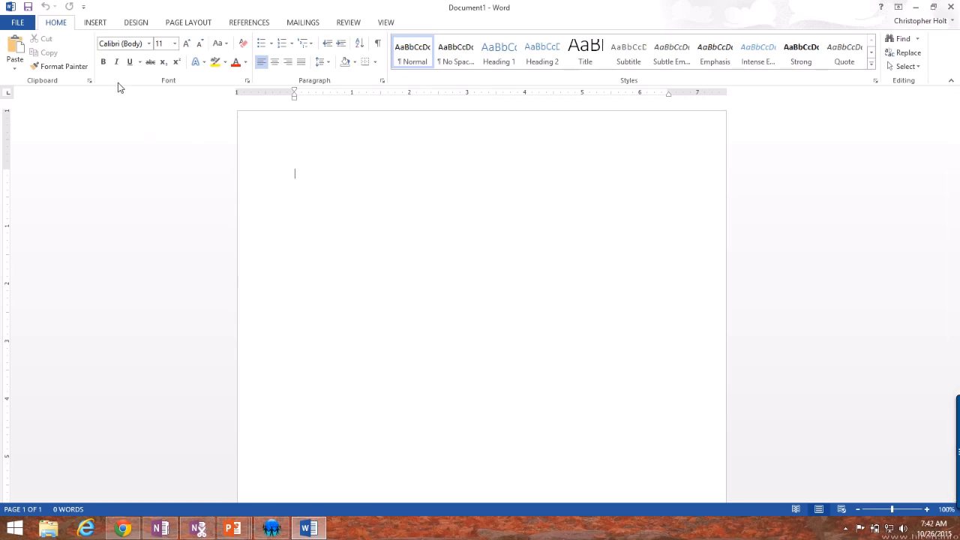
mouse_move(104, 62)
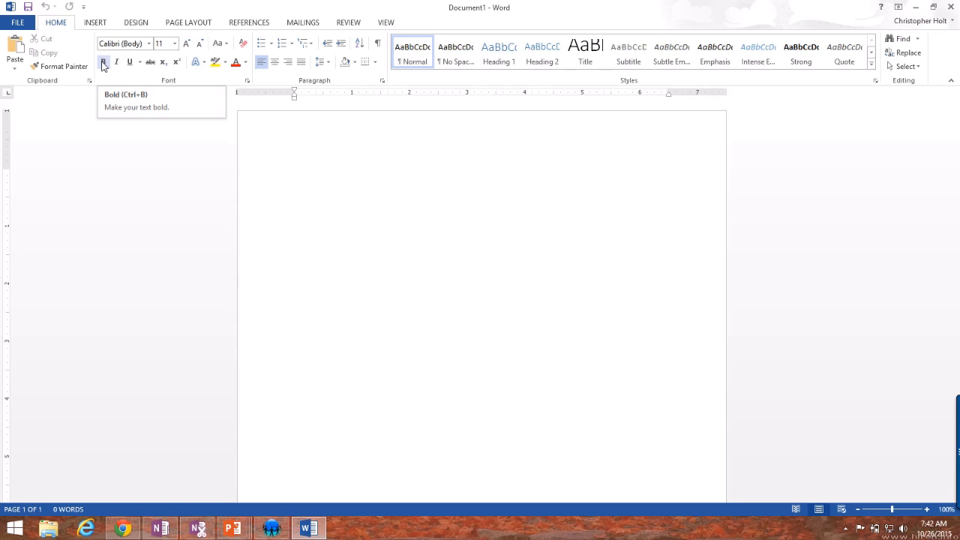
Write the greeting 'Hi I am Christopher Holt' on the first line.
text(c)
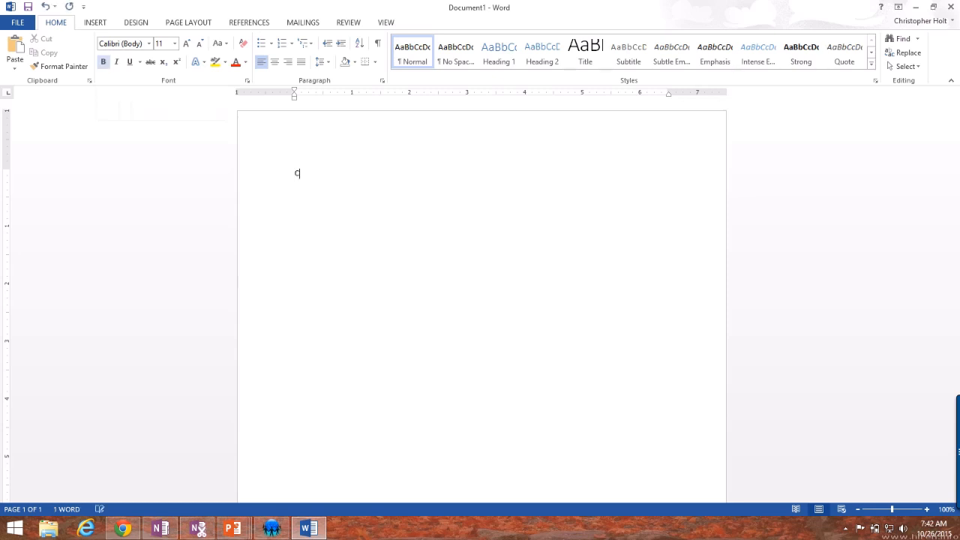
text(Hi I am)
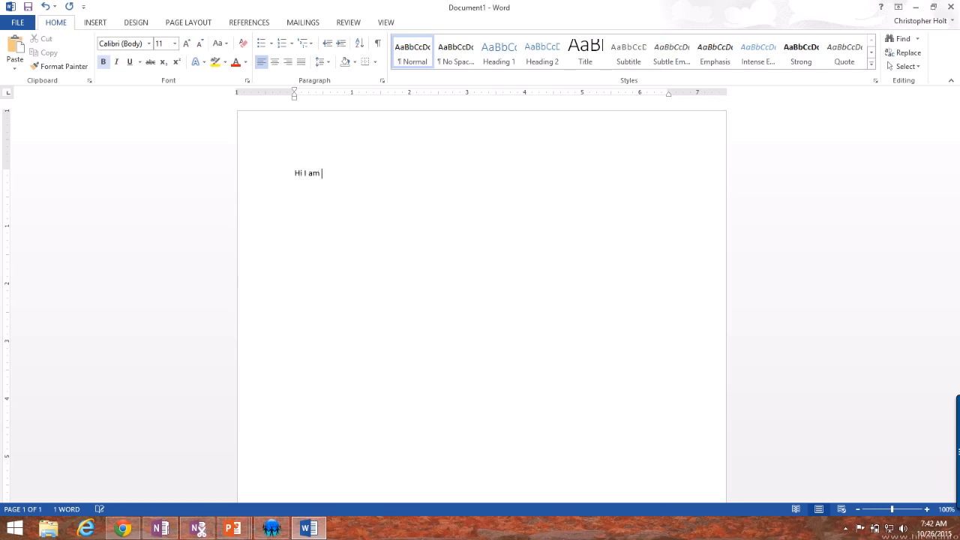
text(Chr)
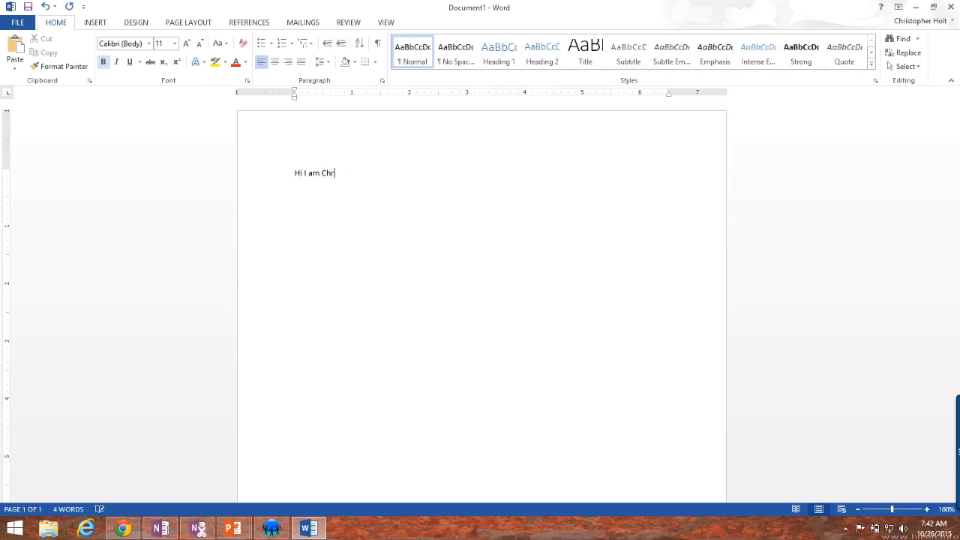
text(istoph)
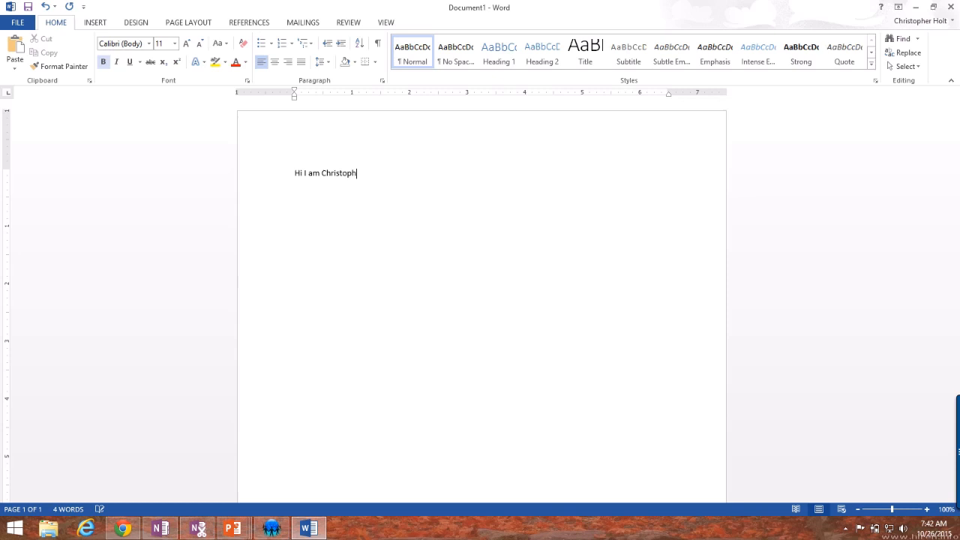
text(er Holt)
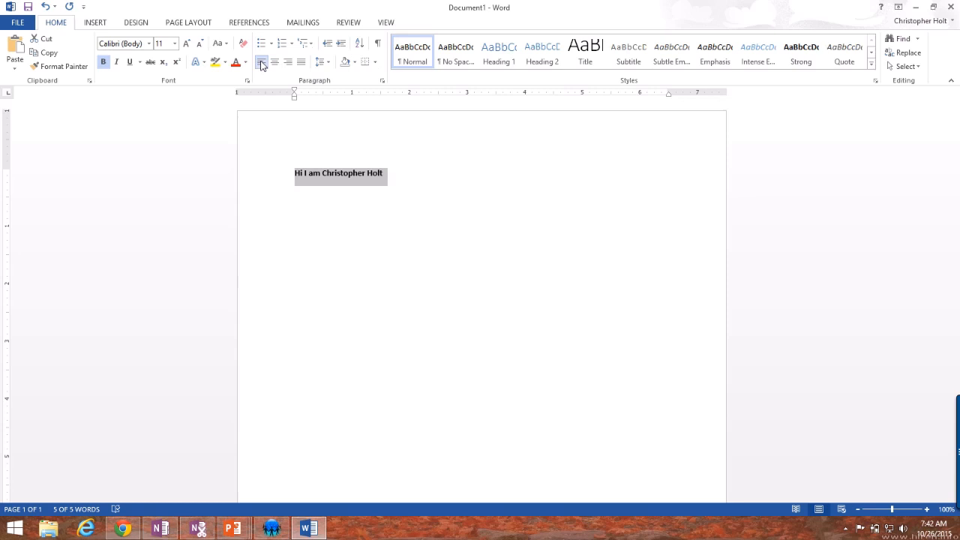
mouse_move(261, 63)
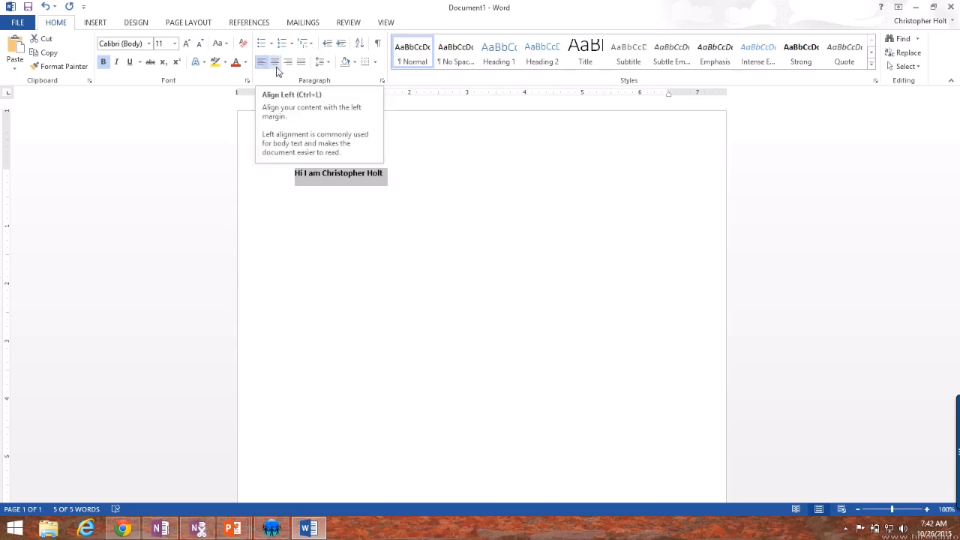
mouse_move(288, 61)
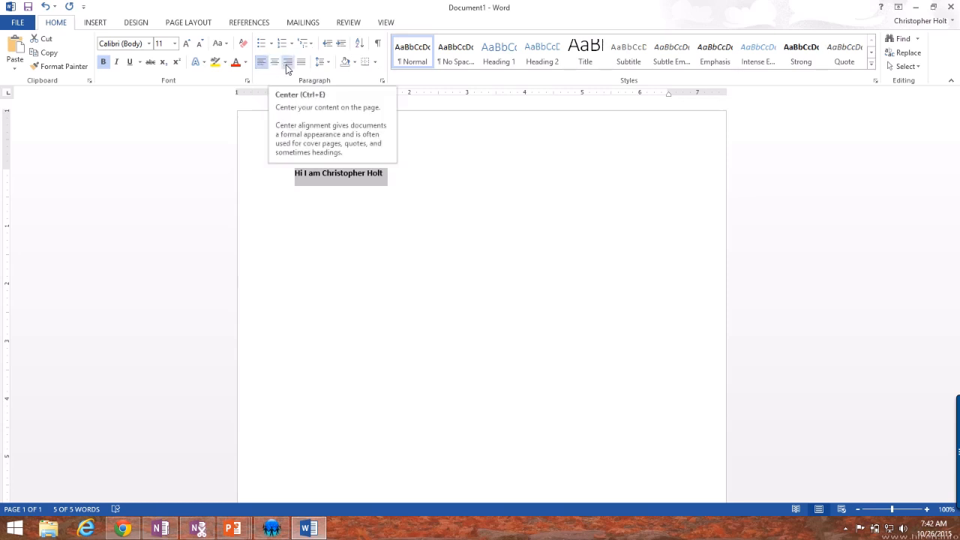
mouse_move(288, 63)
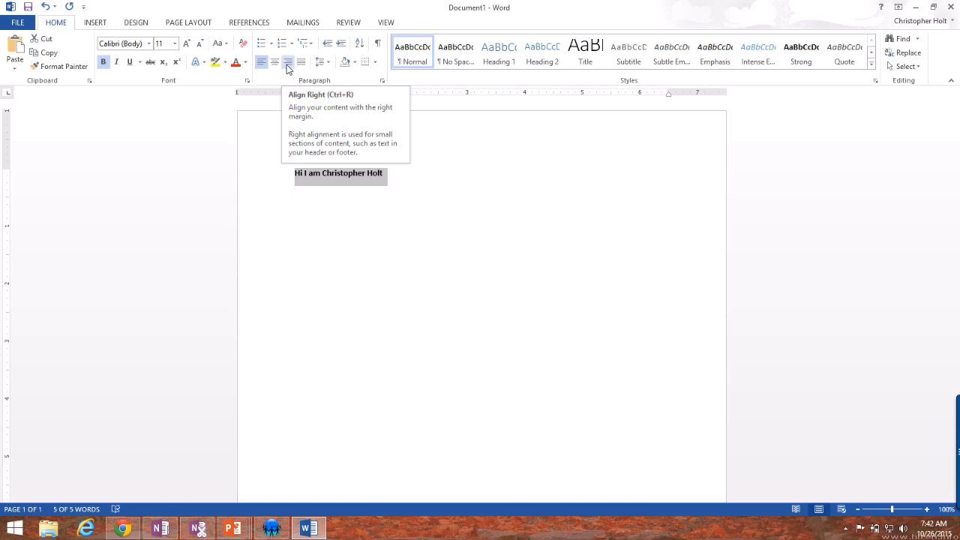
Try the greeting line centred and bulleted, then leave it left-aligned with no bullet.
click(275, 63)
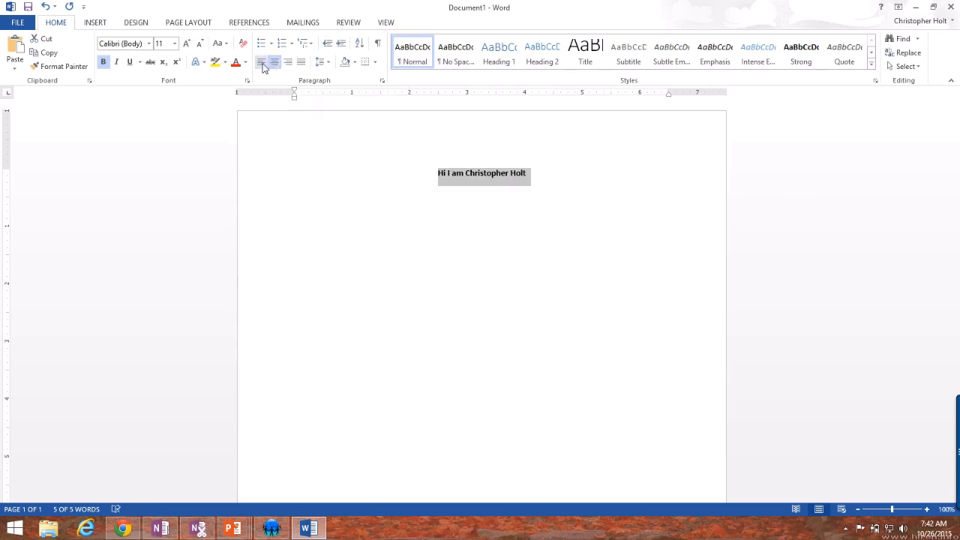
click(261, 62)
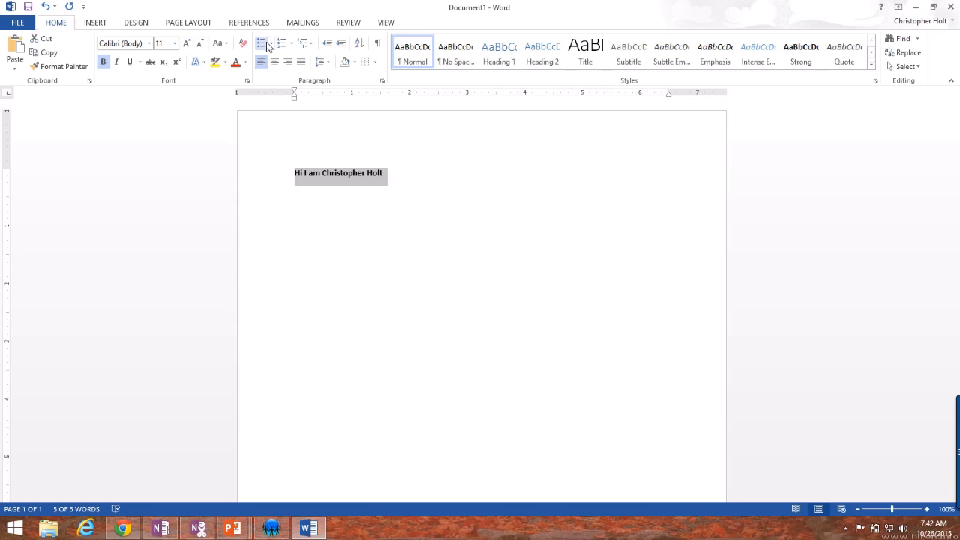
mouse_move(283, 42)
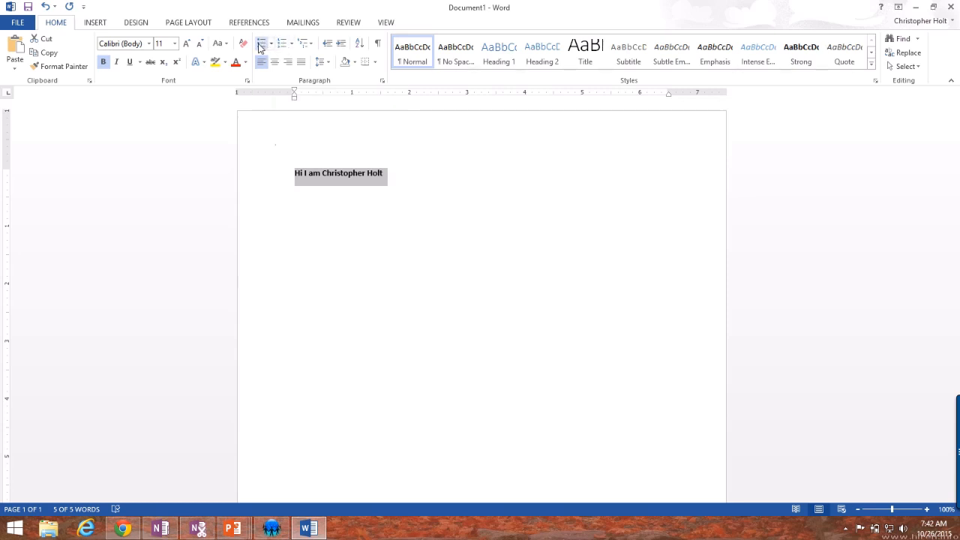
click(261, 42)
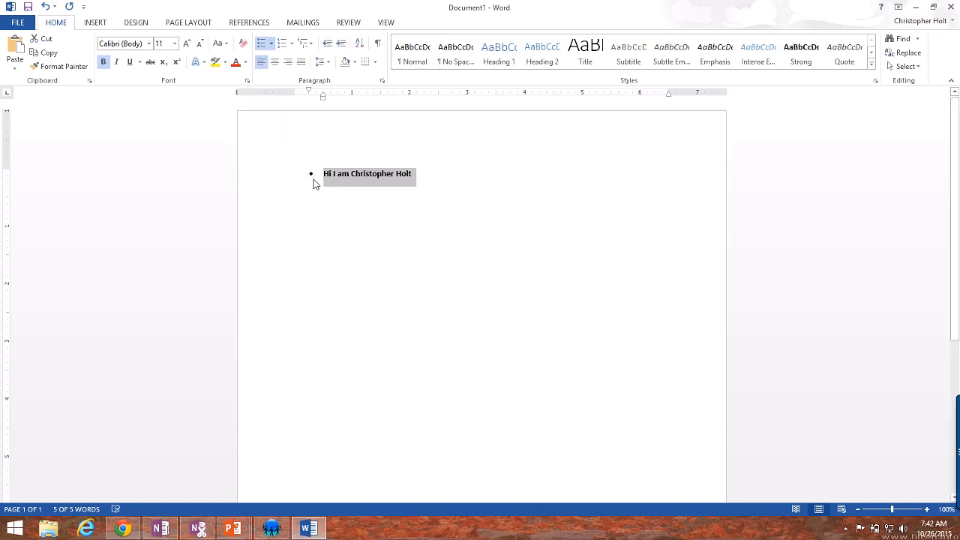
mouse_move(452, 183)
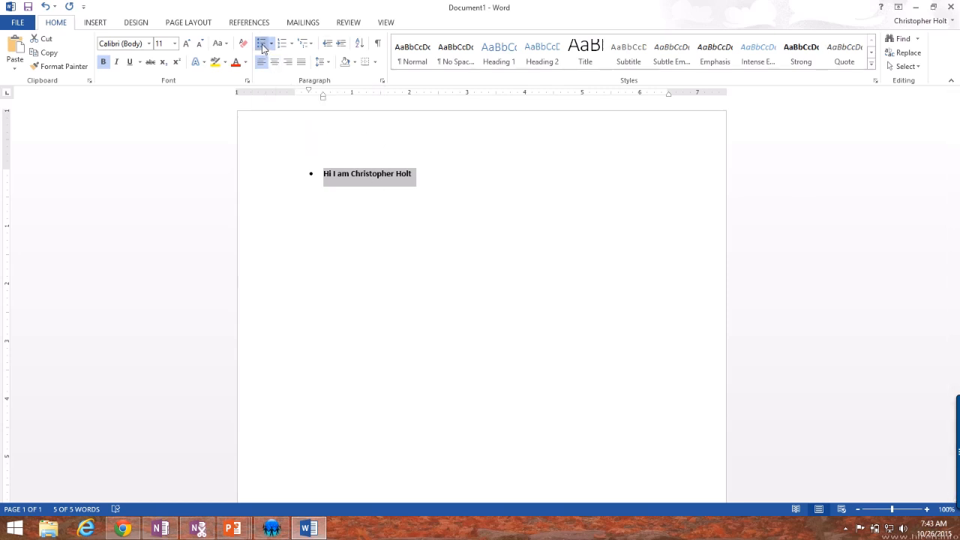
click(261, 42)
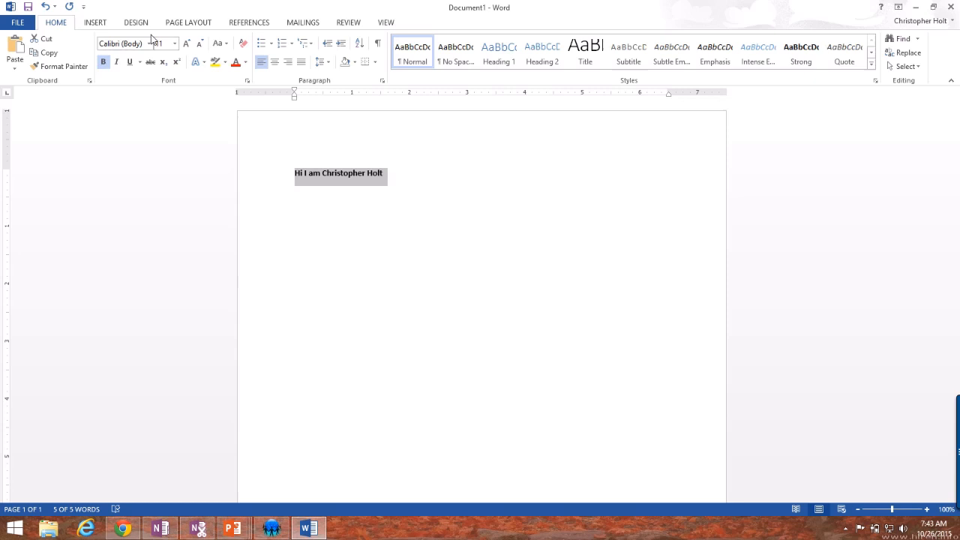
mouse_move(134, 83)
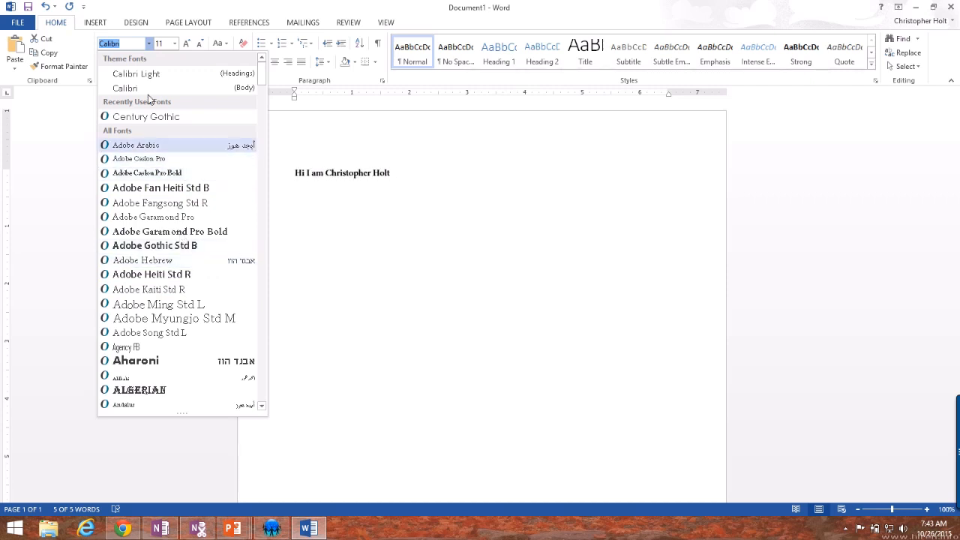
click(174, 42)
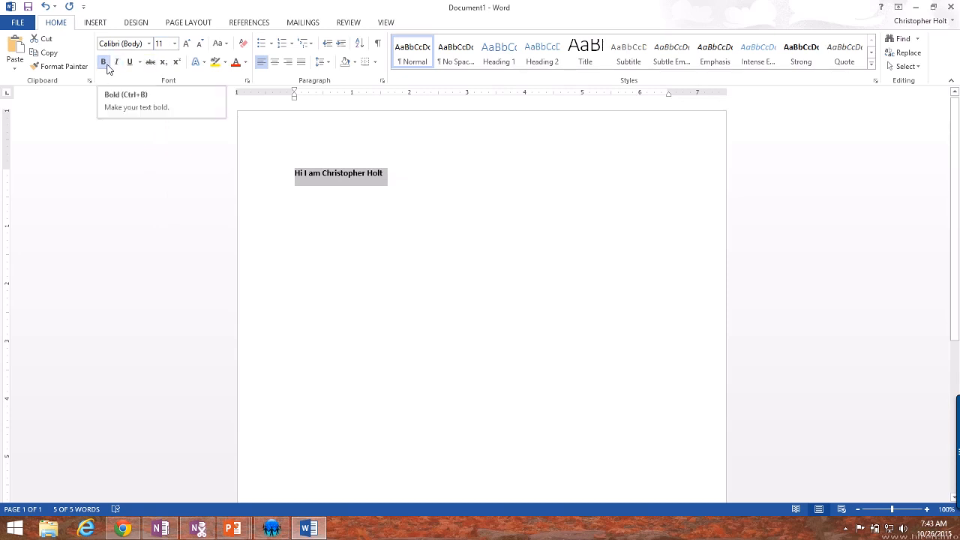
mouse_move(167, 75)
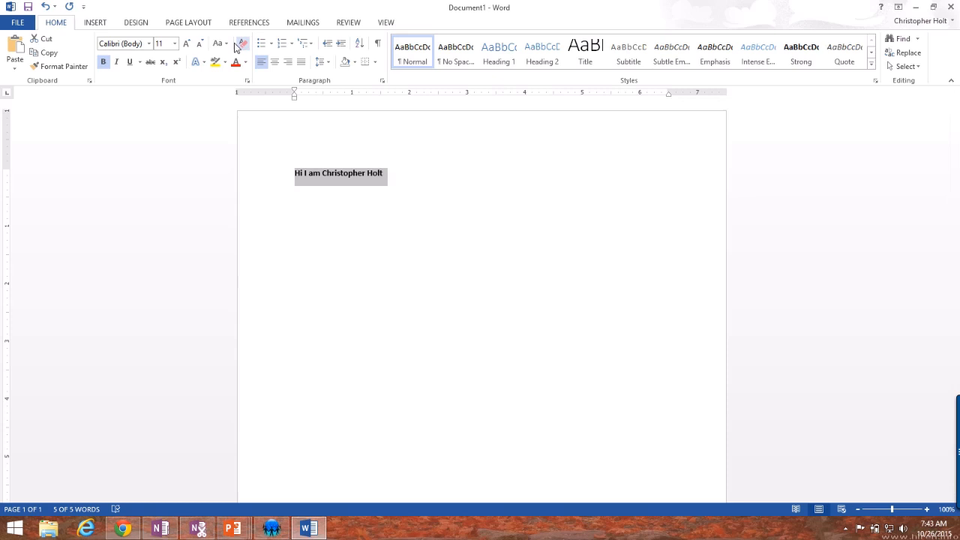
mouse_move(325, 159)
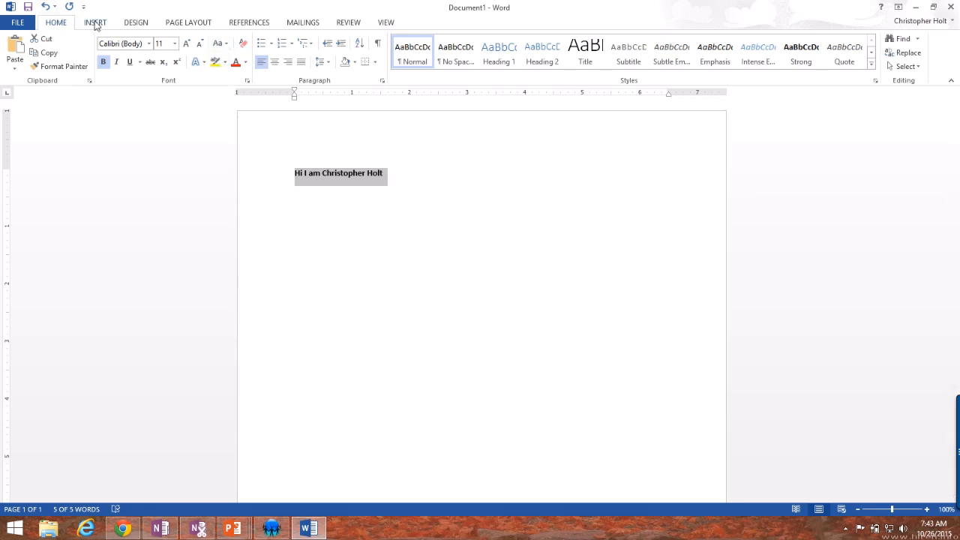
Show the Insert ribbon with its pages, tables, pictures and symbols groups.
click(95, 22)
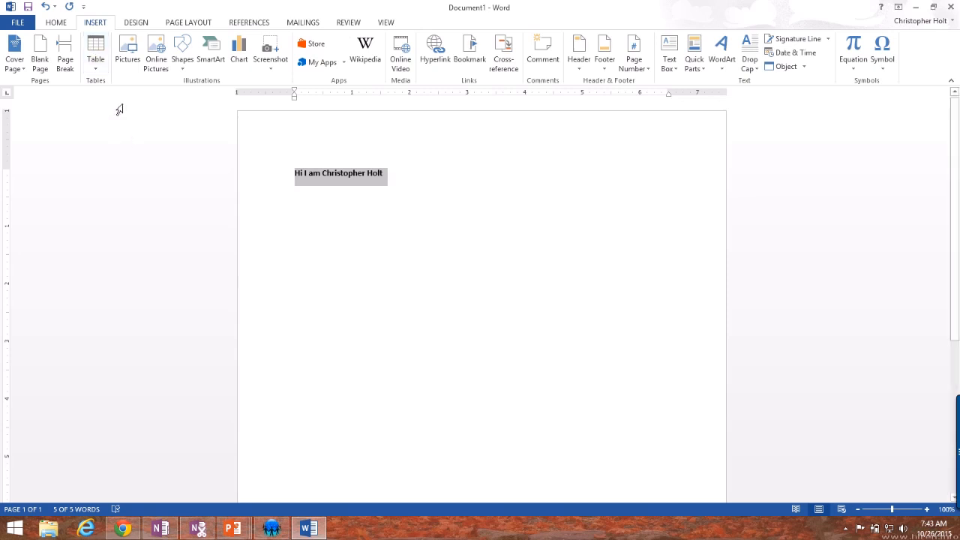
mouse_move(111, 102)
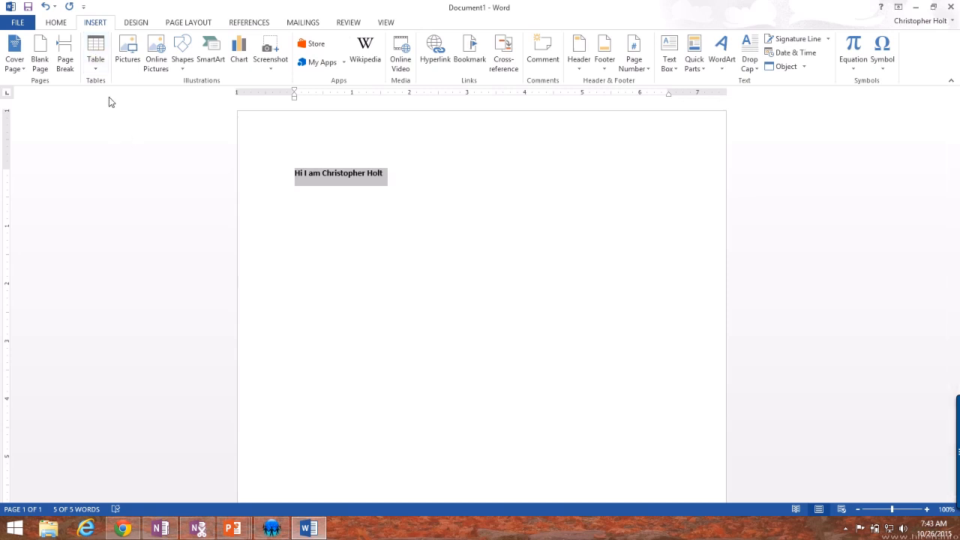
mouse_move(153, 93)
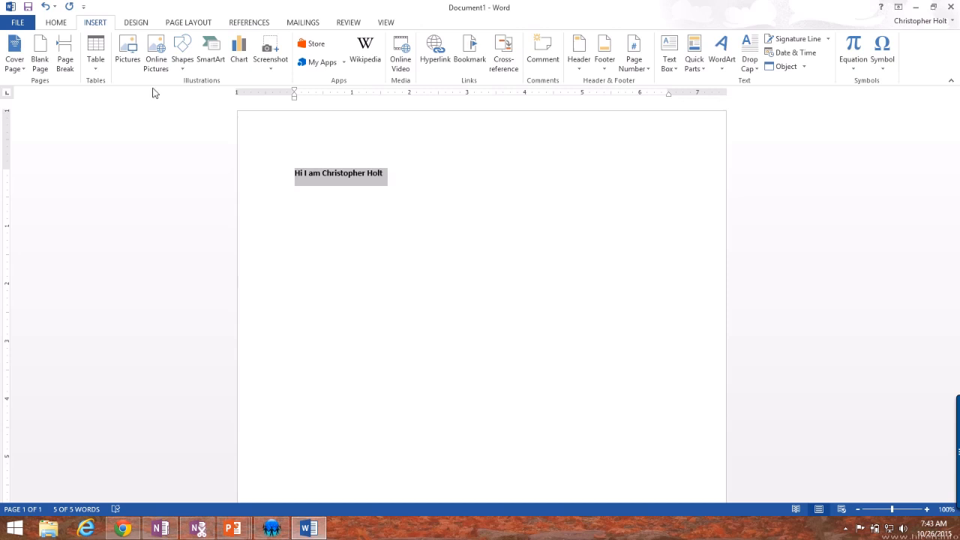
mouse_move(96, 52)
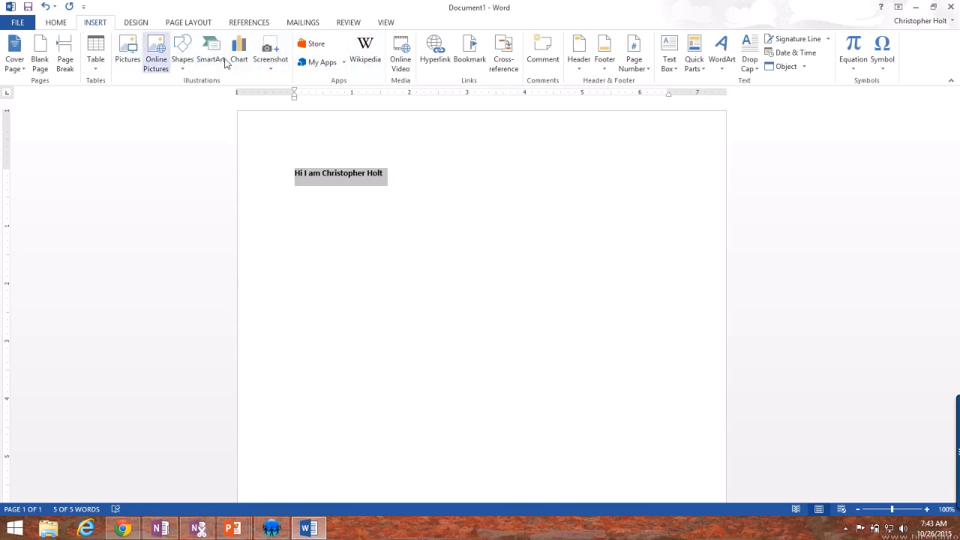
mouse_move(294, 74)
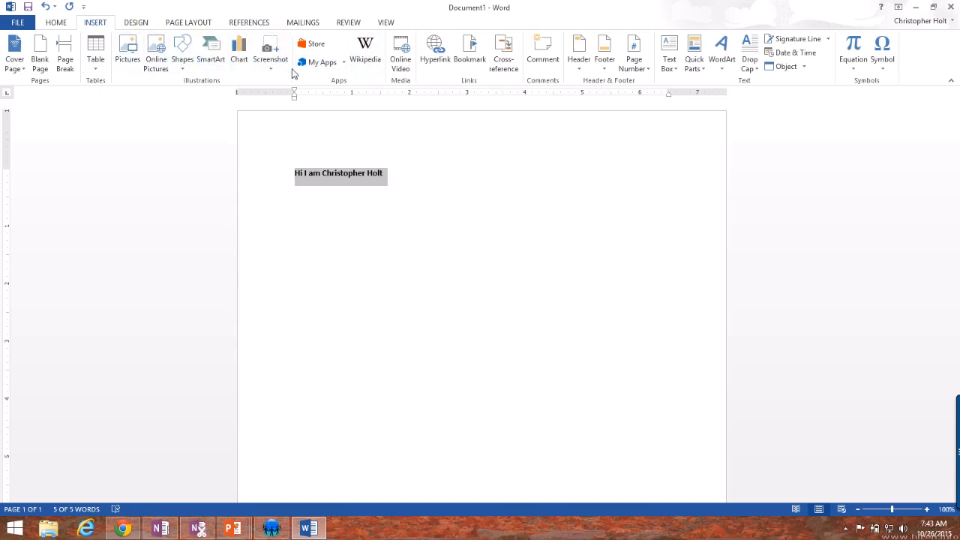
mouse_move(636, 54)
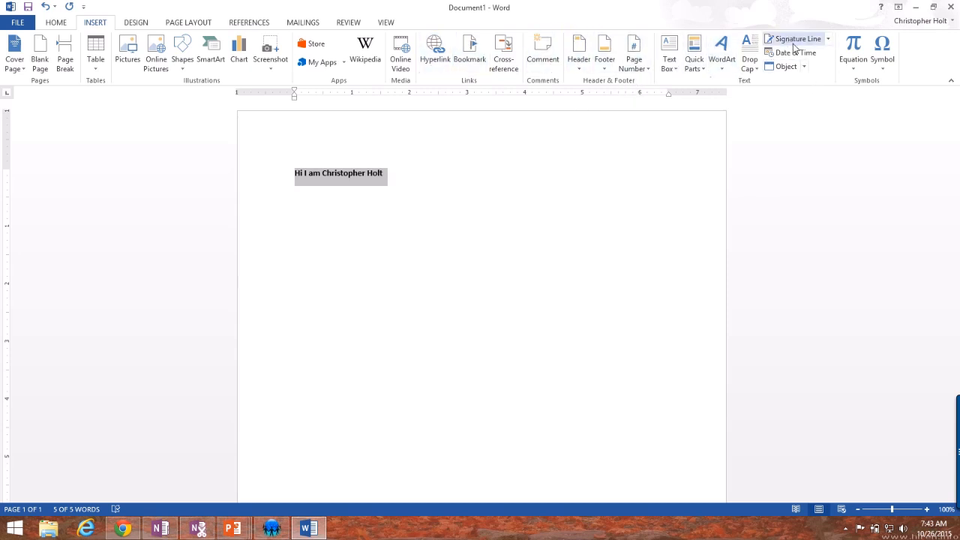
mouse_move(786, 66)
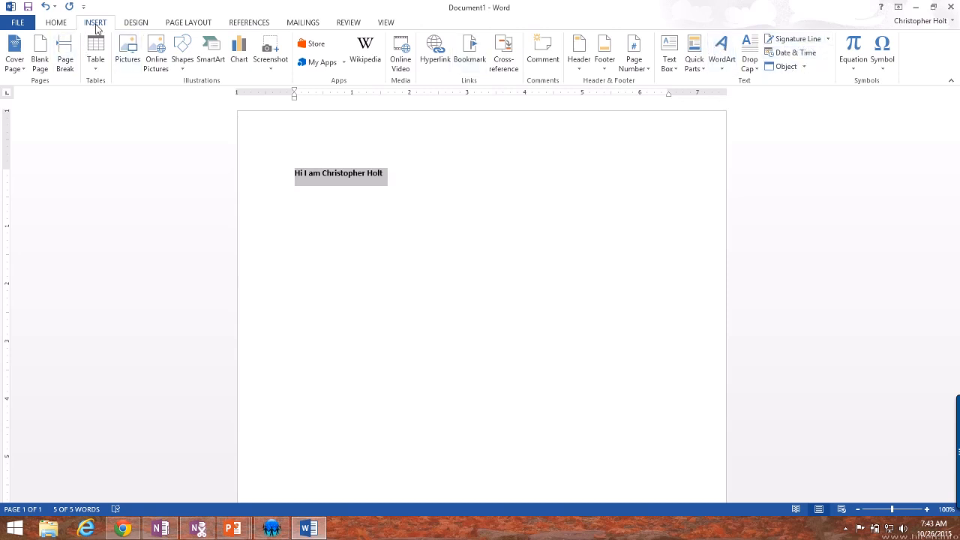
mouse_move(421, 181)
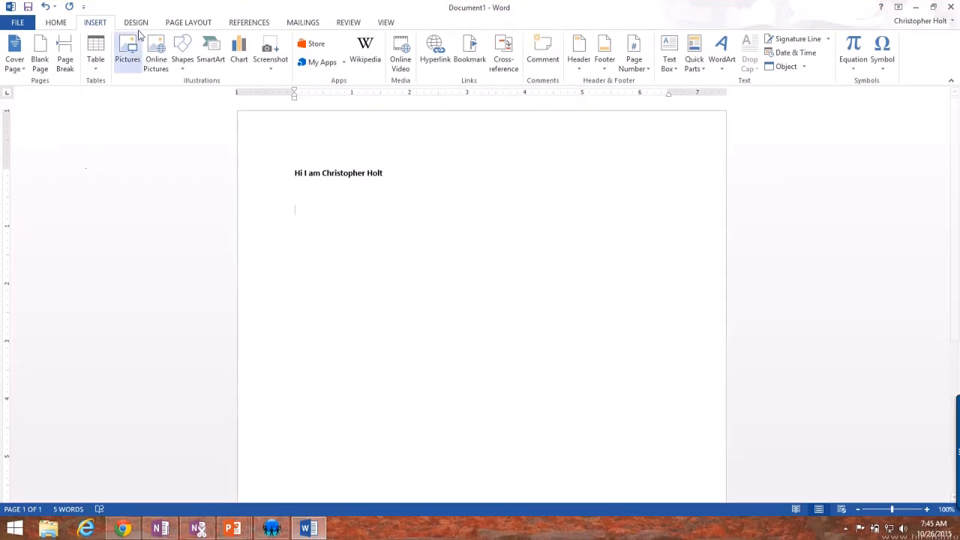
Show the Design ribbon with style sets, colours, fonts and page borders.
click(135, 23)
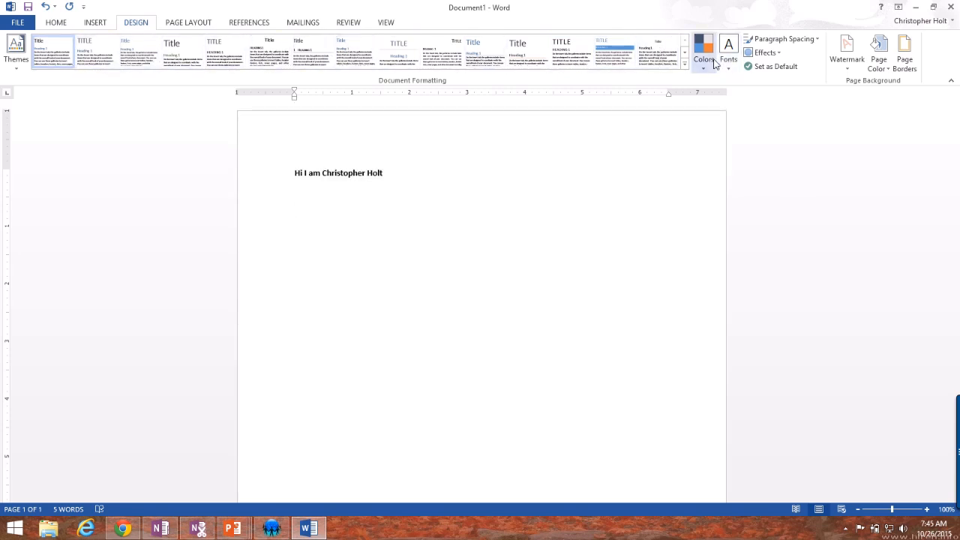
mouse_move(728, 53)
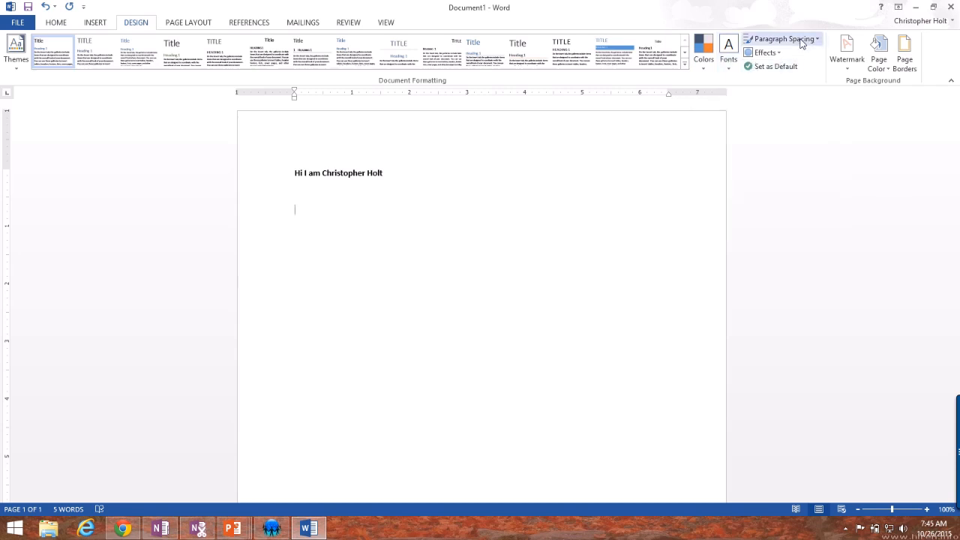
mouse_move(828, 86)
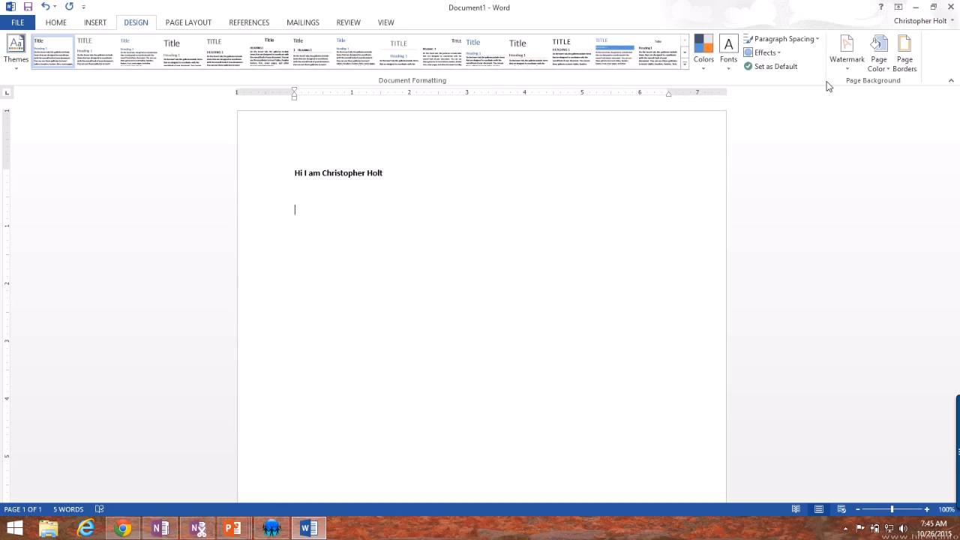
mouse_move(847, 53)
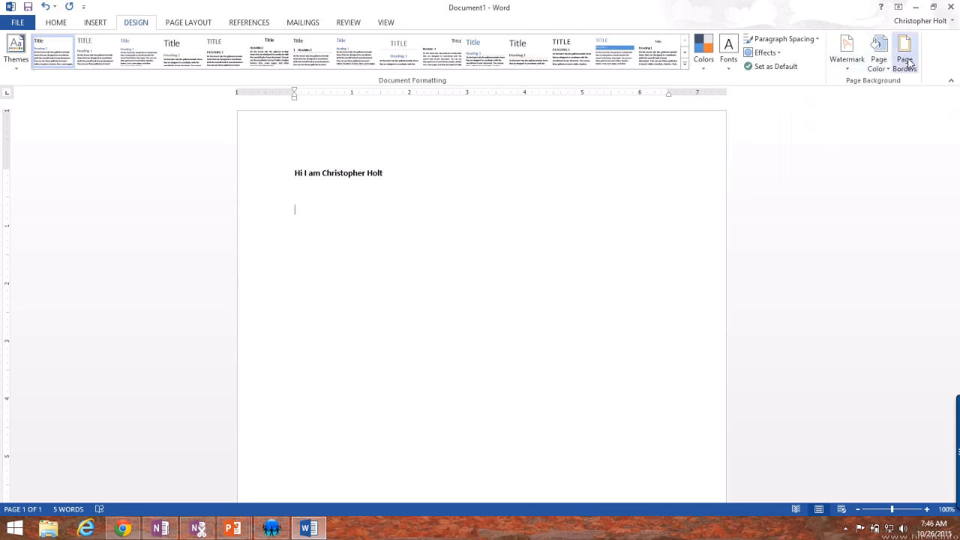
mouse_move(183, 314)
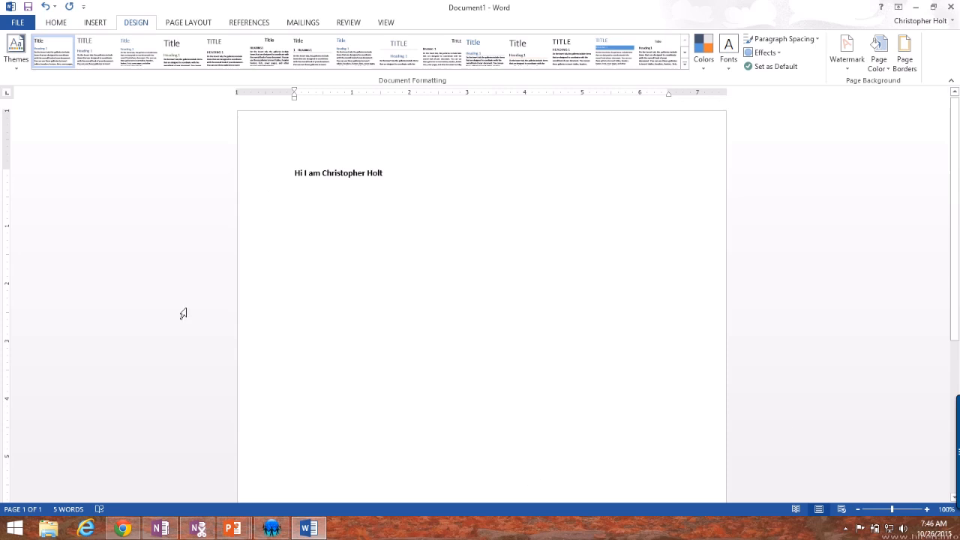
mouse_move(234, 528)
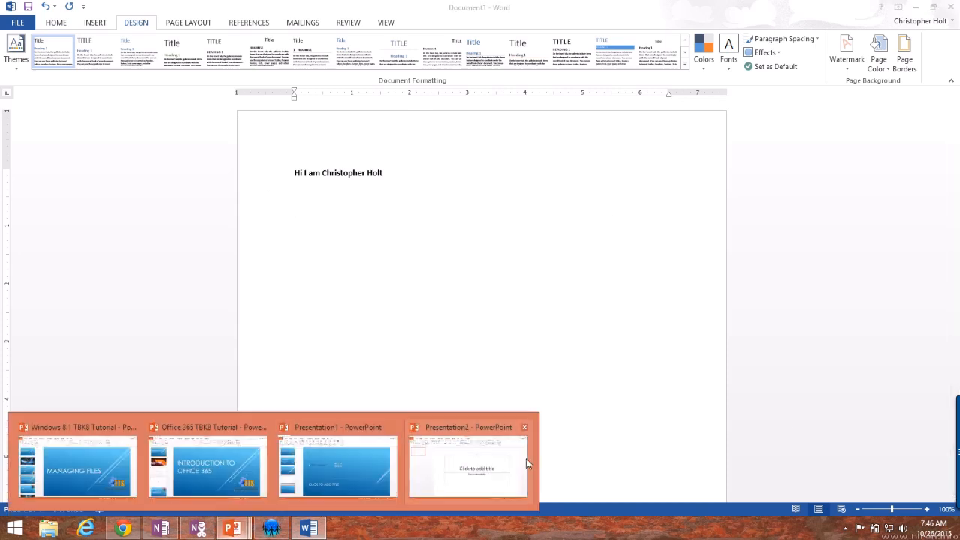
Switch to Presentation2 and apply the light cream theme with the orange arrow accent.
click(468, 465)
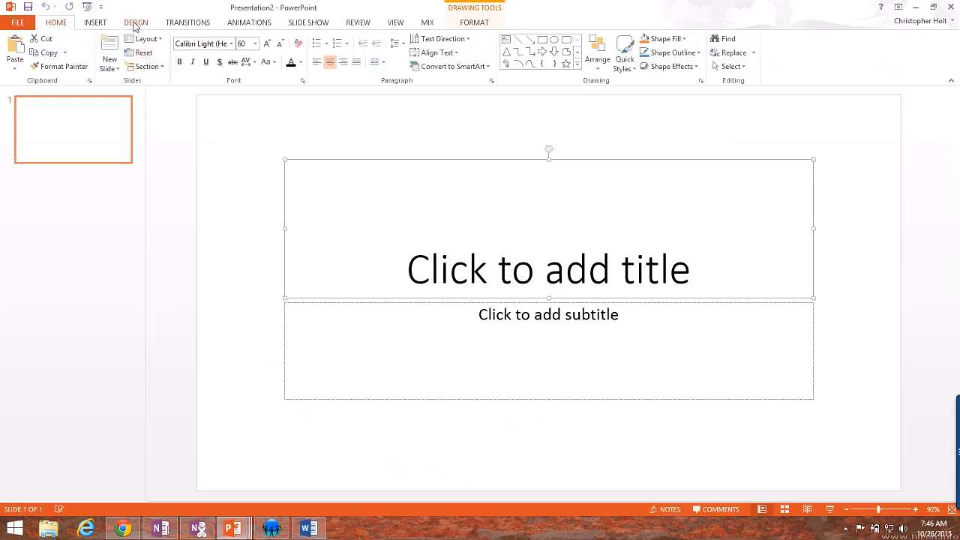
click(135, 22)
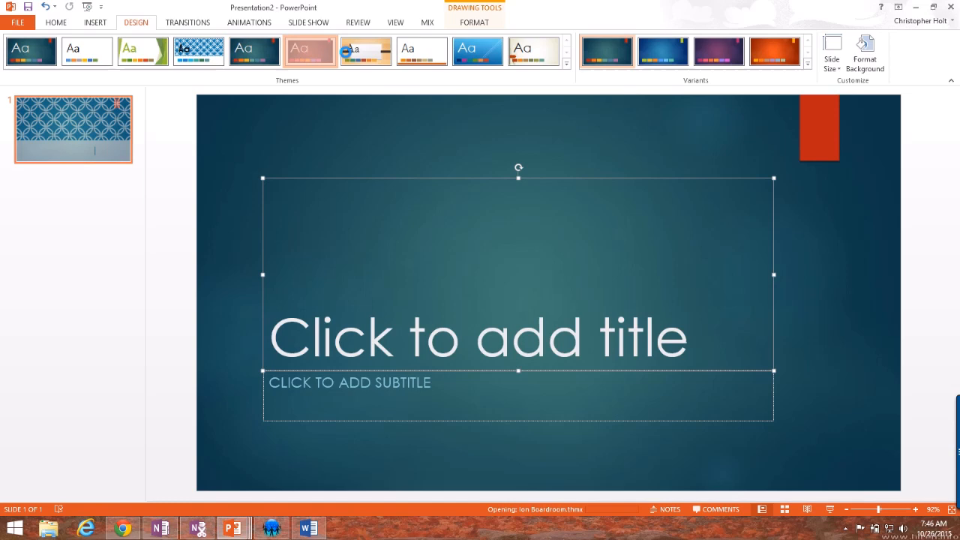
click(532, 51)
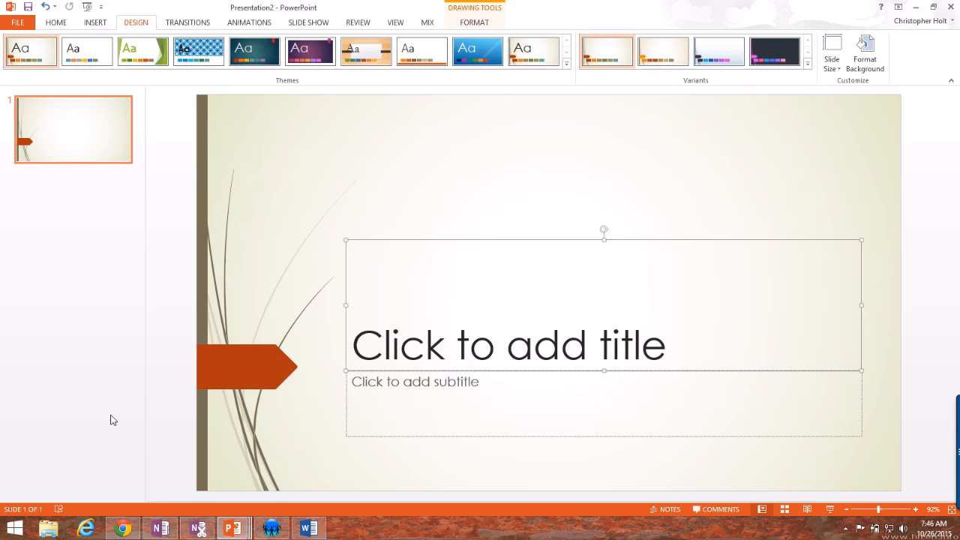
mouse_move(417, 115)
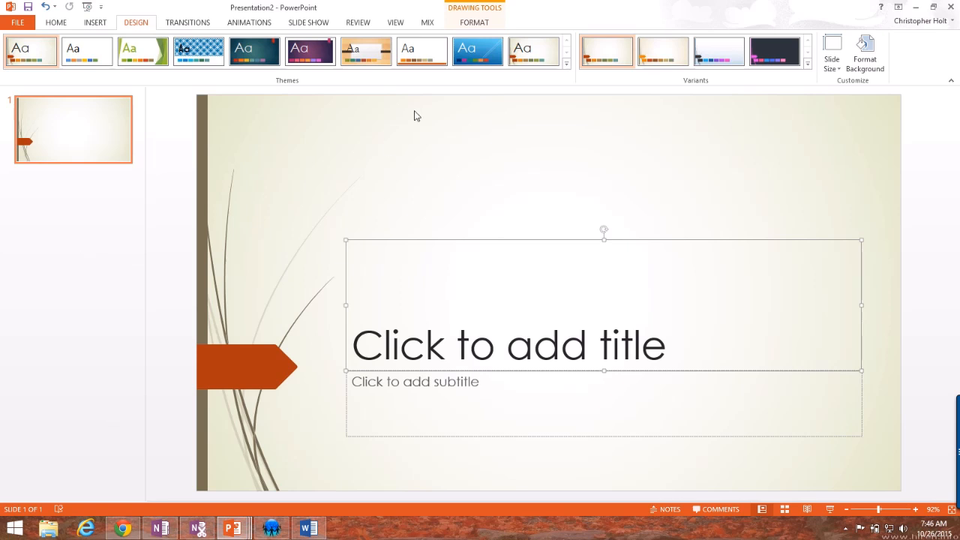
click(307, 528)
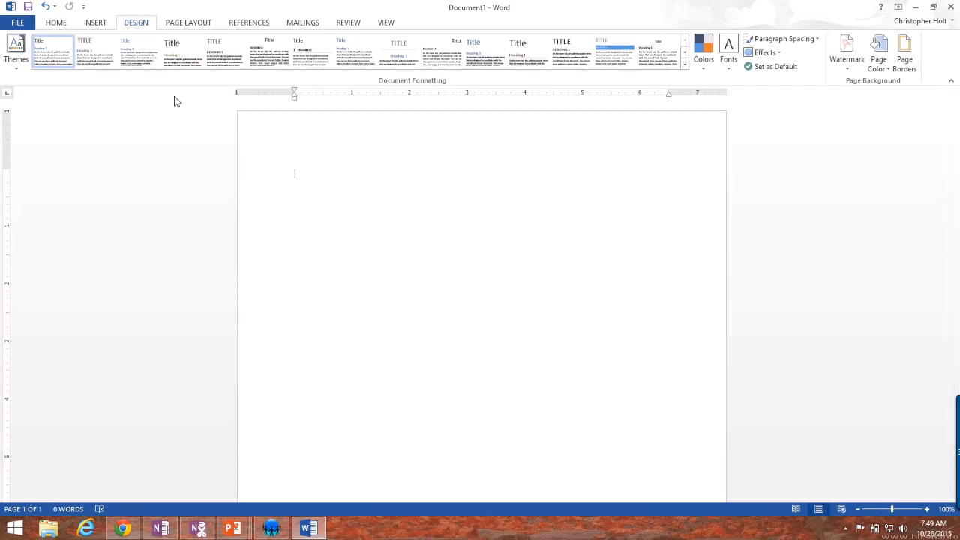
mouse_move(192, 30)
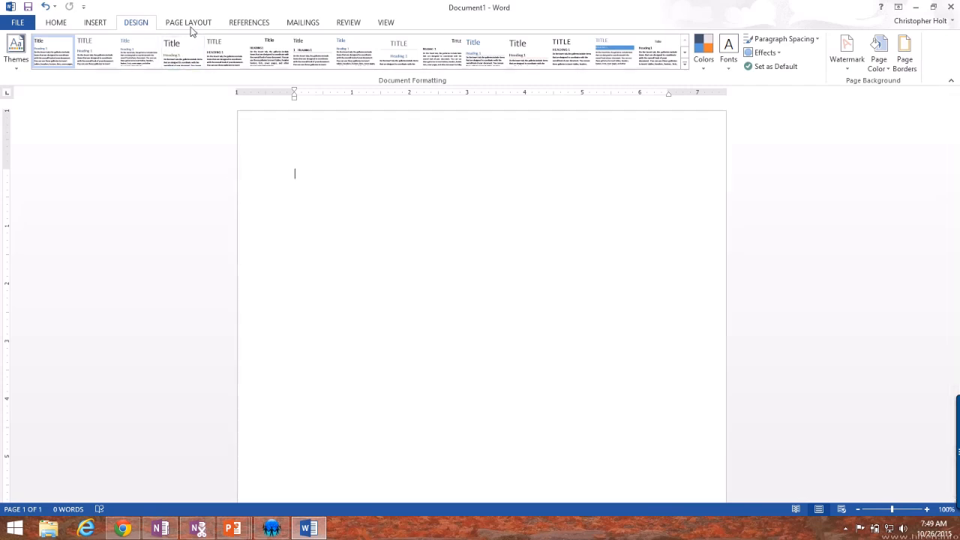
Show the Page Layout ribbon and list the margin presets, considering Narrow.
click(189, 23)
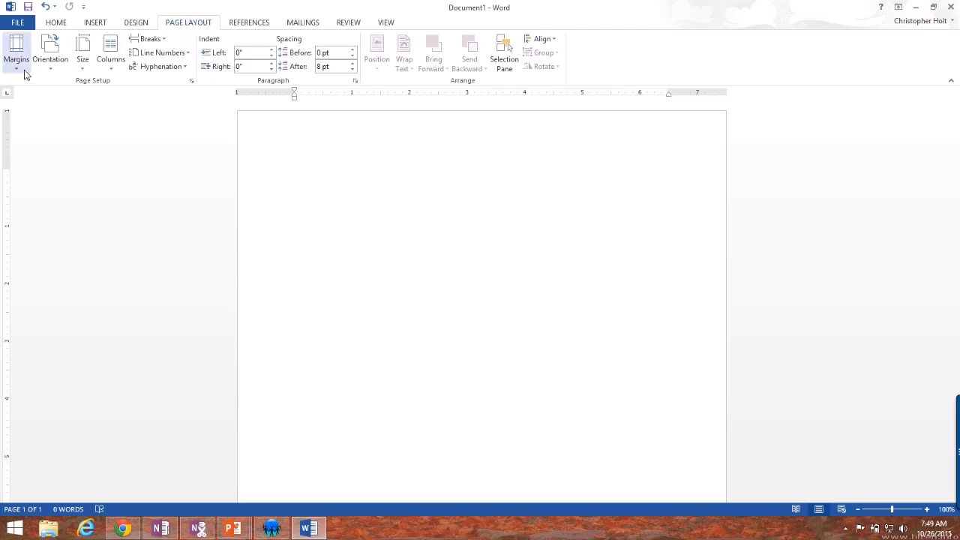
click(15, 53)
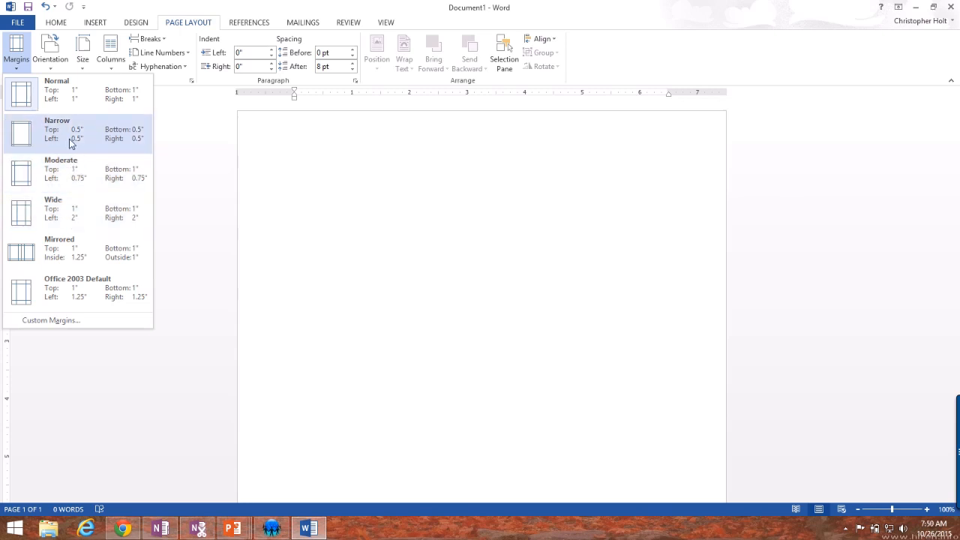
mouse_move(314, 126)
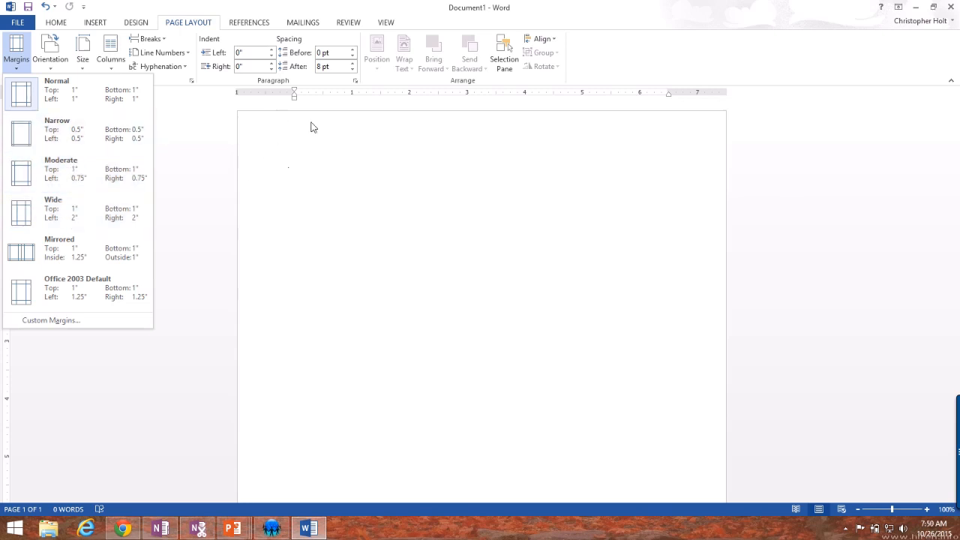
mouse_move(264, 171)
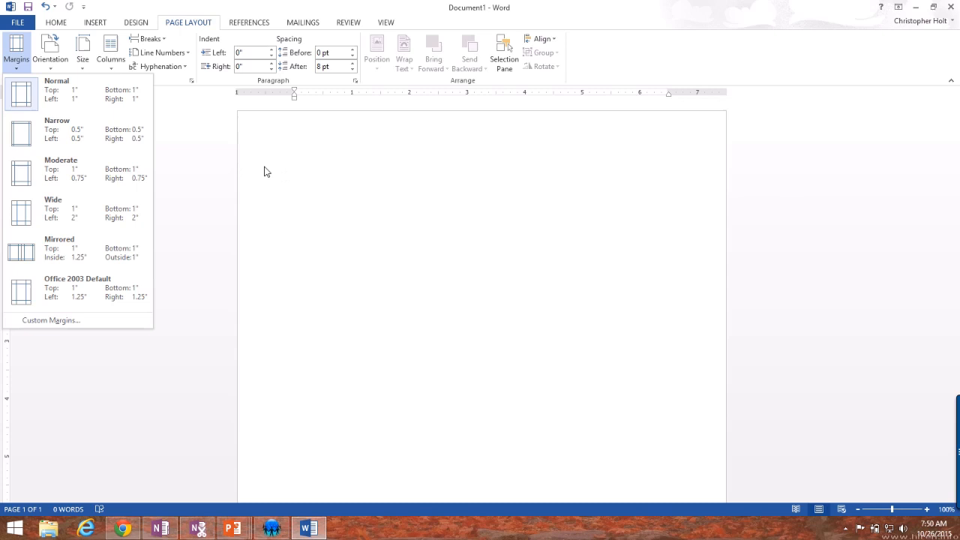
mouse_move(81, 132)
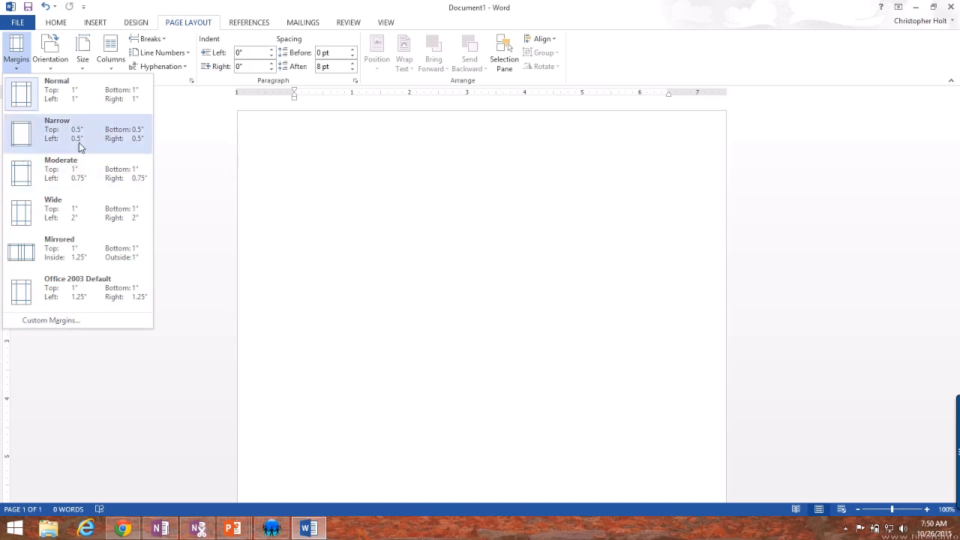
click(51, 53)
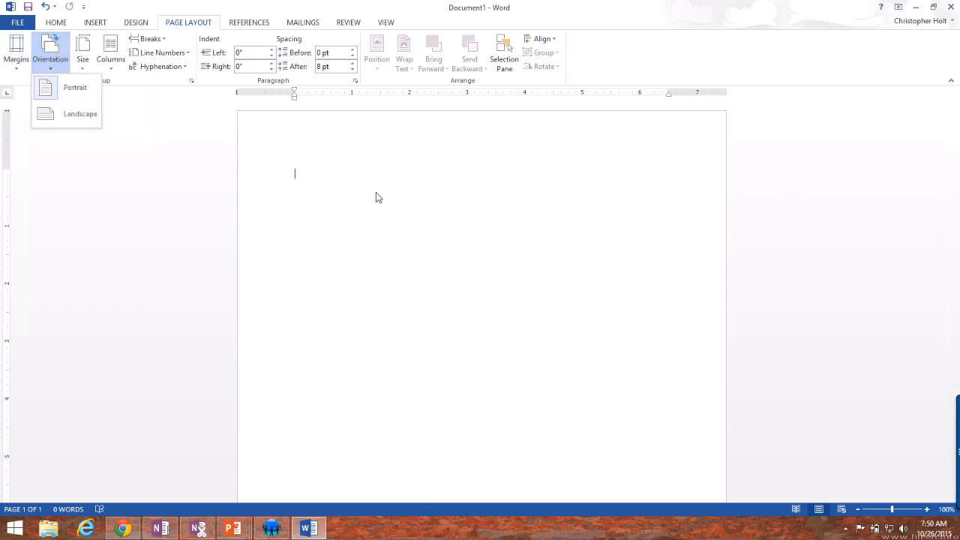
mouse_move(75, 87)
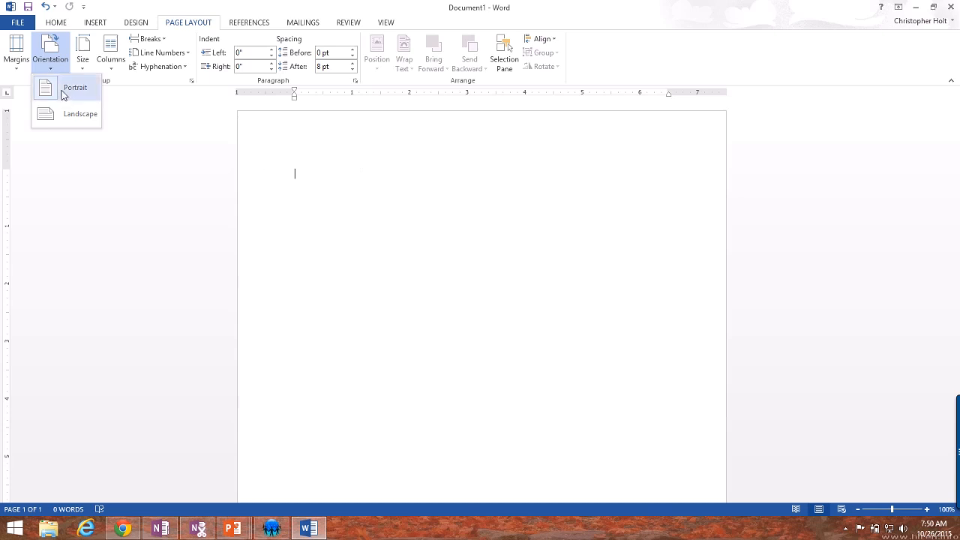
mouse_move(315, 108)
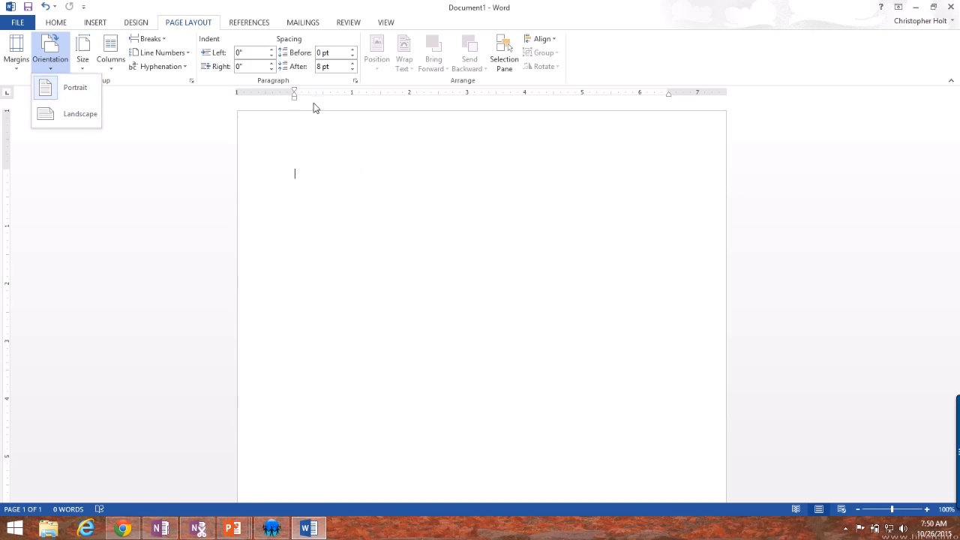
click(80, 114)
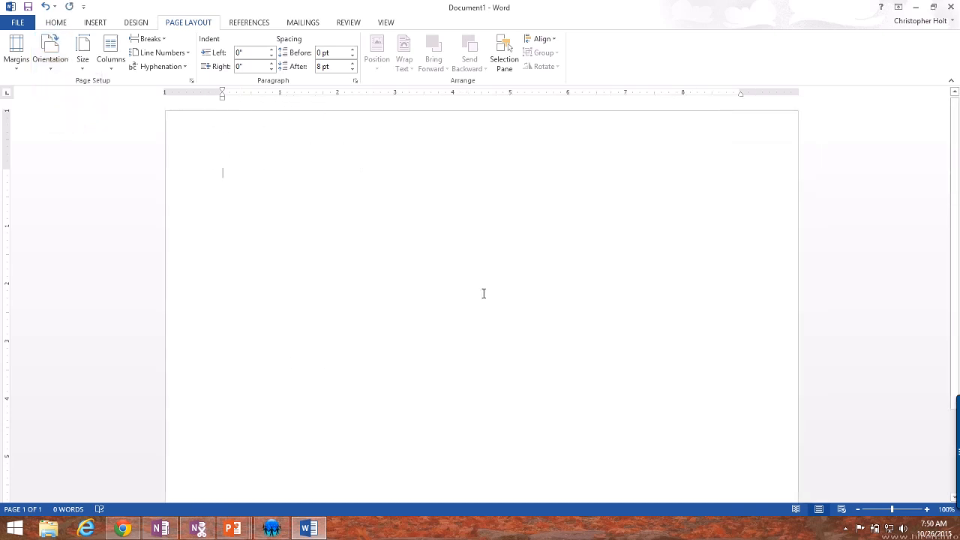
click(51, 52)
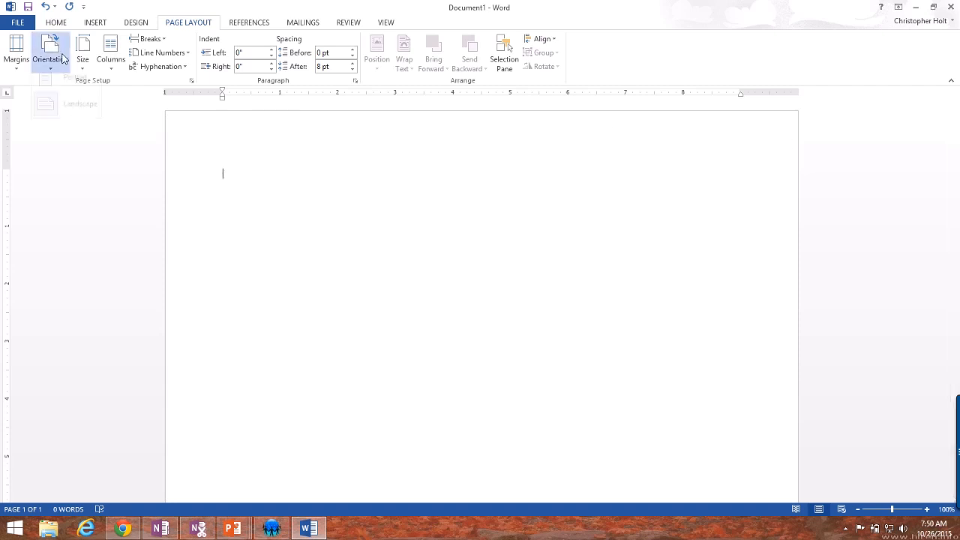
click(82, 52)
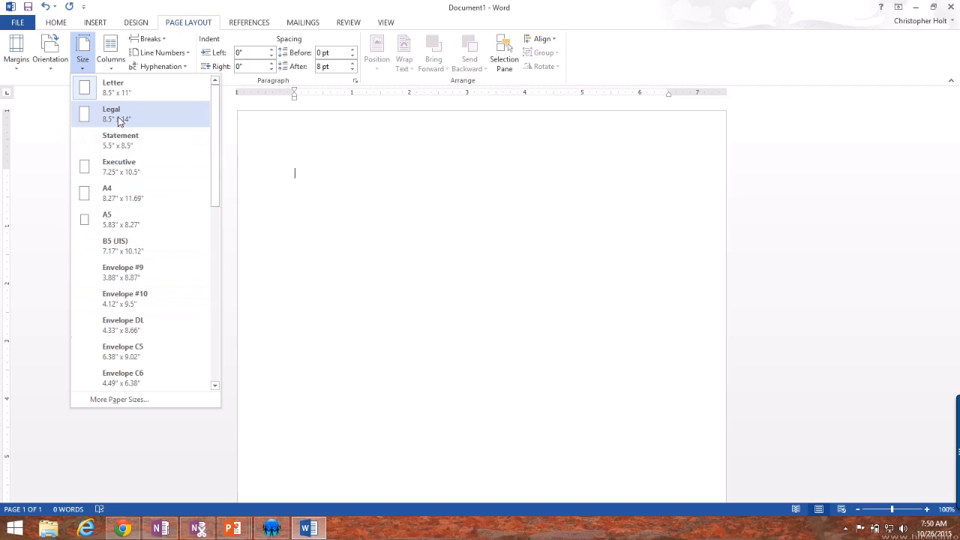
mouse_move(117, 87)
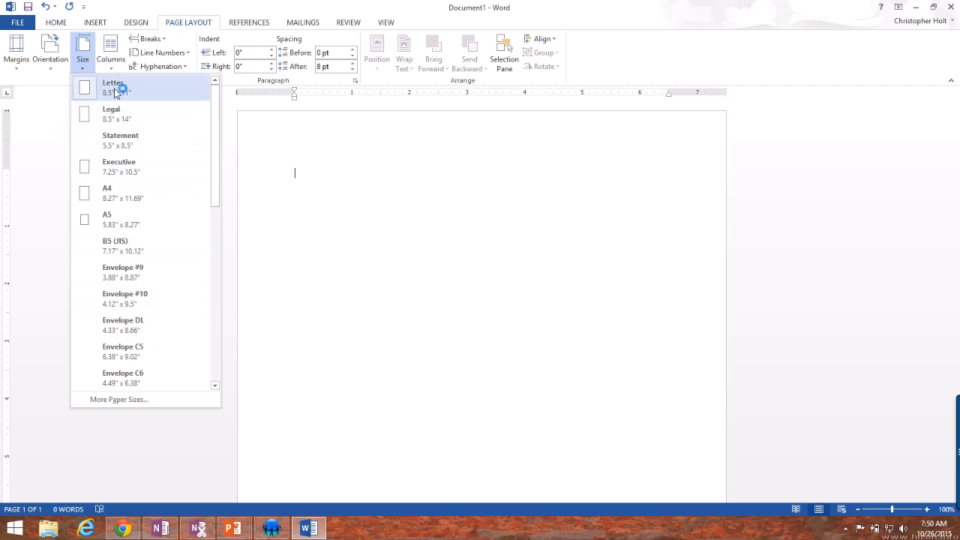
click(112, 86)
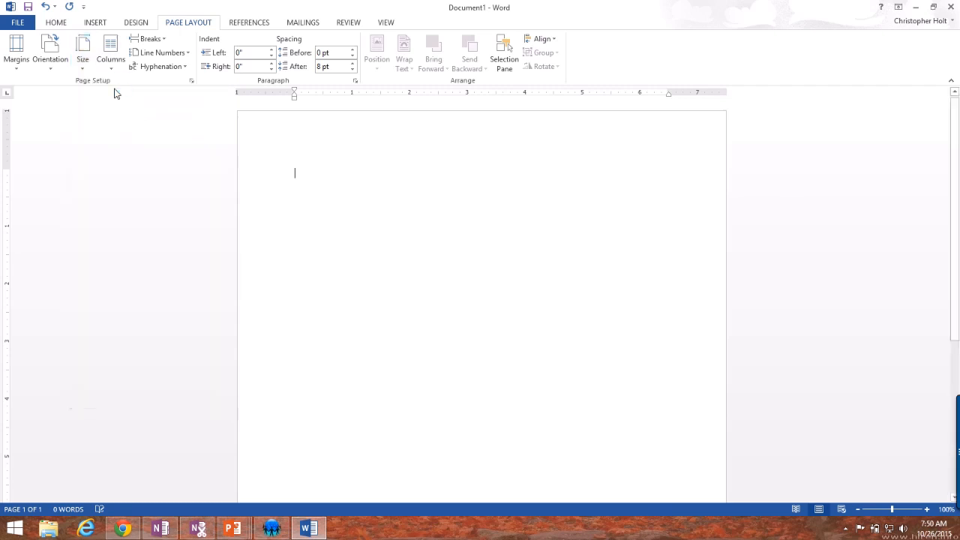
click(111, 52)
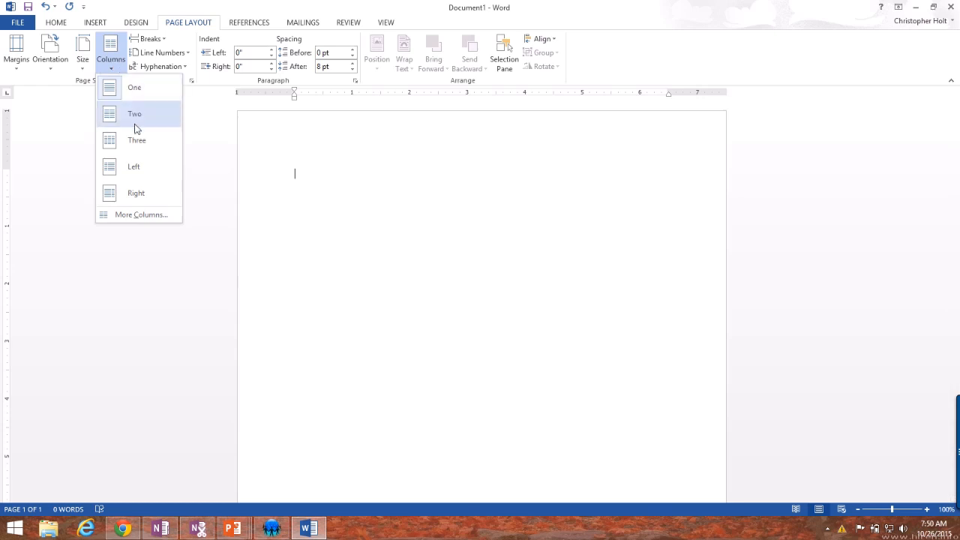
mouse_move(139, 87)
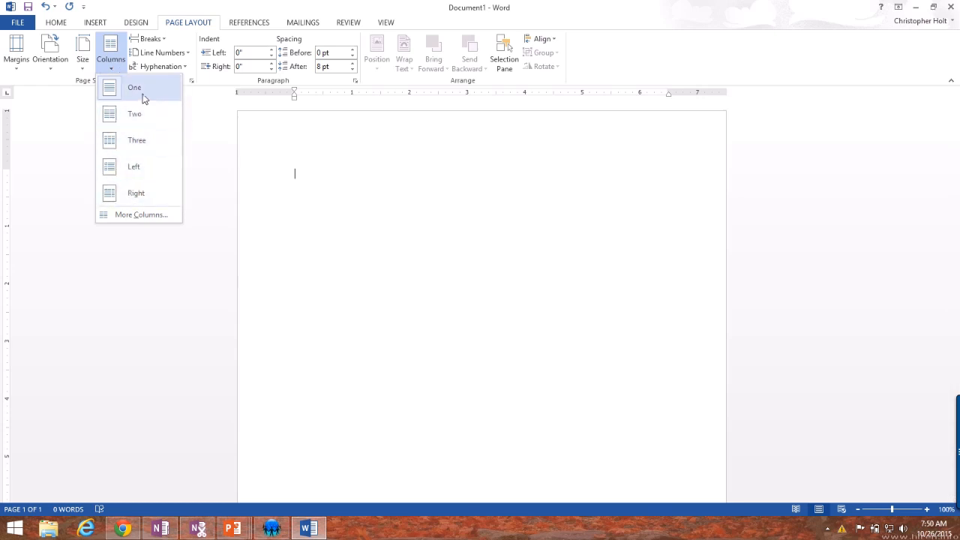
mouse_move(137, 141)
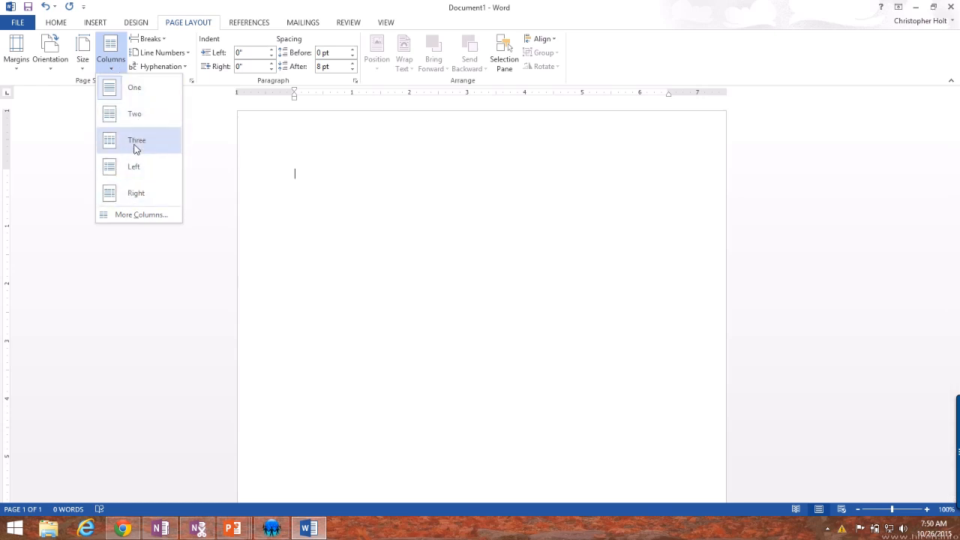
mouse_move(135, 88)
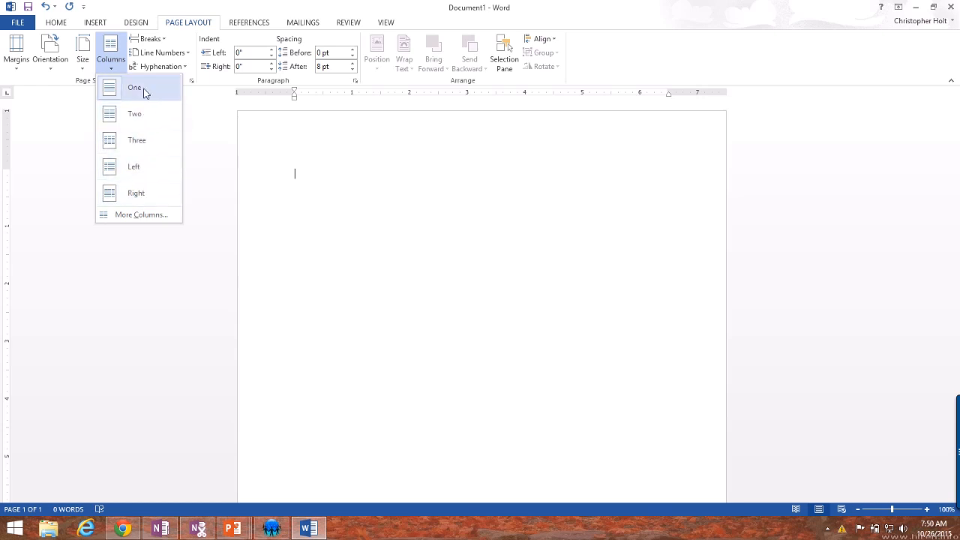
click(136, 87)
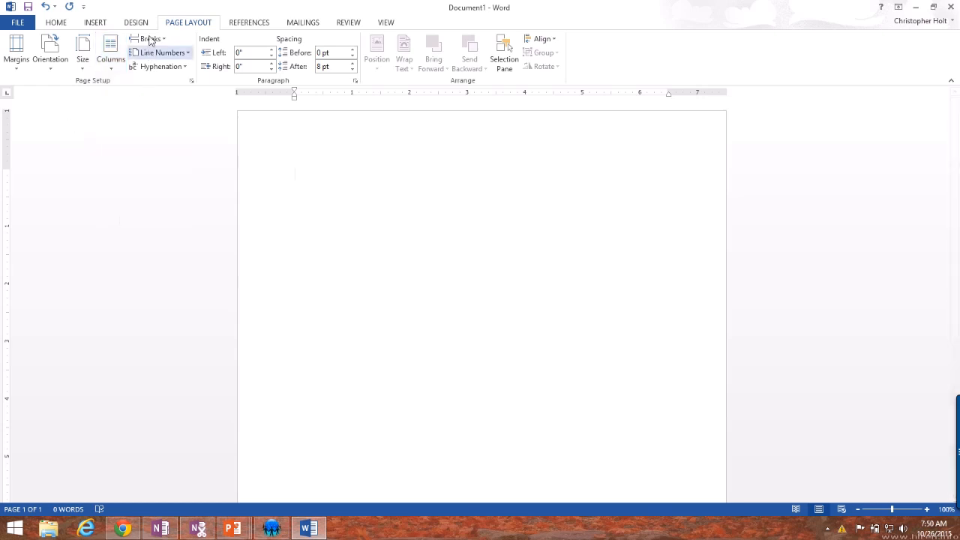
Browse the page and section break types, then return to the Home ribbon.
click(150, 39)
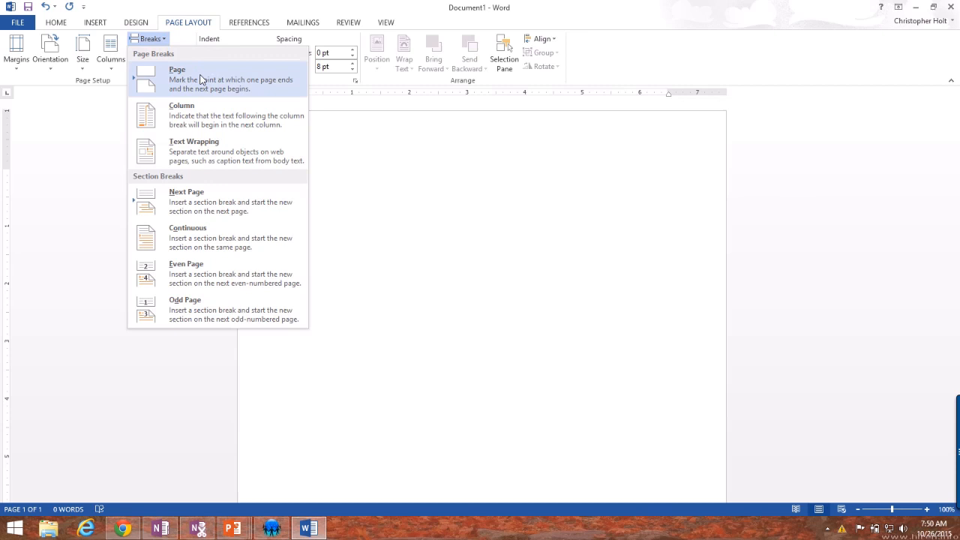
mouse_move(202, 198)
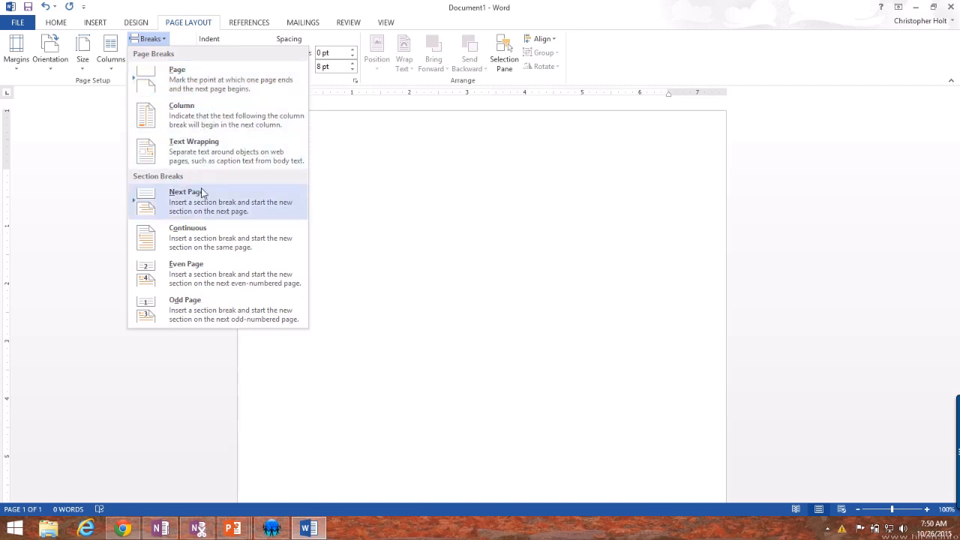
mouse_move(195, 192)
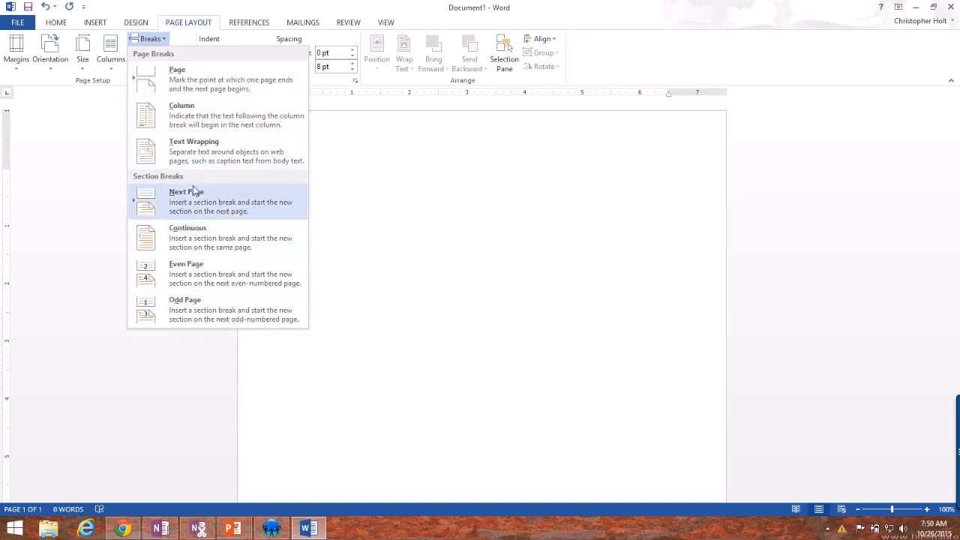
mouse_move(203, 78)
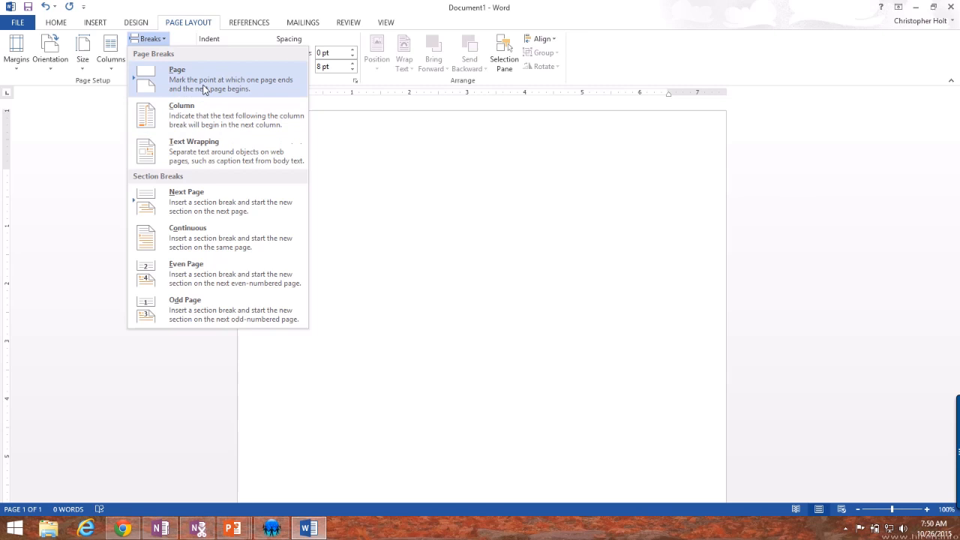
mouse_move(213, 72)
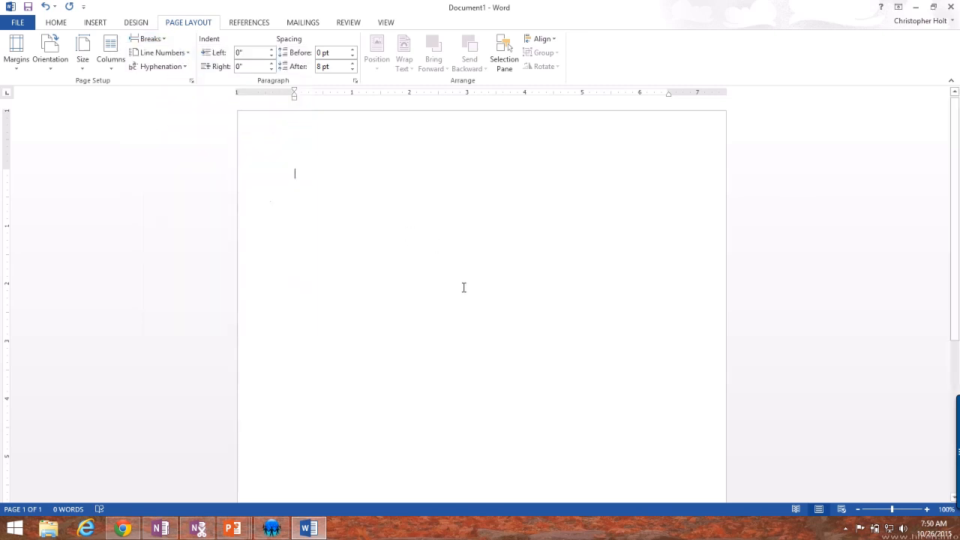
click(56, 22)
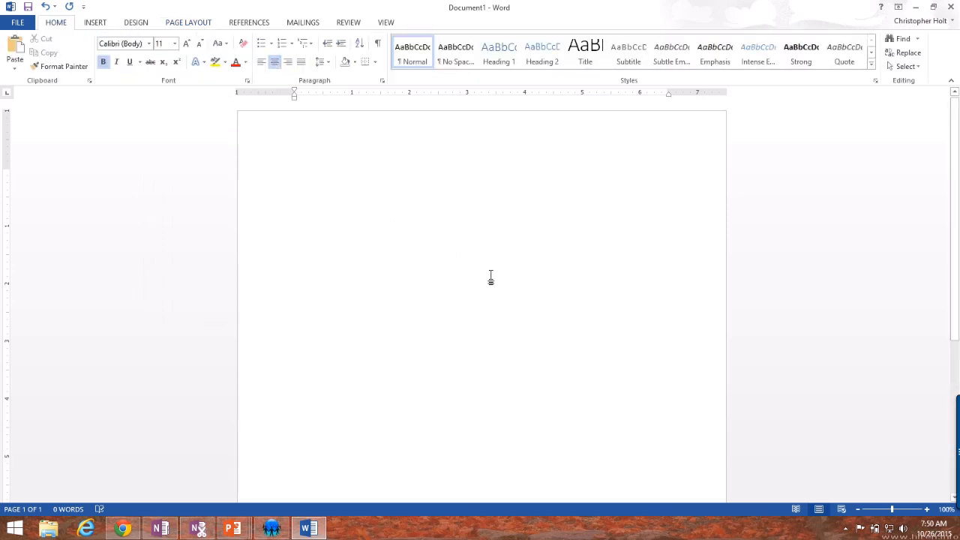
Write the title 'Report on the Declaration of Independence'.
text(Report of)
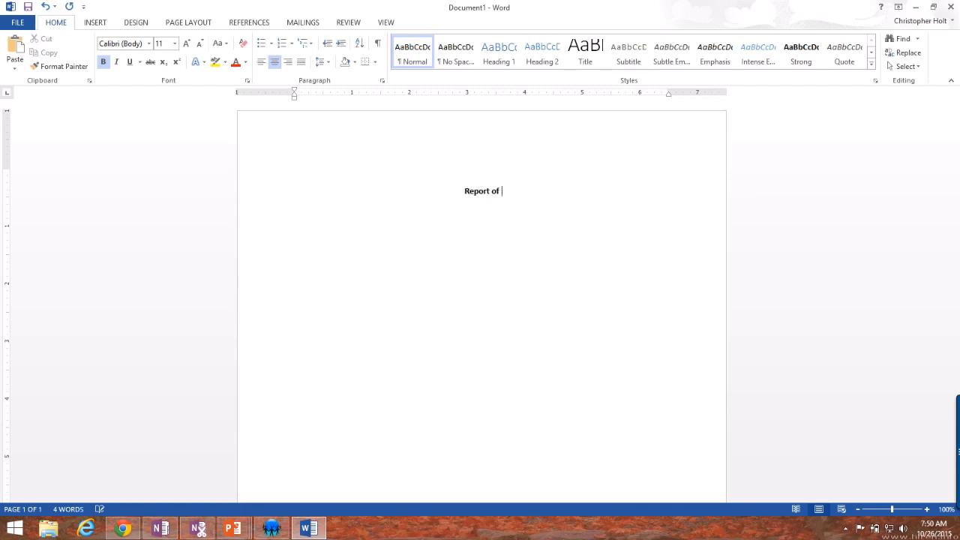
text(on the Decl)
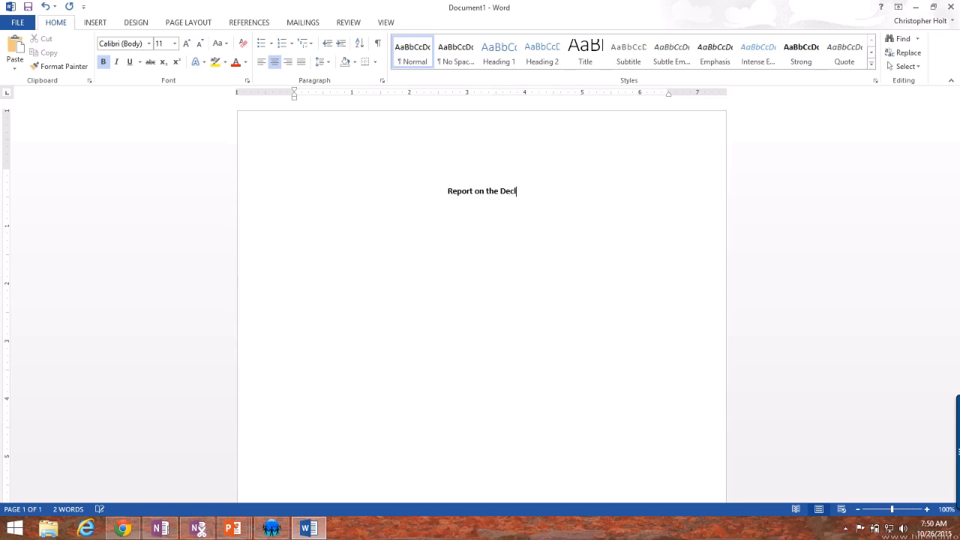
text(aration of)
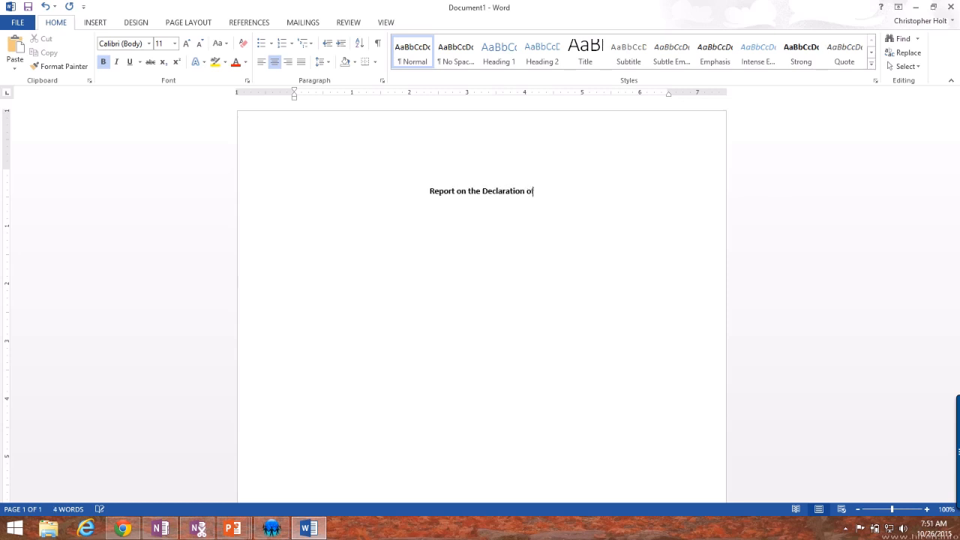
text(Ind)
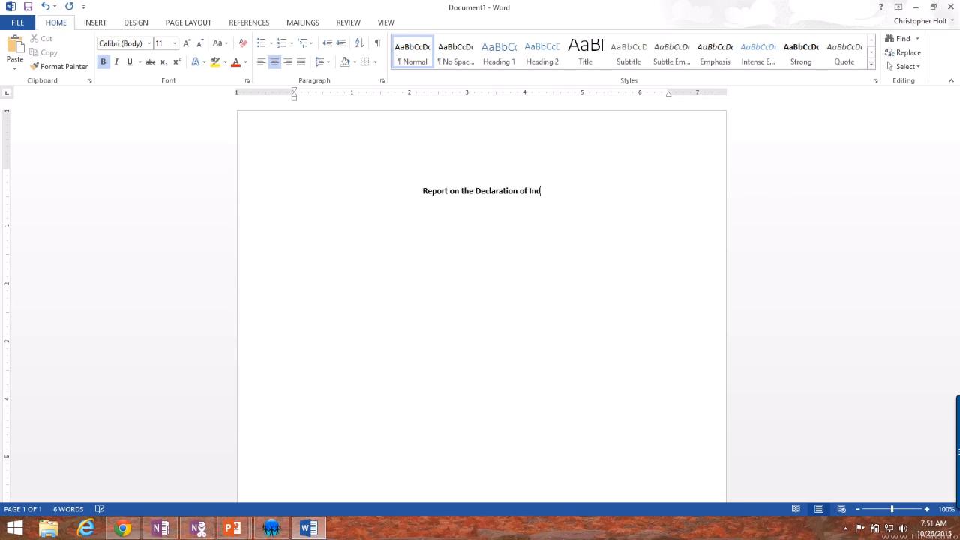
text(ependence)
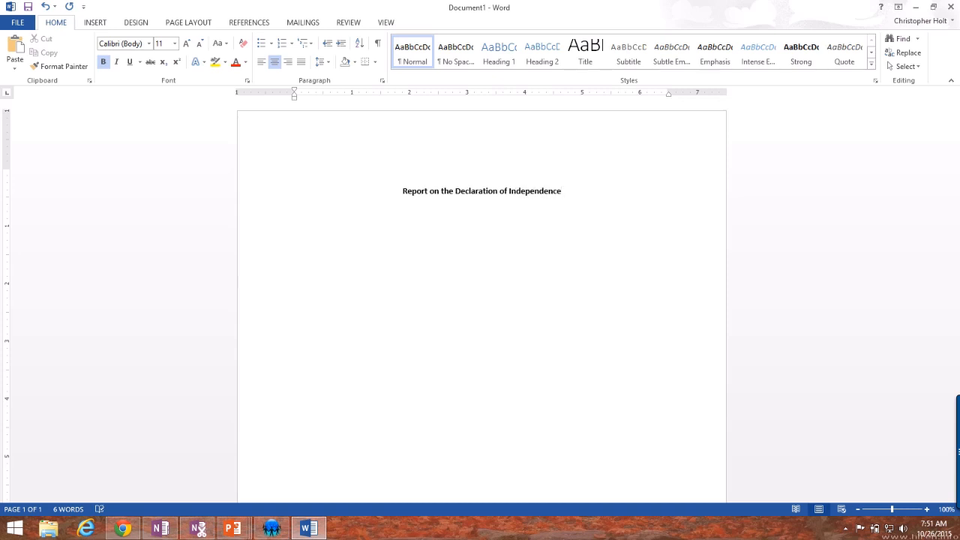
text(Christopher)
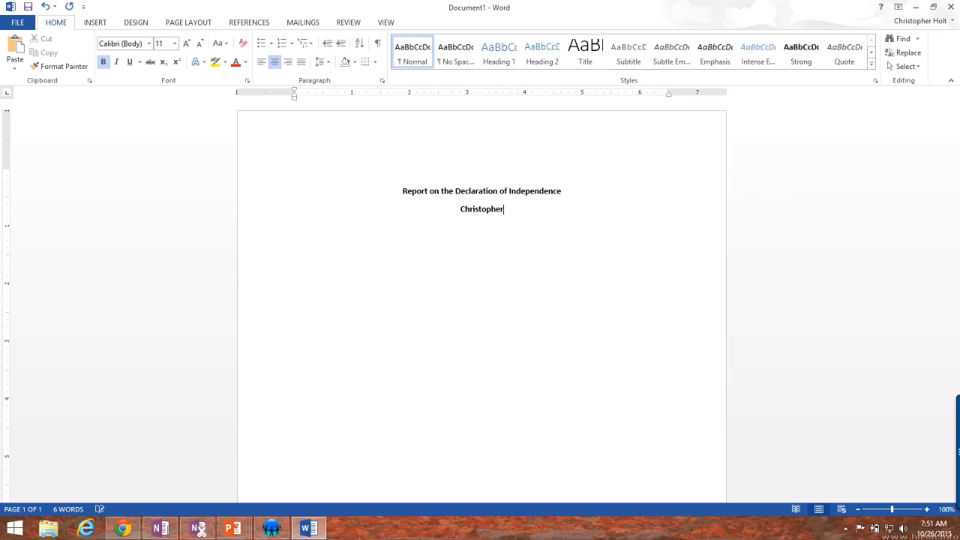
text(Holt)
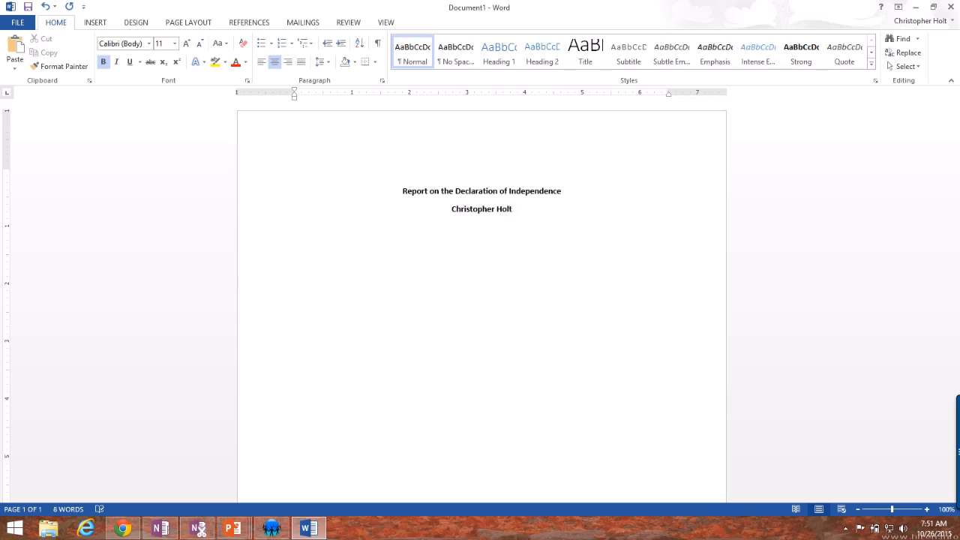
text(10/)
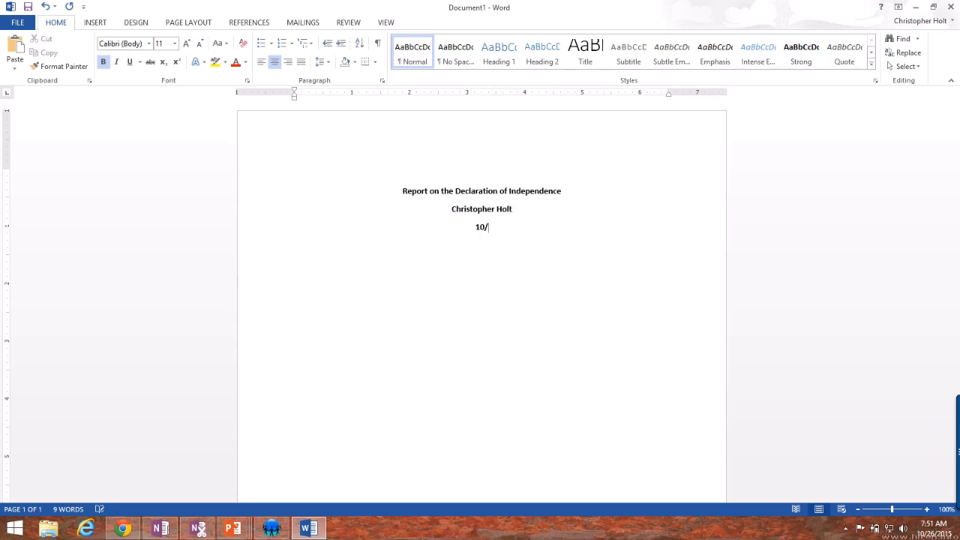
text(26/2015)
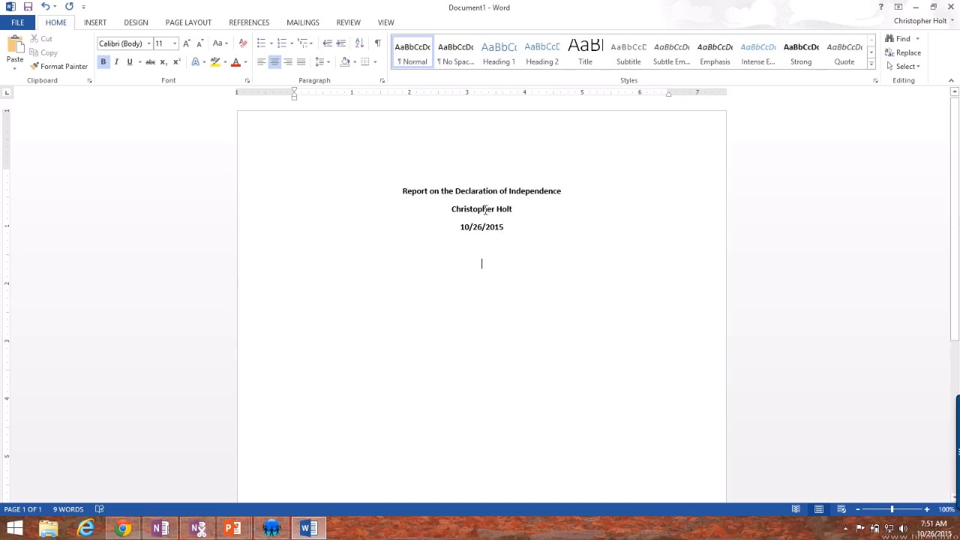
Insert a page break from Page Layout > Breaks and scroll to the empty second page.
click(189, 23)
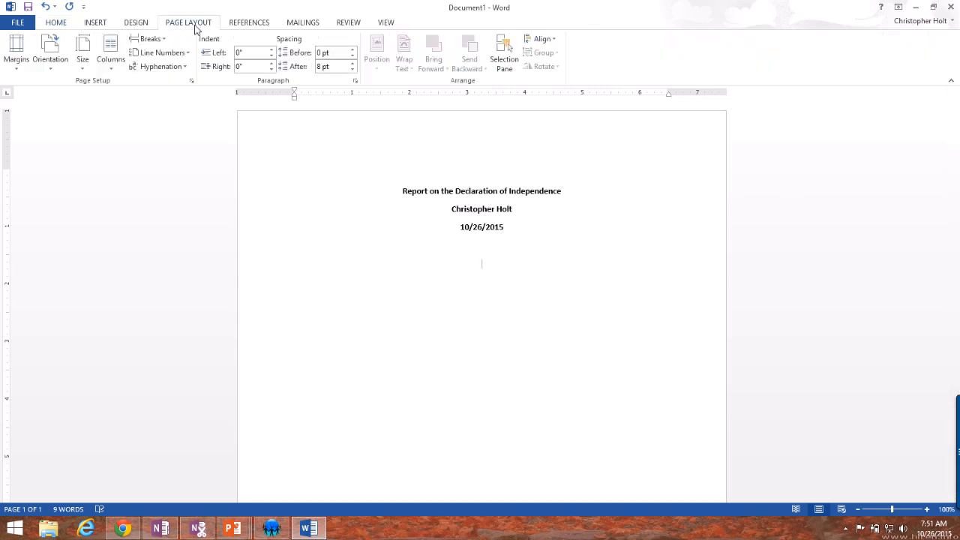
click(150, 39)
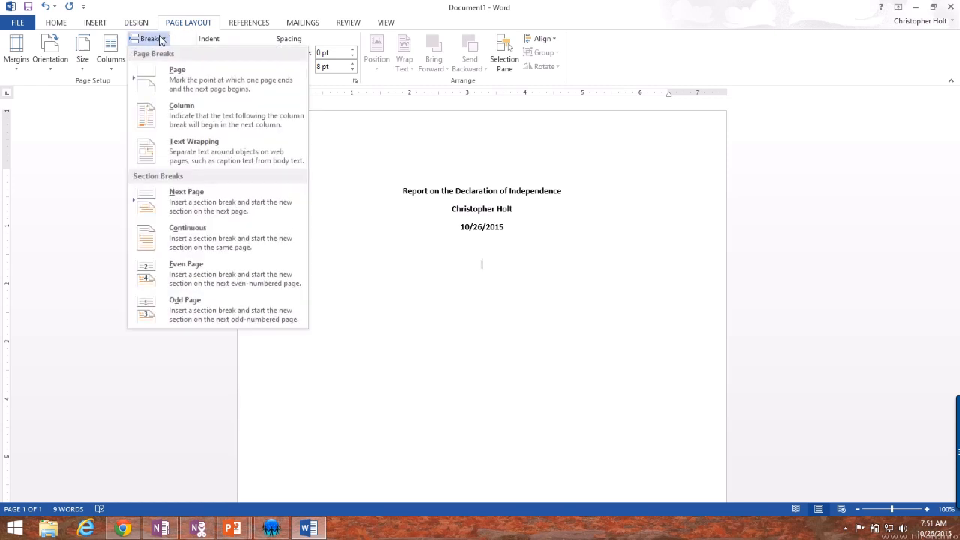
mouse_move(198, 78)
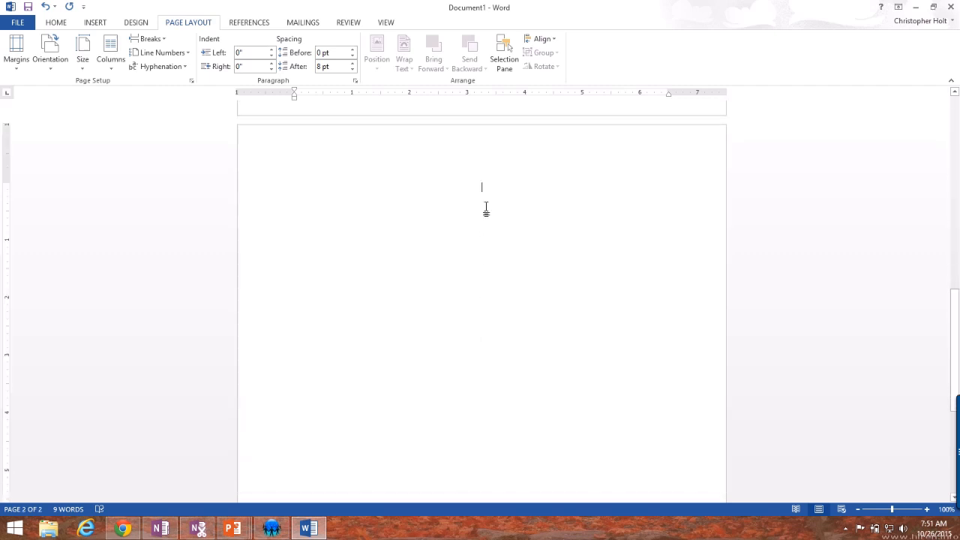
mouse_move(486, 195)
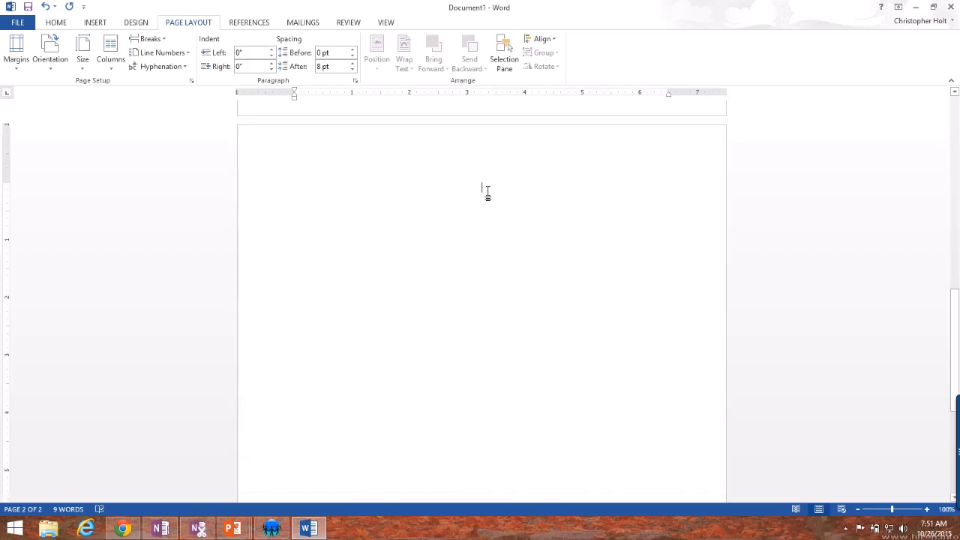
scroll(up, 3)
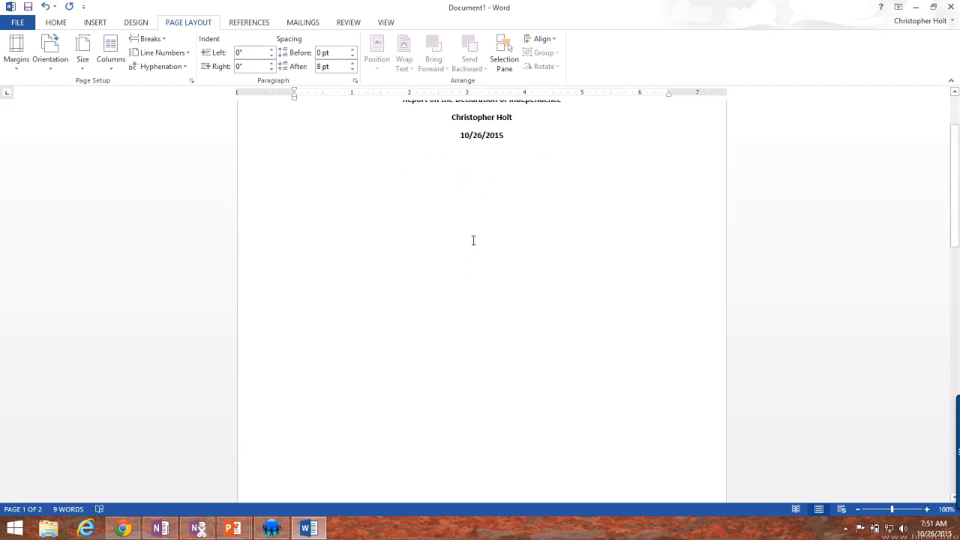
scroll(down, 3)
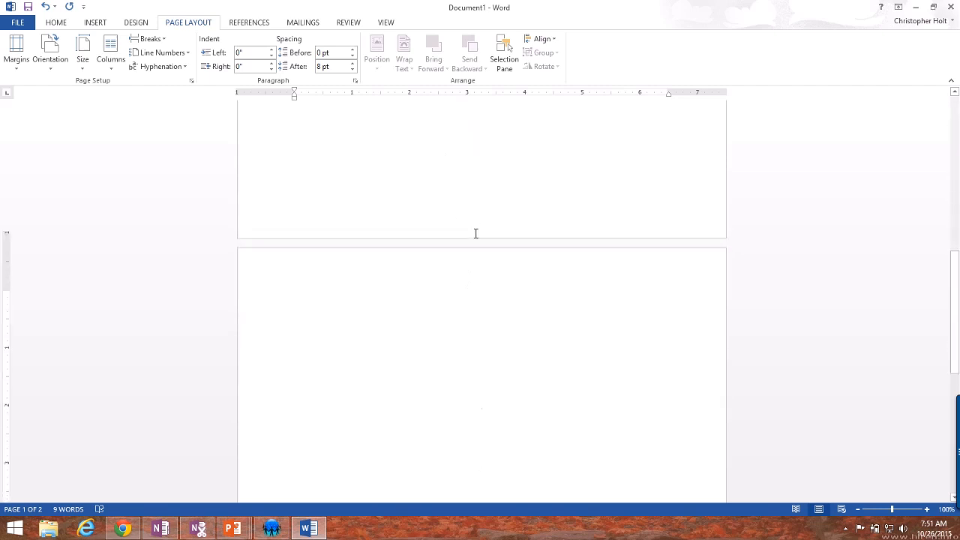
scroll(down, 3)
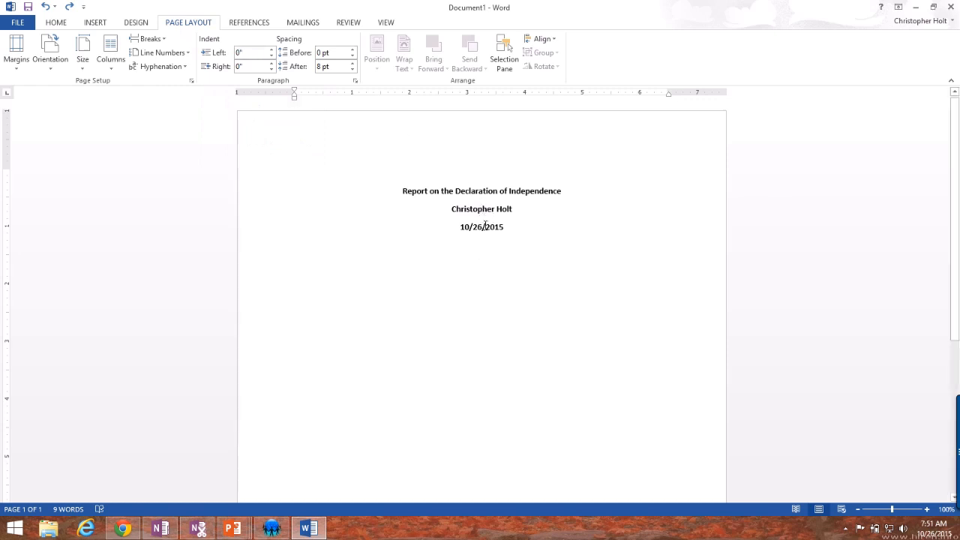
mouse_move(324, 66)
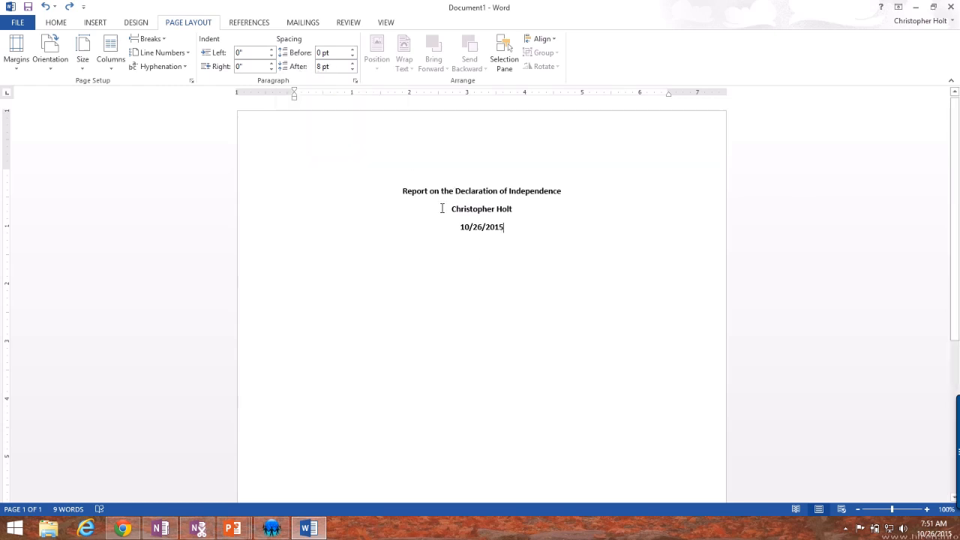
Select the three title lines, raise Spacing After to 12 pt, then reset it to 8 pt.
click(352, 69)
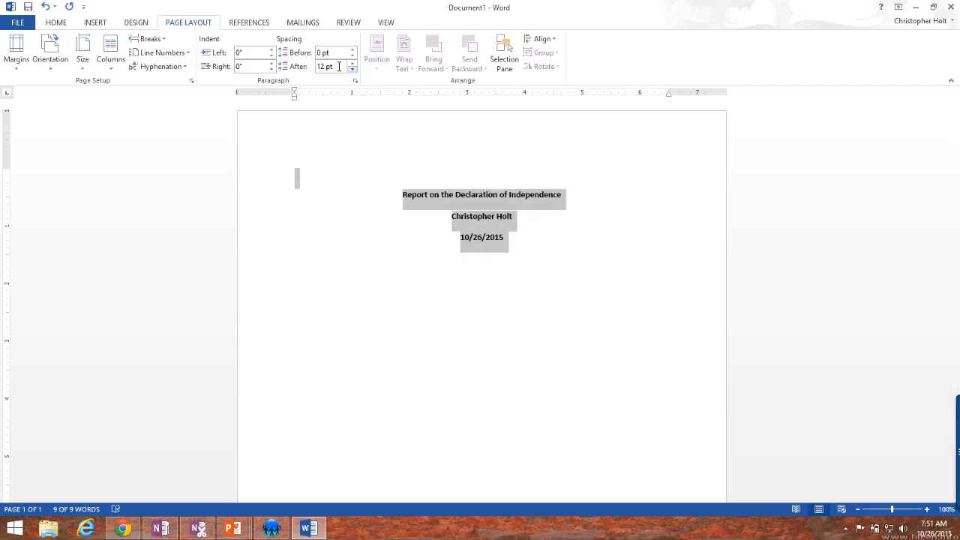
triple_click(324, 66)
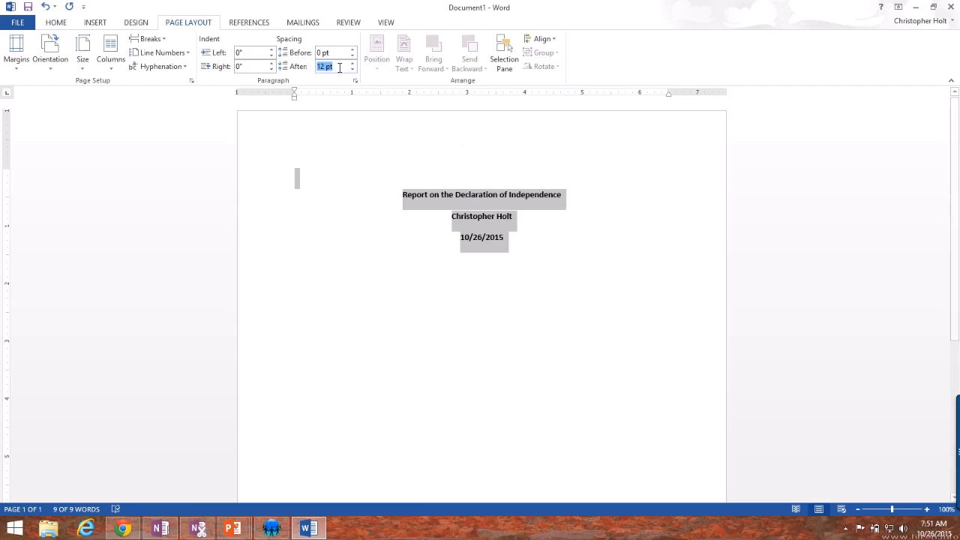
click(351, 69)
text(8)
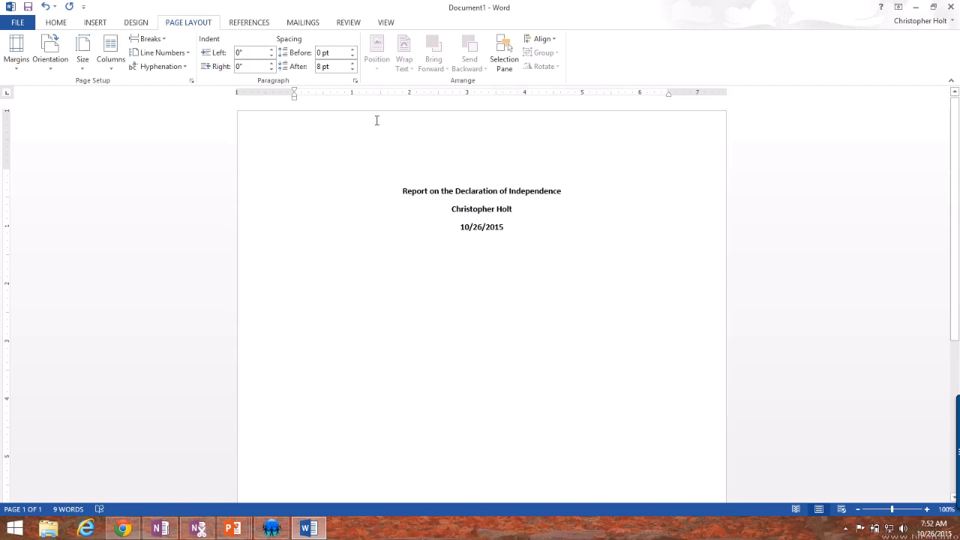
mouse_move(333, 66)
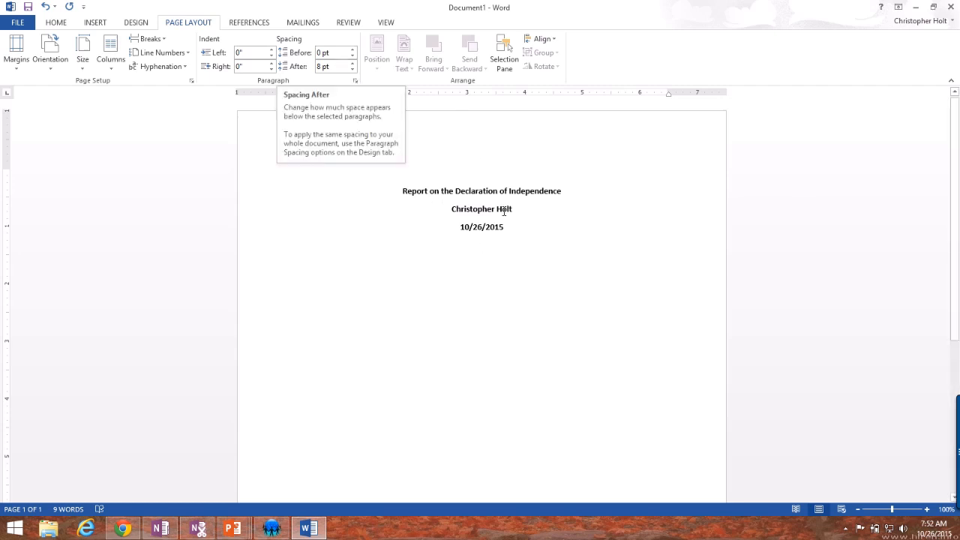
mouse_move(463, 192)
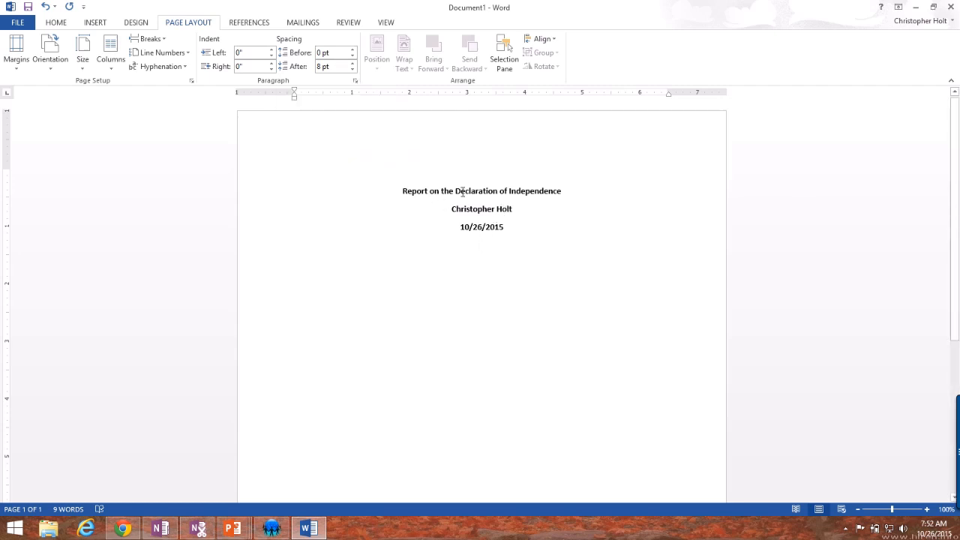
click(482, 246)
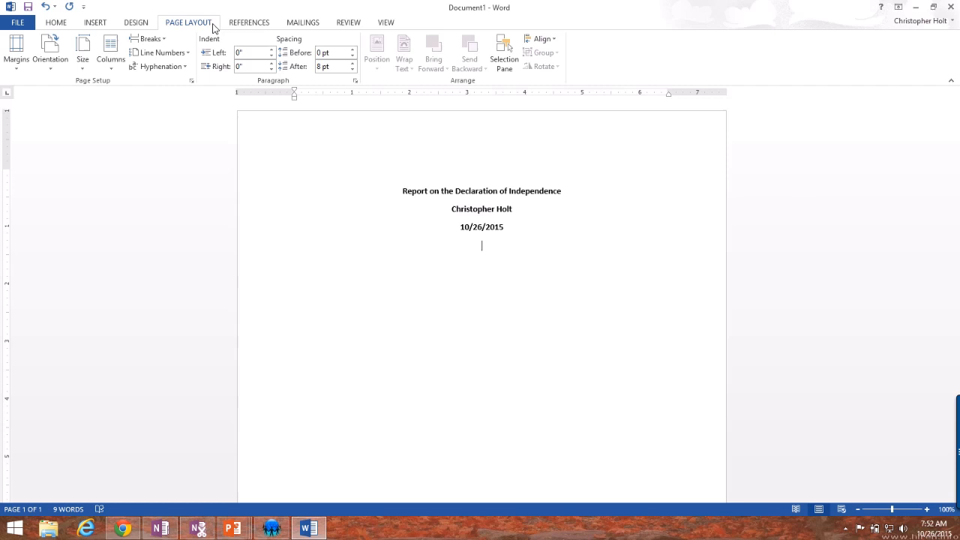
mouse_move(165, 113)
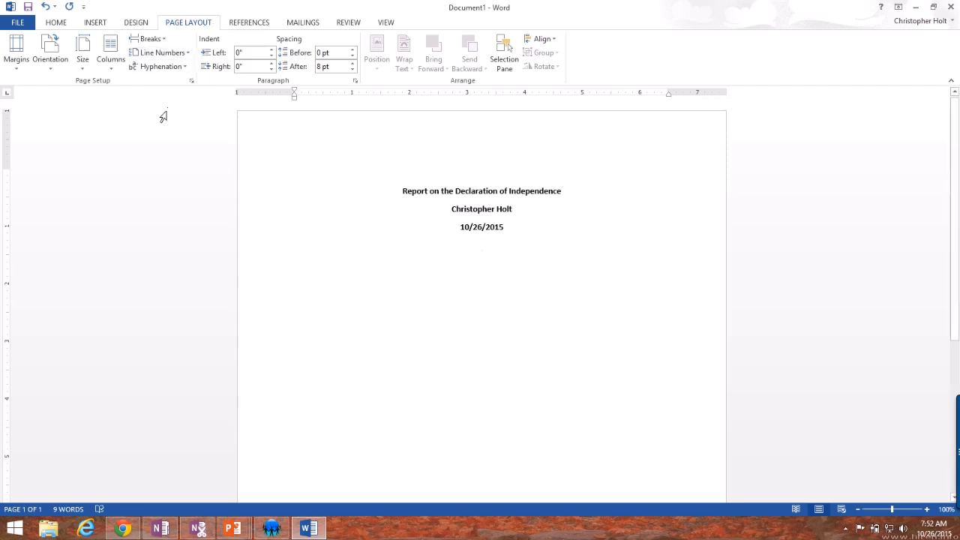
mouse_move(192, 111)
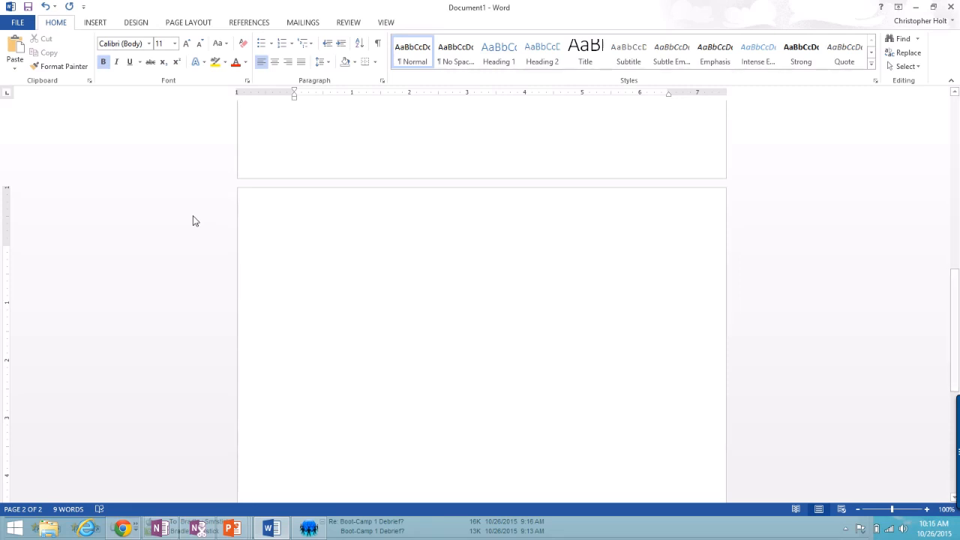
Set the empty second-page paragraph's Line spacing to Double in the Paragraph dialog.
click(294, 250)
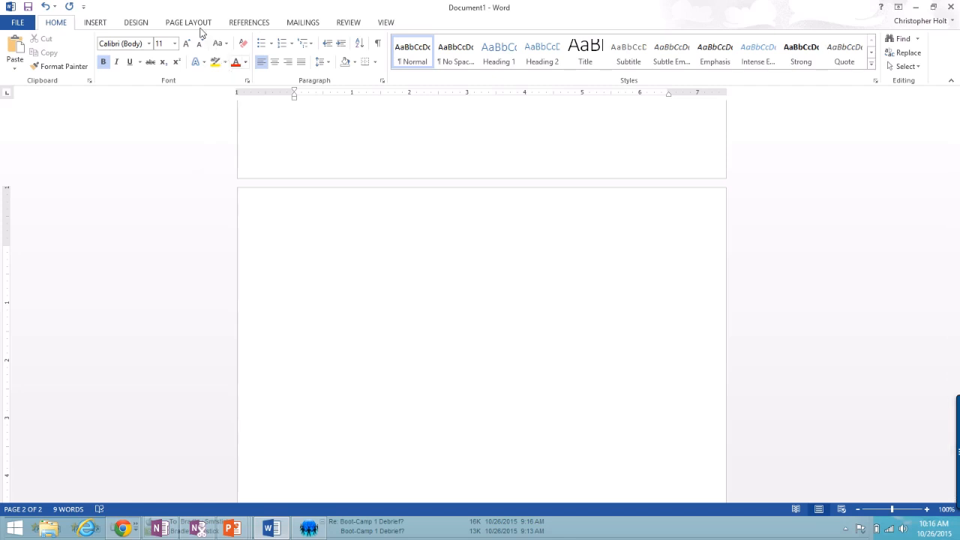
click(189, 23)
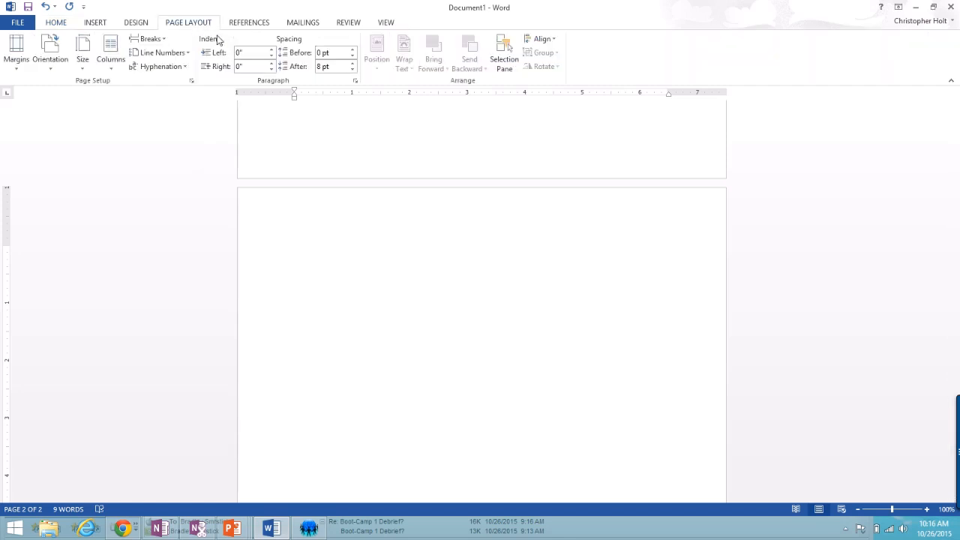
mouse_move(261, 84)
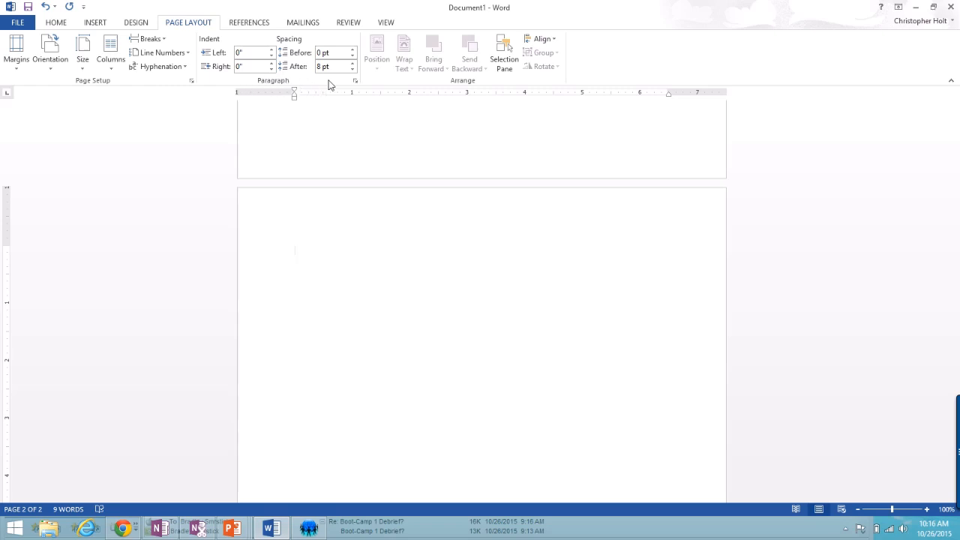
mouse_move(354, 81)
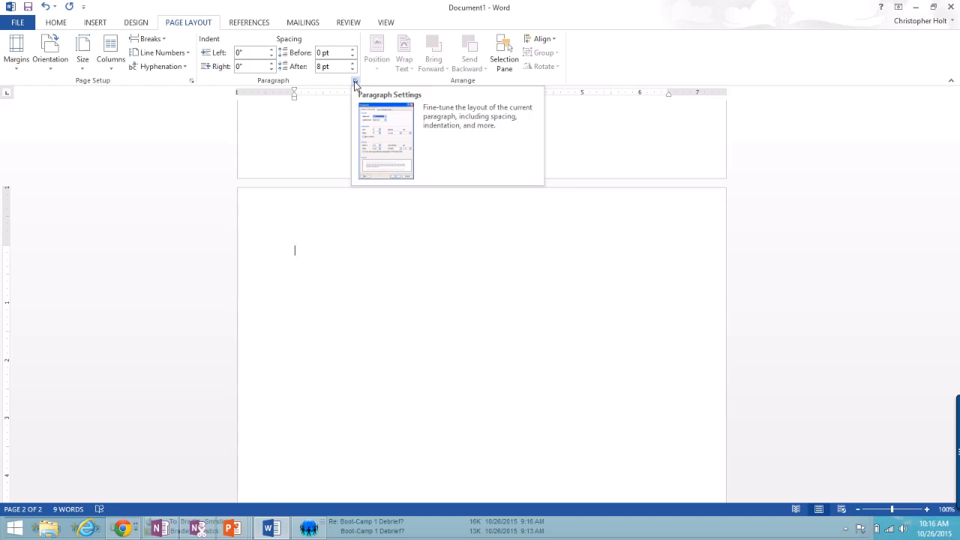
click(354, 81)
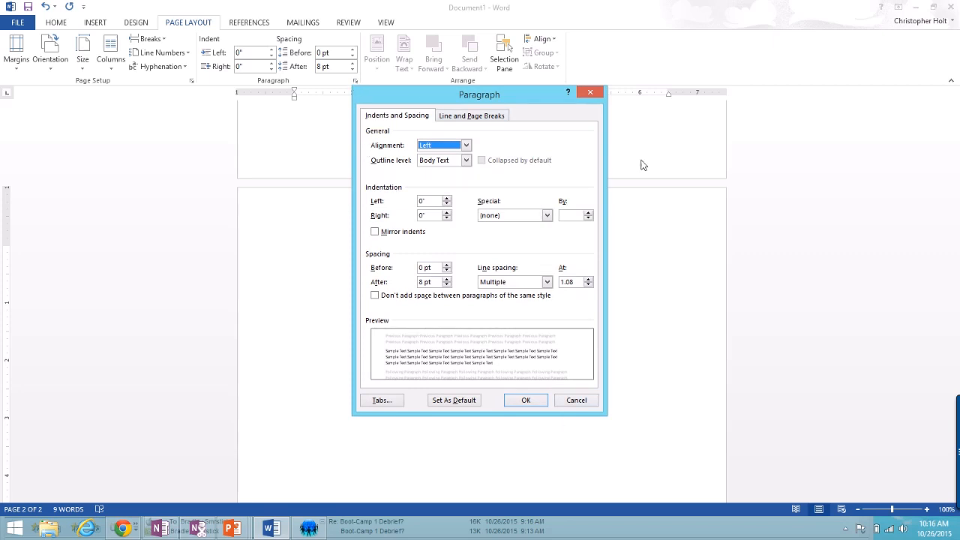
mouse_move(403, 258)
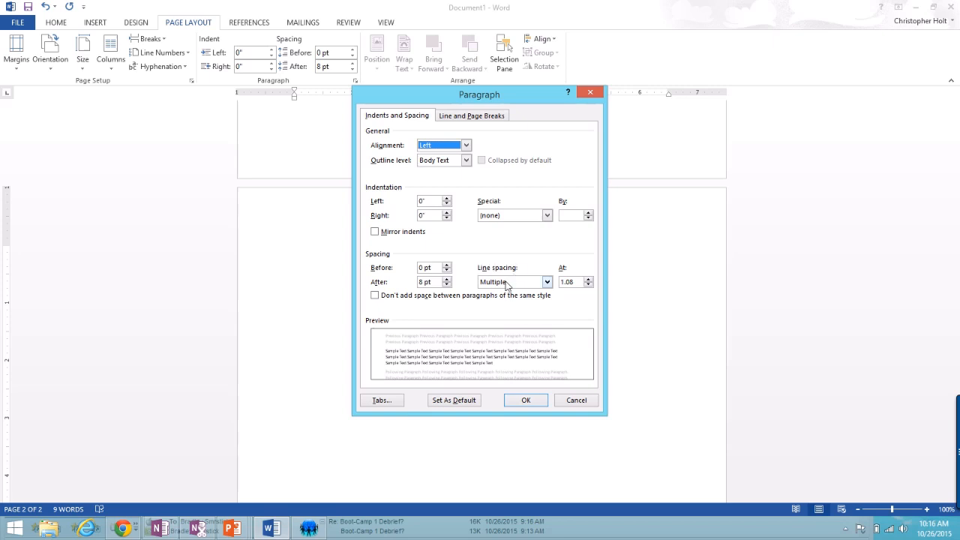
click(492, 282)
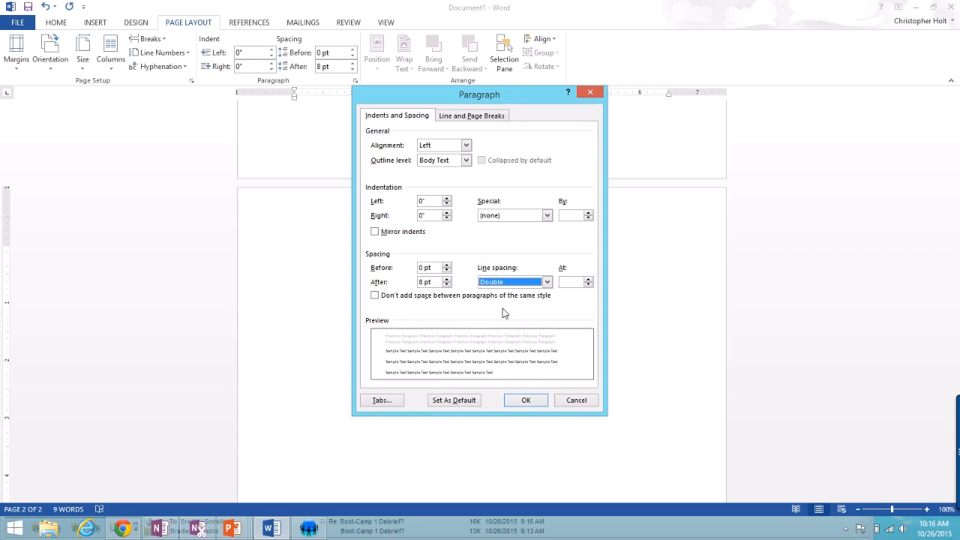
mouse_move(523, 396)
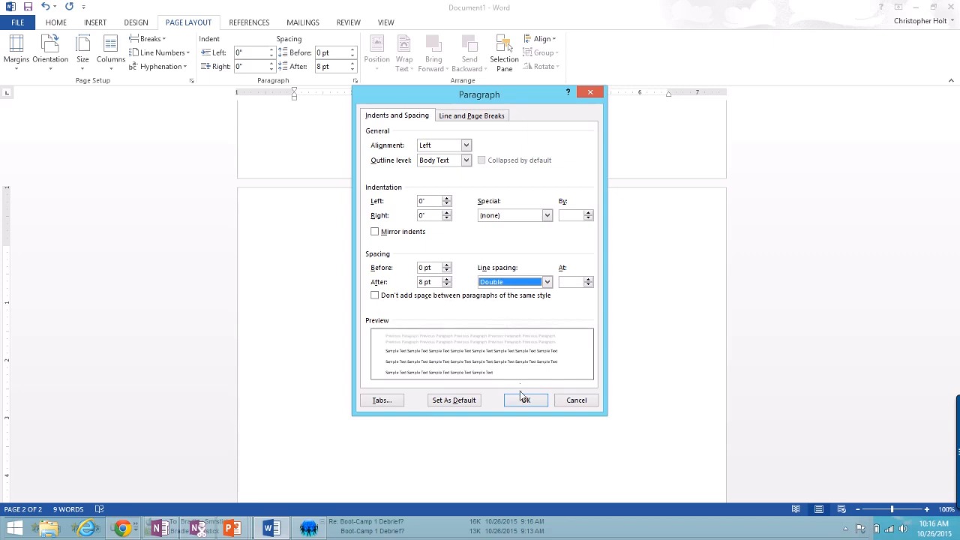
click(525, 400)
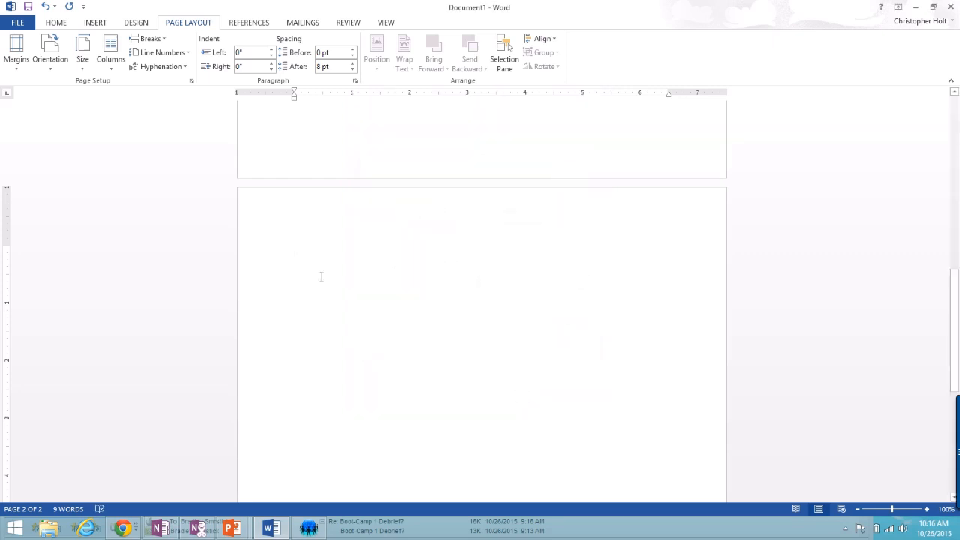
Type 'The Declaration of Independence severed the political connections between the thirteen orig' on page two.
click(294, 249)
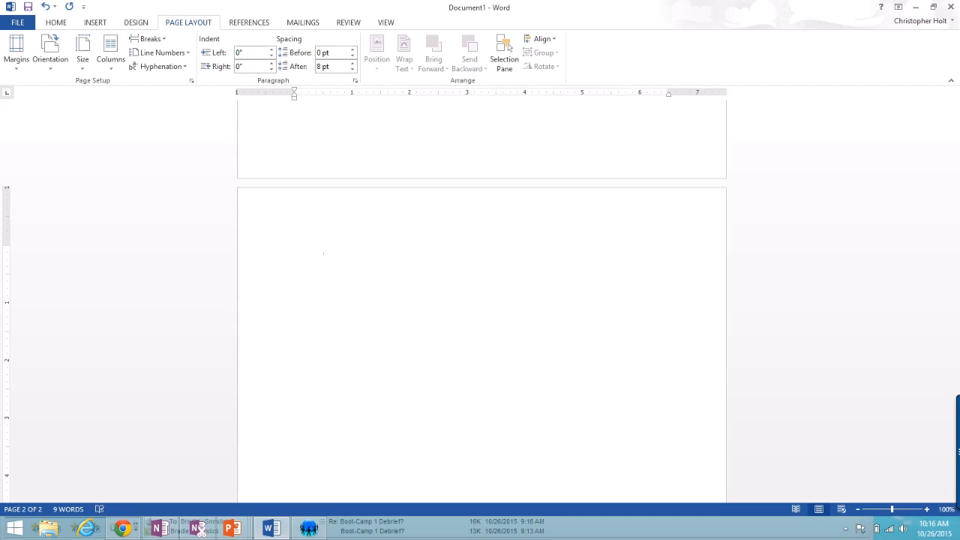
text(The De)
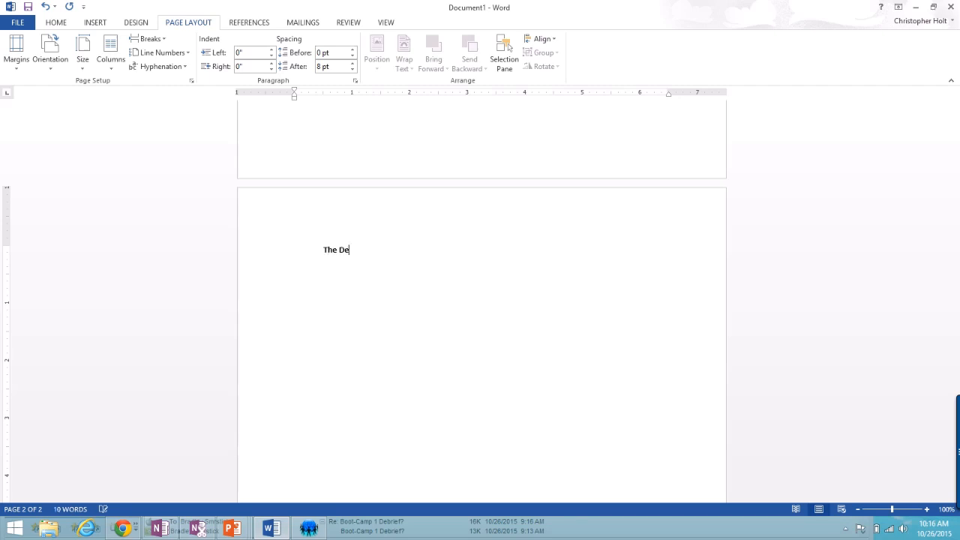
text(claration of Independence)
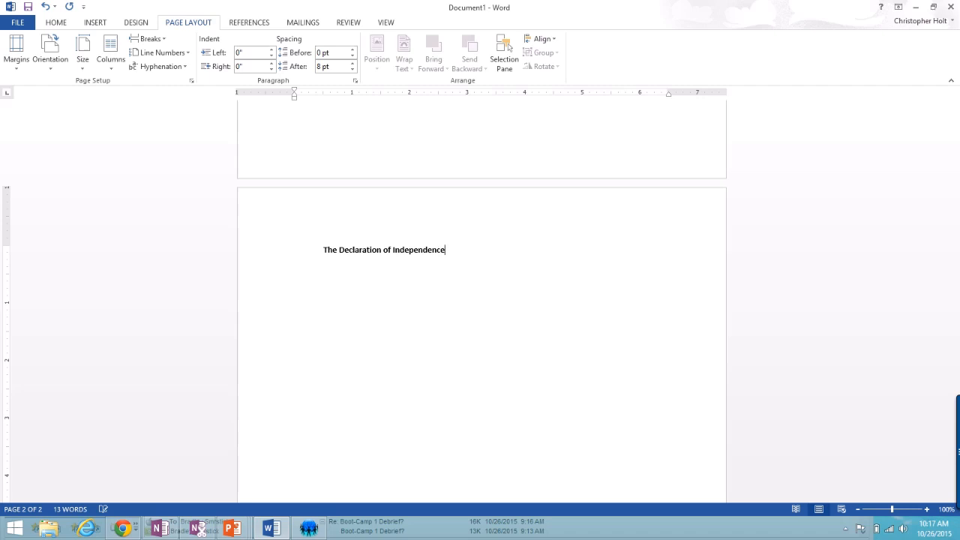
text(severed)
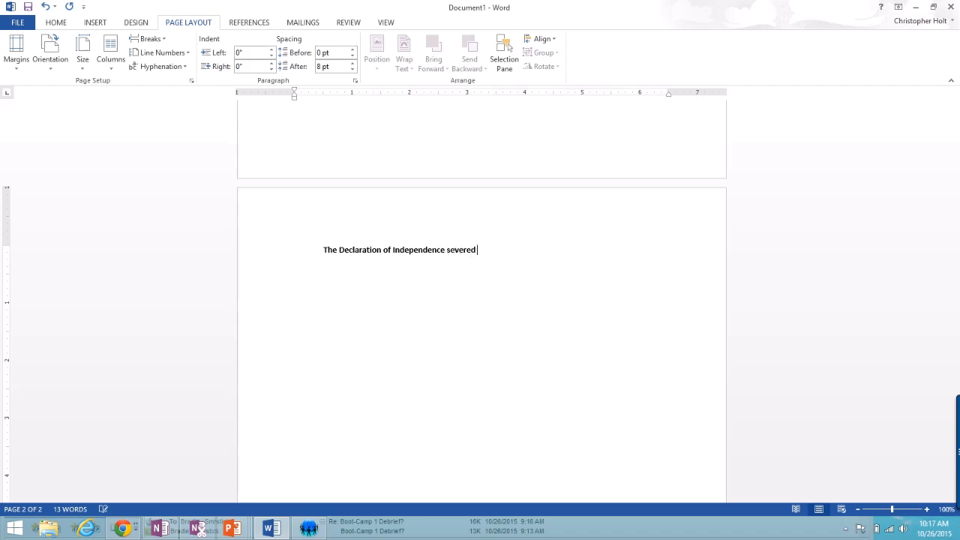
text(the political conne)
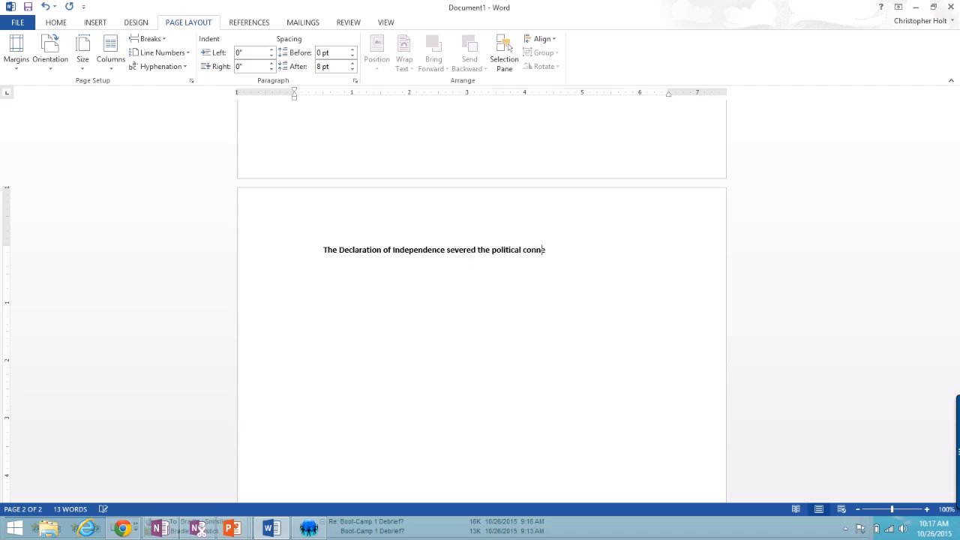
text(ections between the)
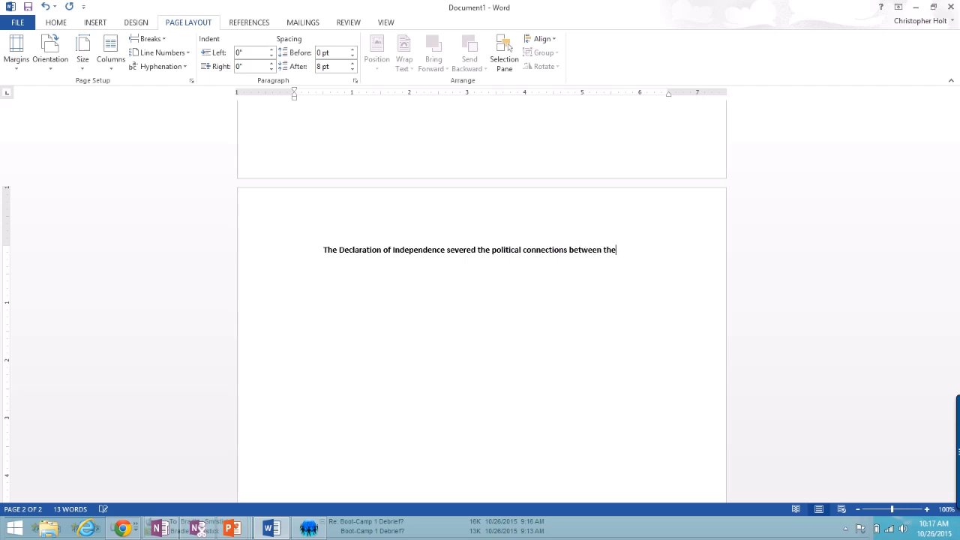
text(thirteen original)
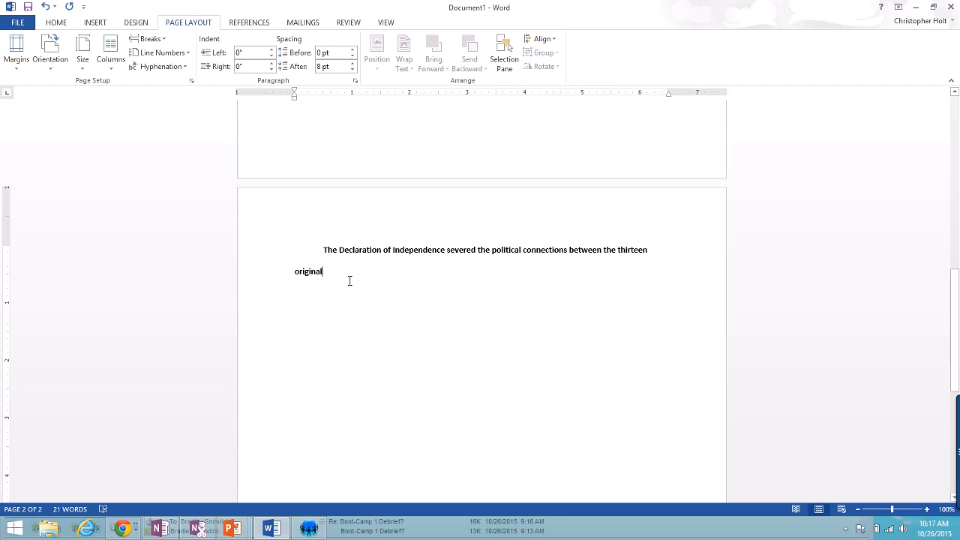
mouse_move(329, 273)
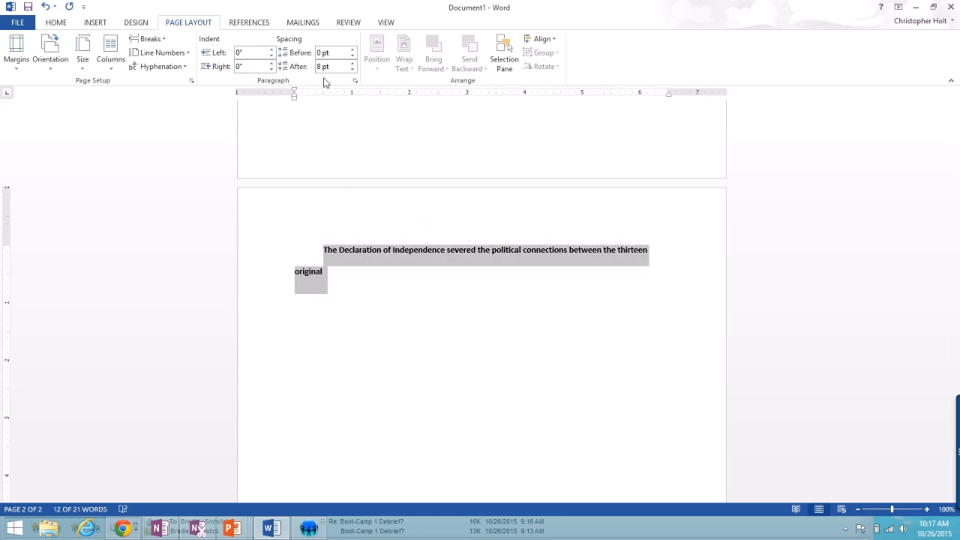
click(354, 81)
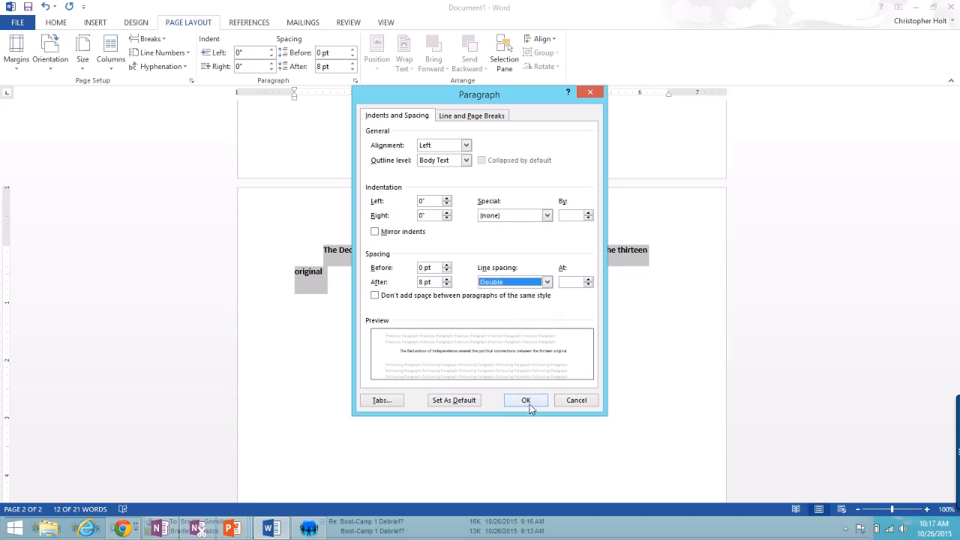
click(525, 399)
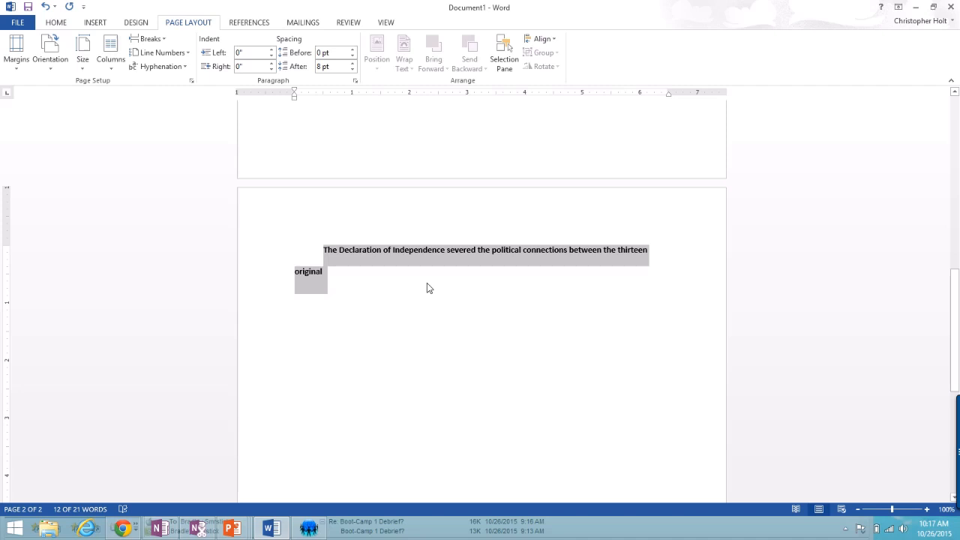
mouse_move(397, 285)
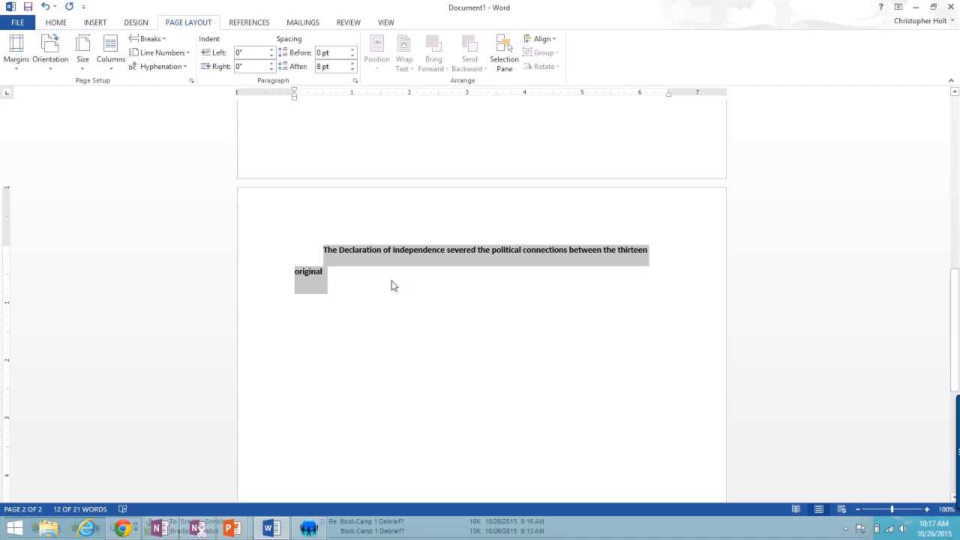
mouse_move(438, 270)
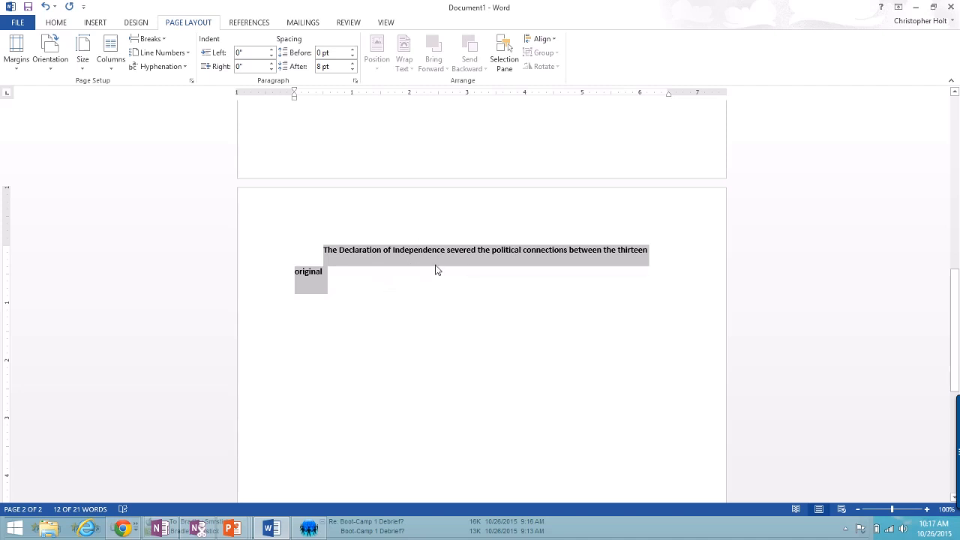
mouse_move(446, 276)
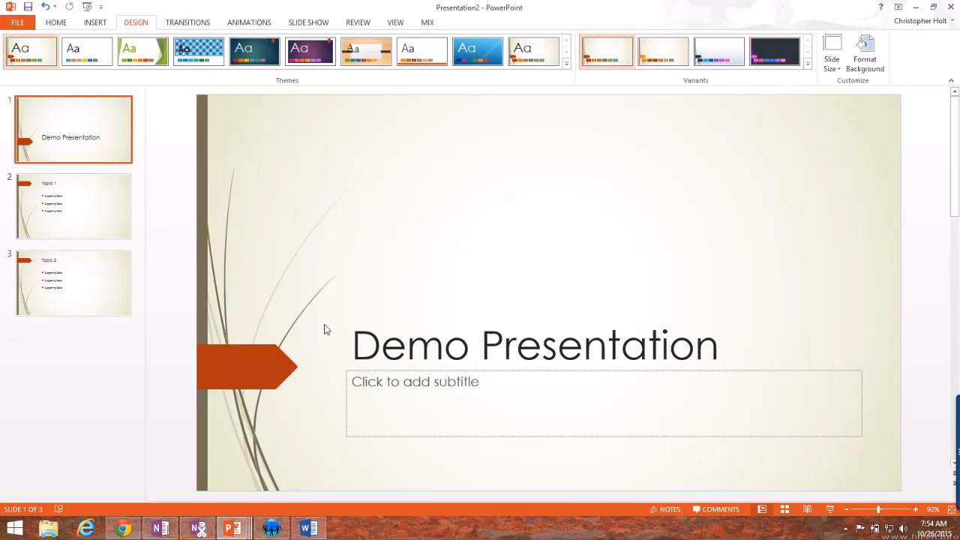
mouse_move(117, 70)
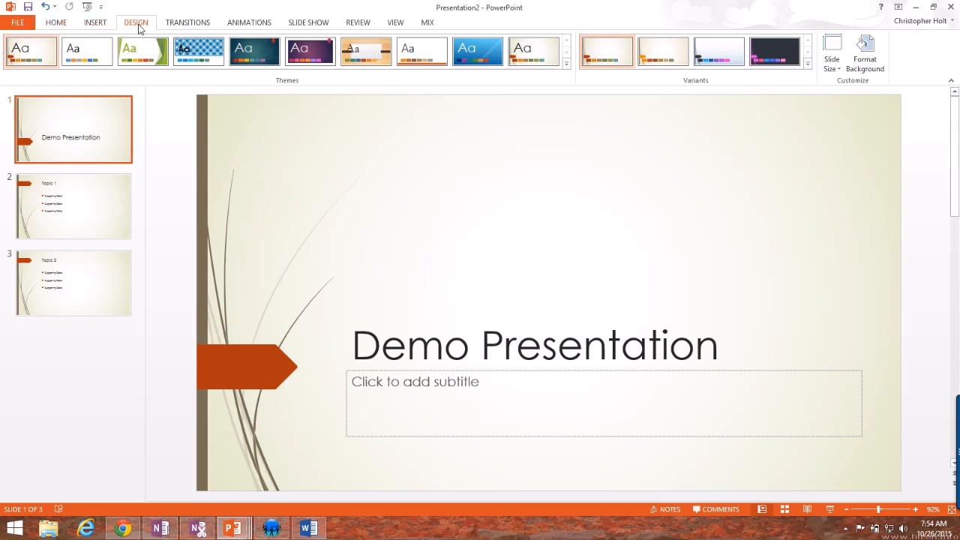
mouse_move(173, 117)
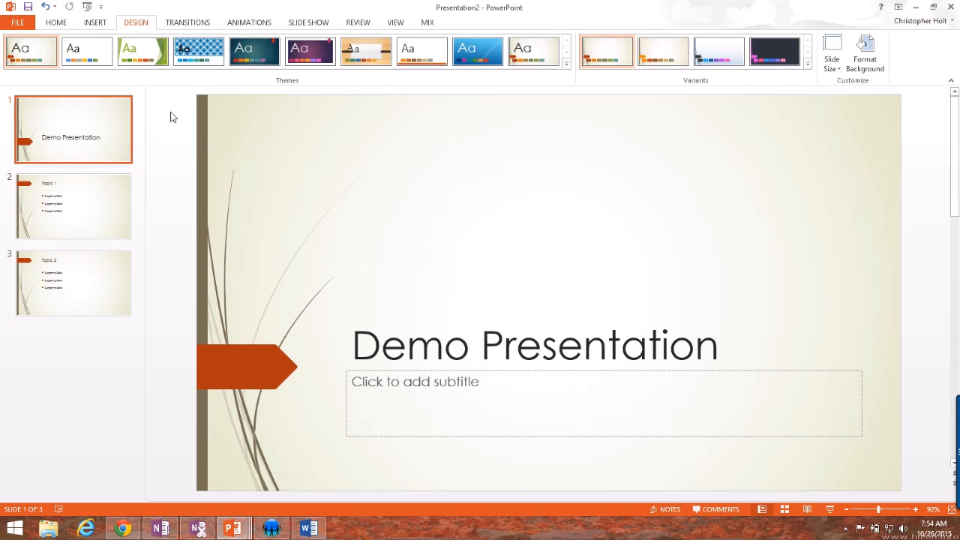
mouse_move(96, 137)
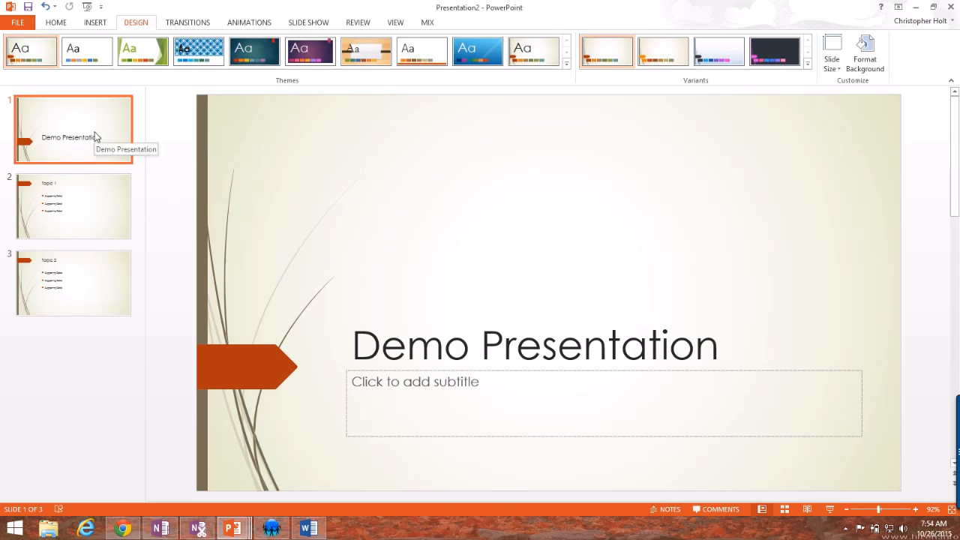
click(72, 282)
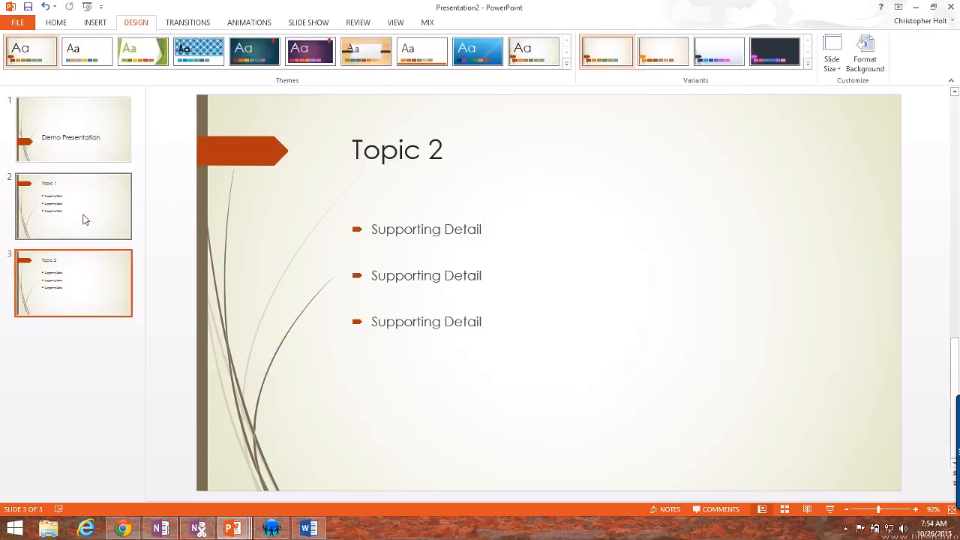
click(72, 129)
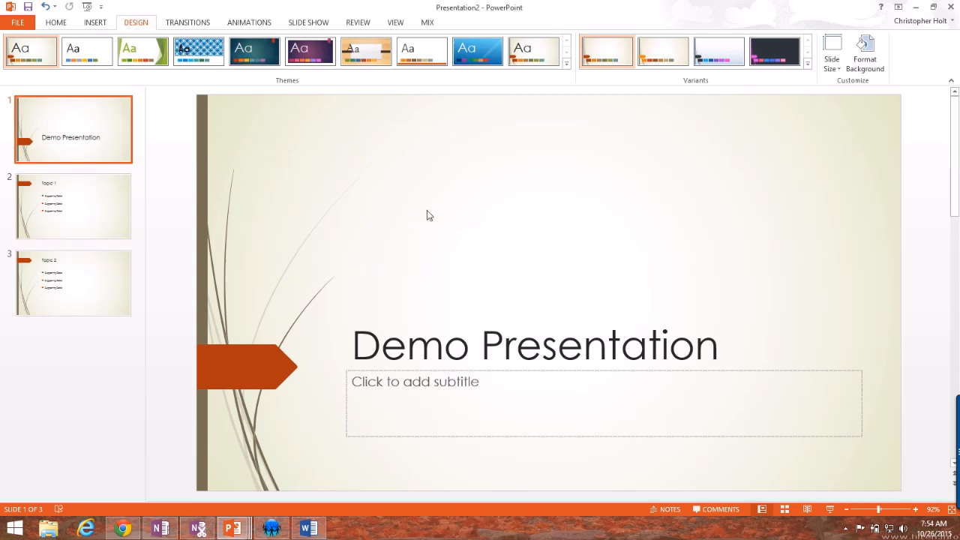
click(72, 207)
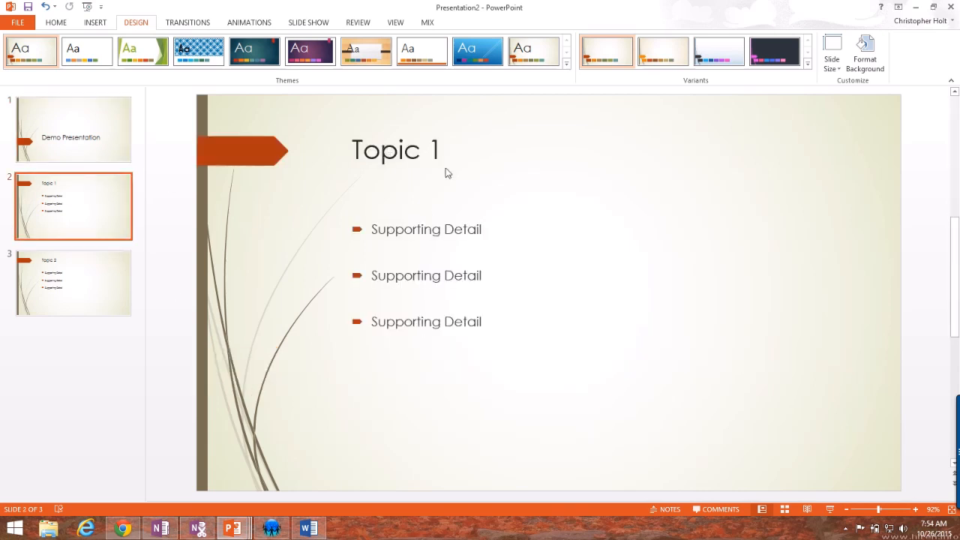
click(72, 283)
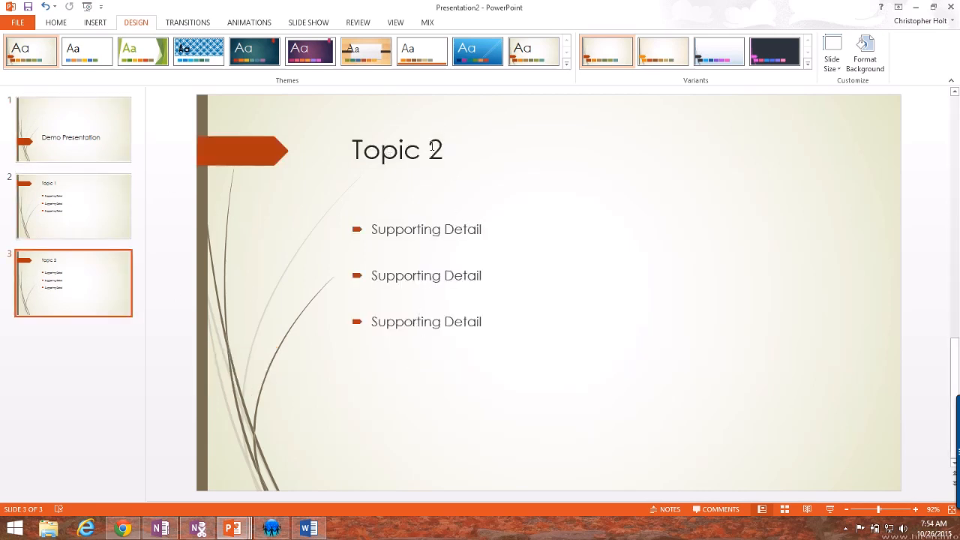
click(72, 129)
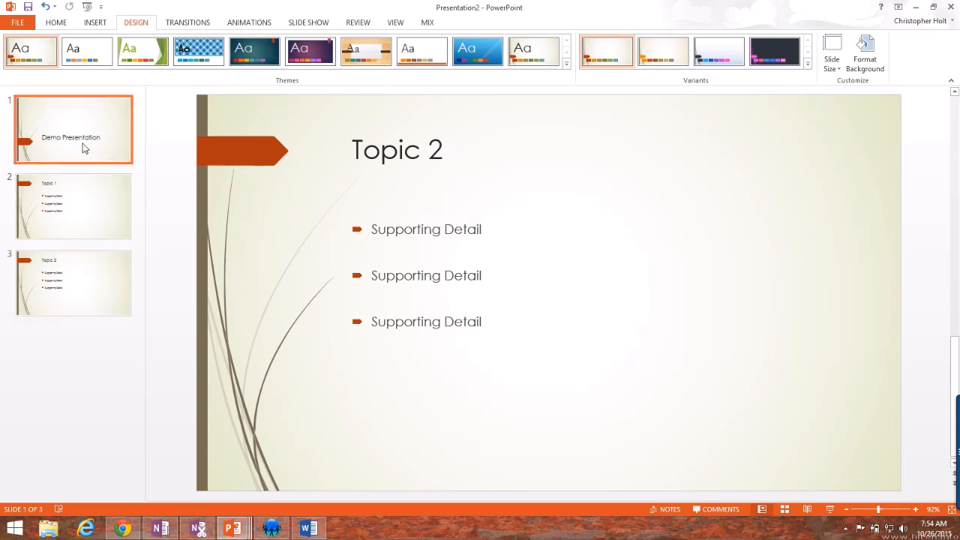
click(72, 129)
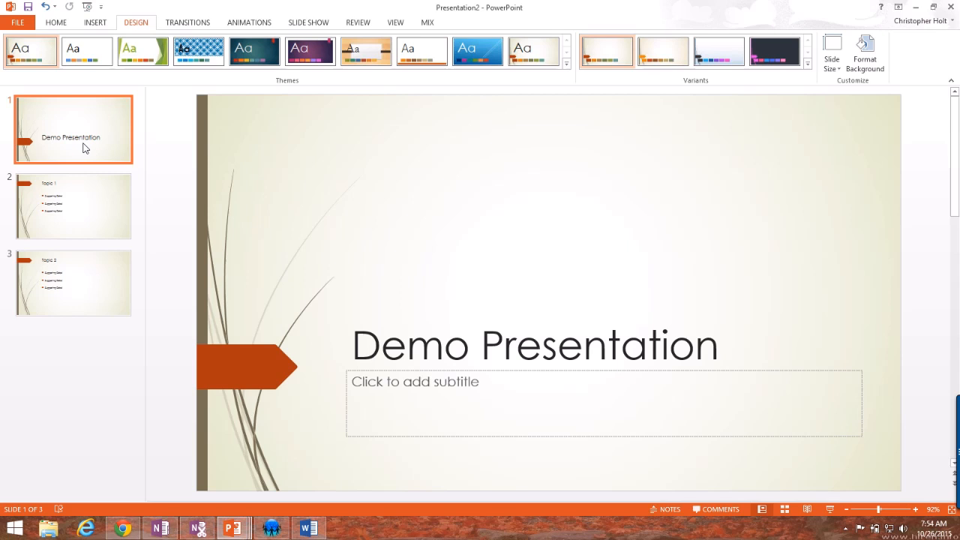
mouse_move(149, 138)
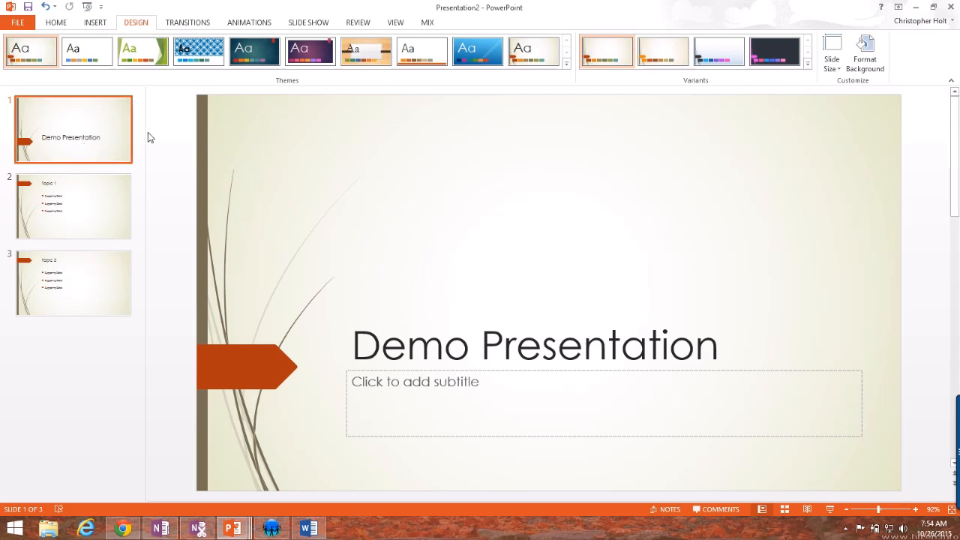
mouse_move(186, 23)
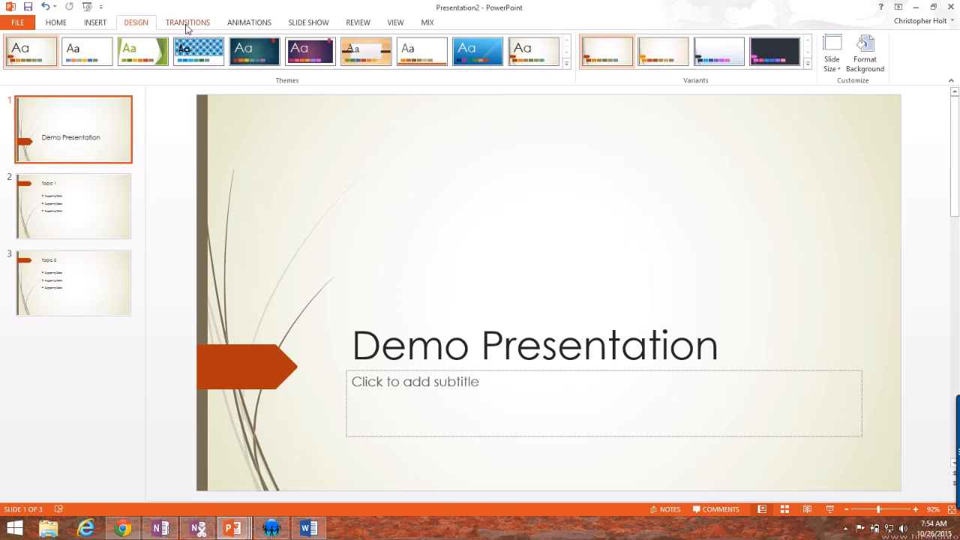
Apply a Cut transition to the title slide and a Fade to the Topic 1 slide.
click(186, 23)
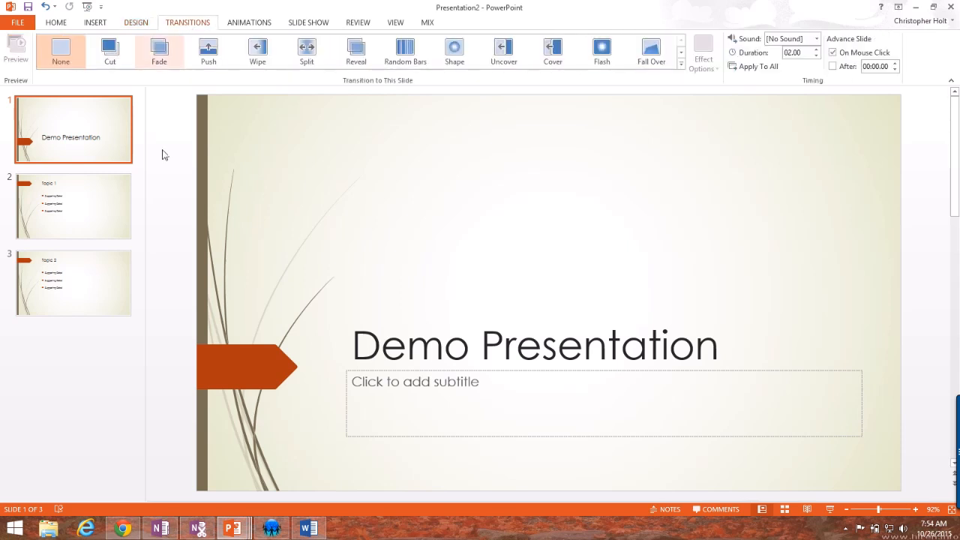
mouse_move(307, 53)
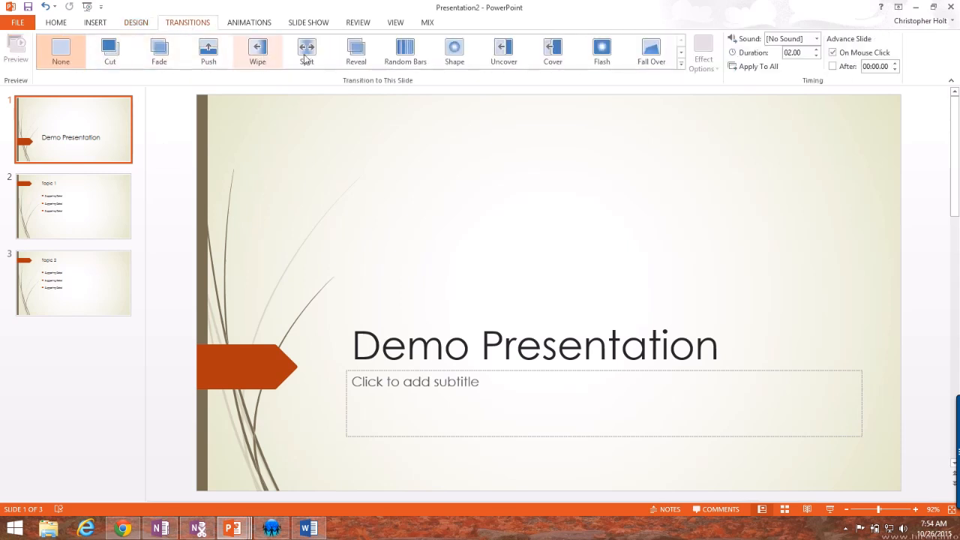
mouse_move(258, 46)
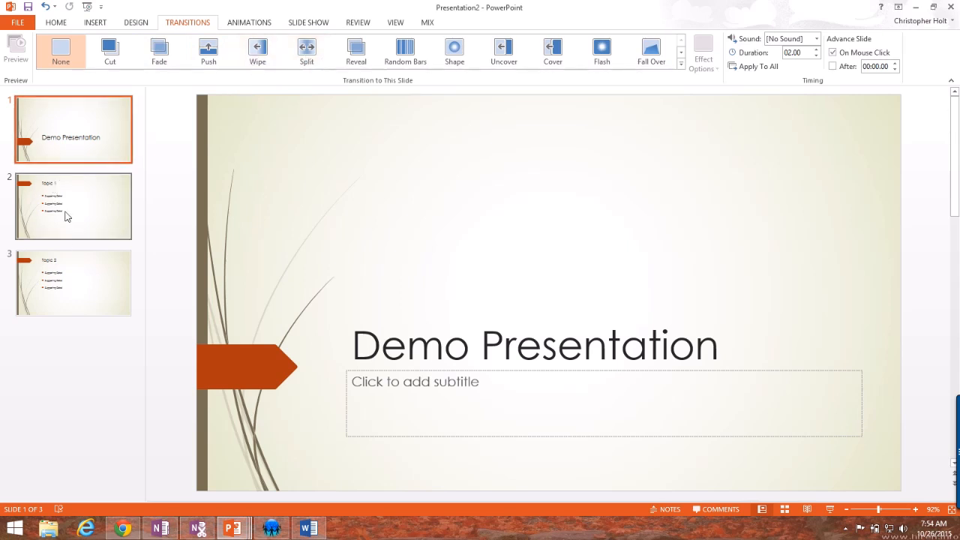
mouse_move(88, 154)
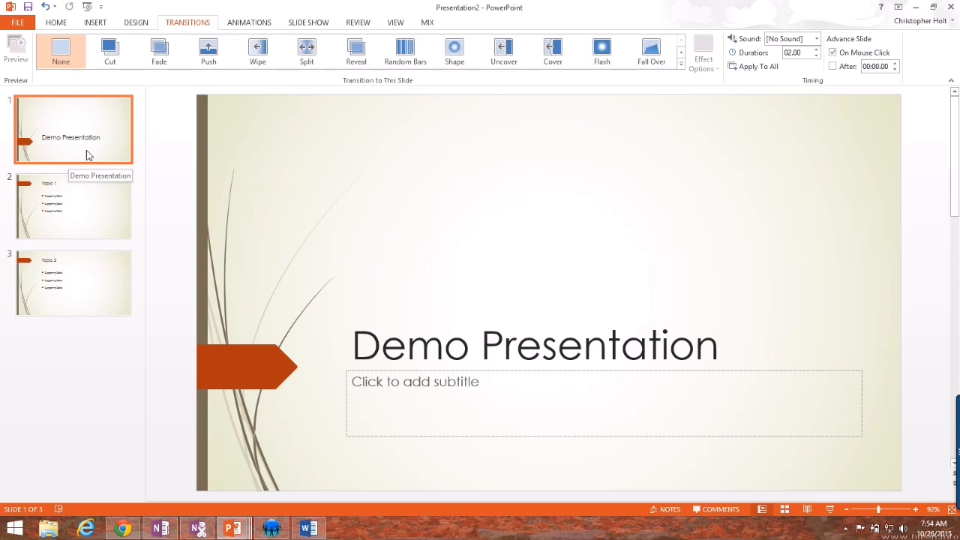
click(110, 51)
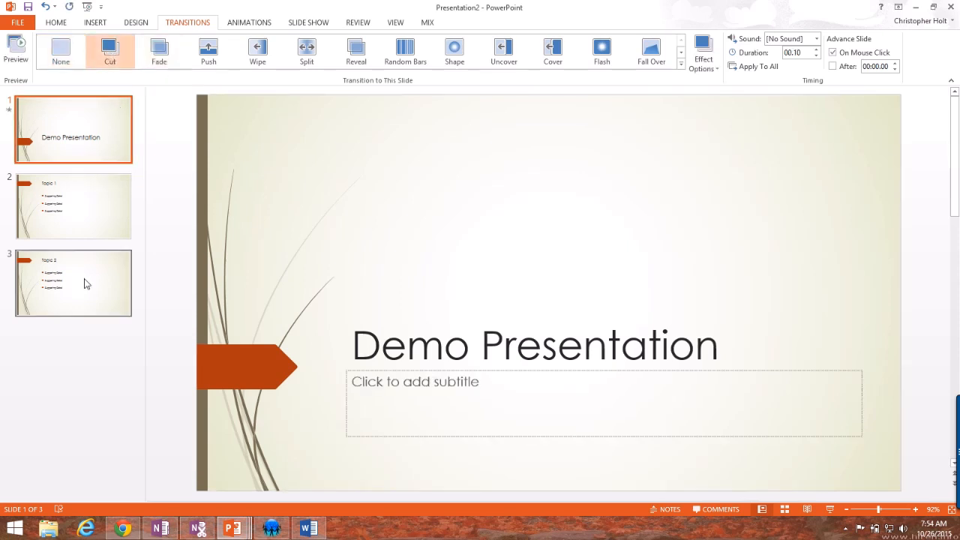
mouse_move(84, 197)
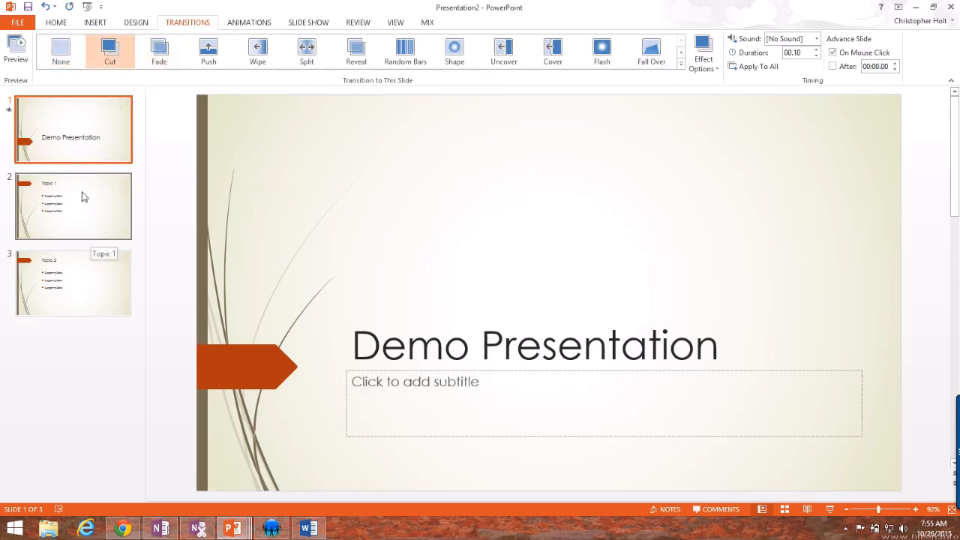
click(72, 206)
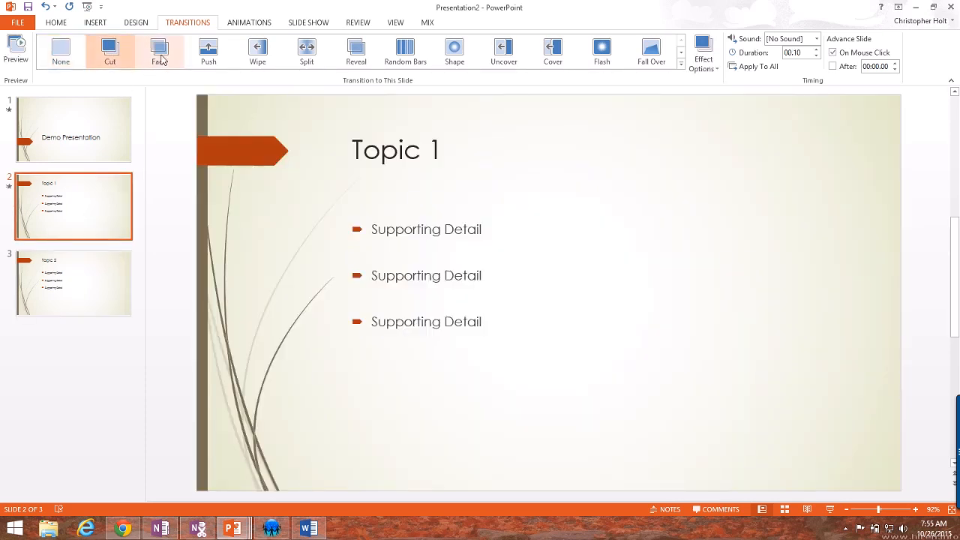
click(159, 51)
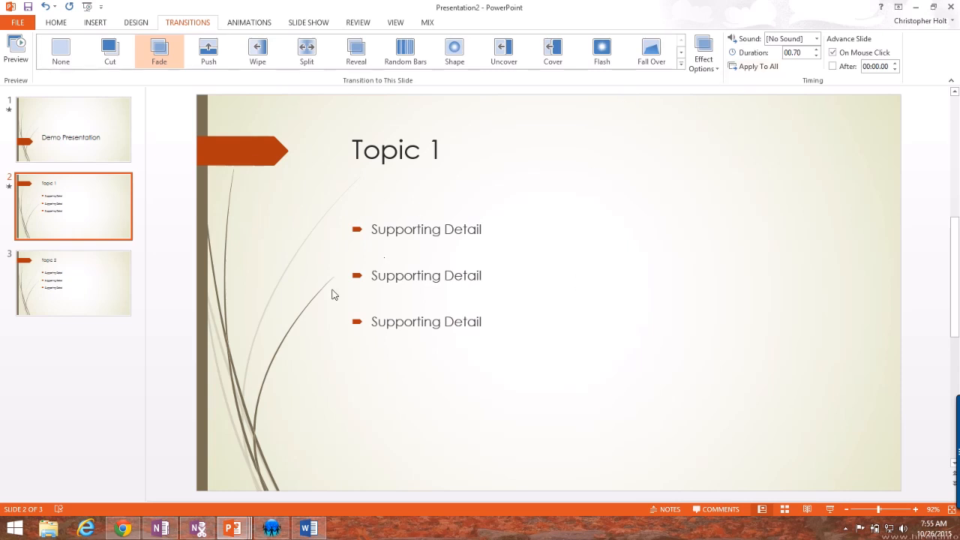
mouse_move(84, 129)
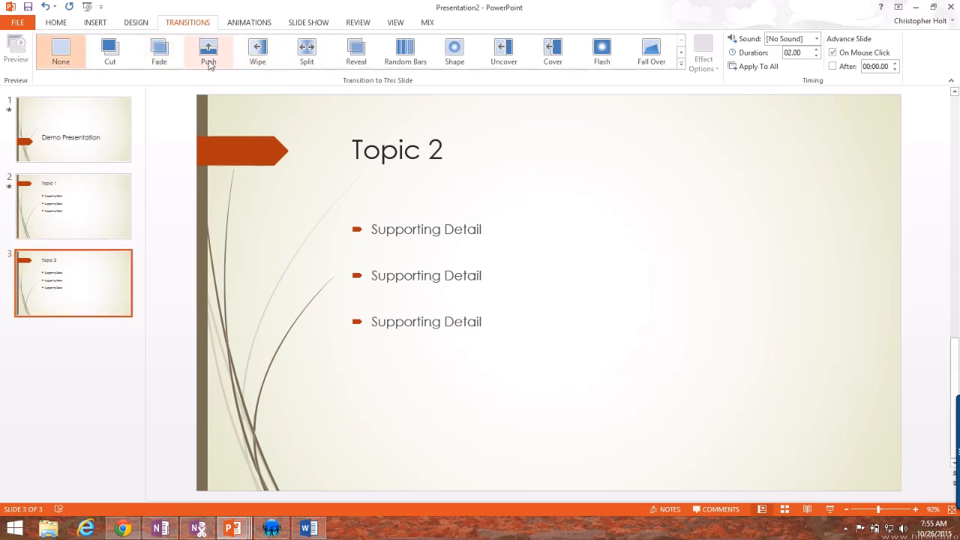
Apply a Push transition to Topic 2 and preview it.
click(207, 51)
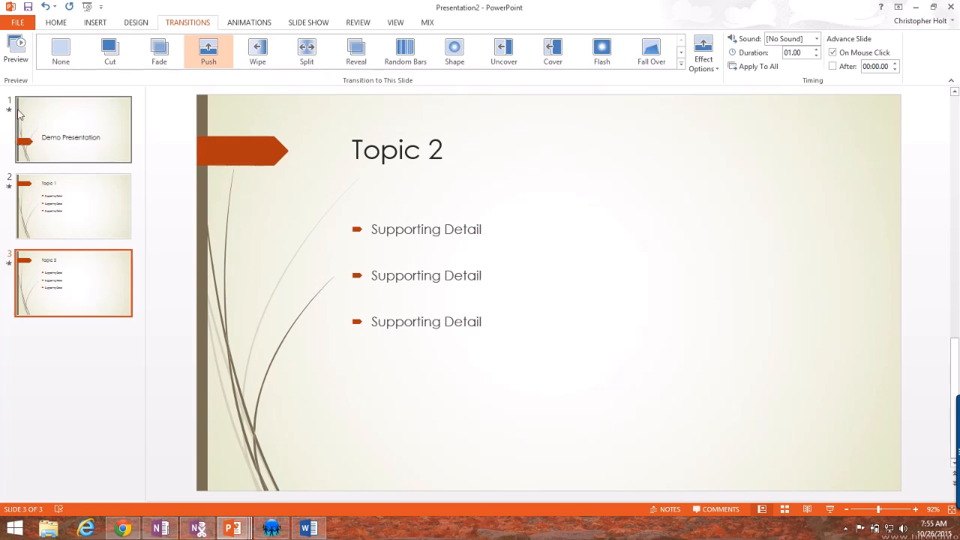
click(15, 48)
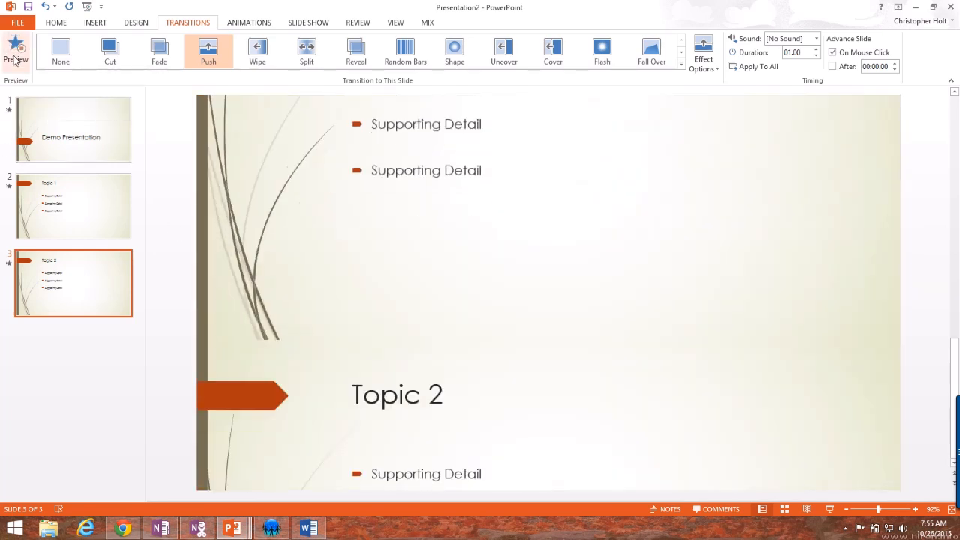
click(17, 51)
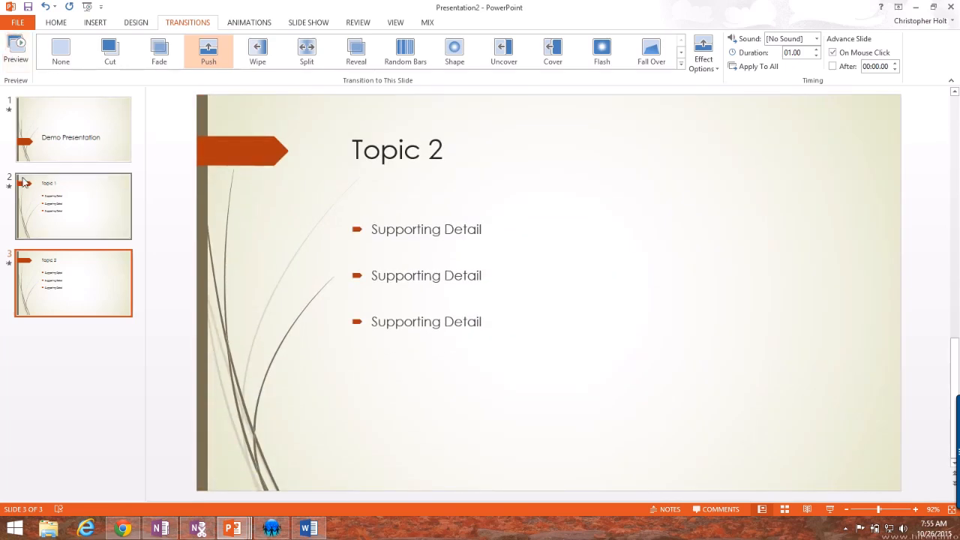
mouse_move(84, 153)
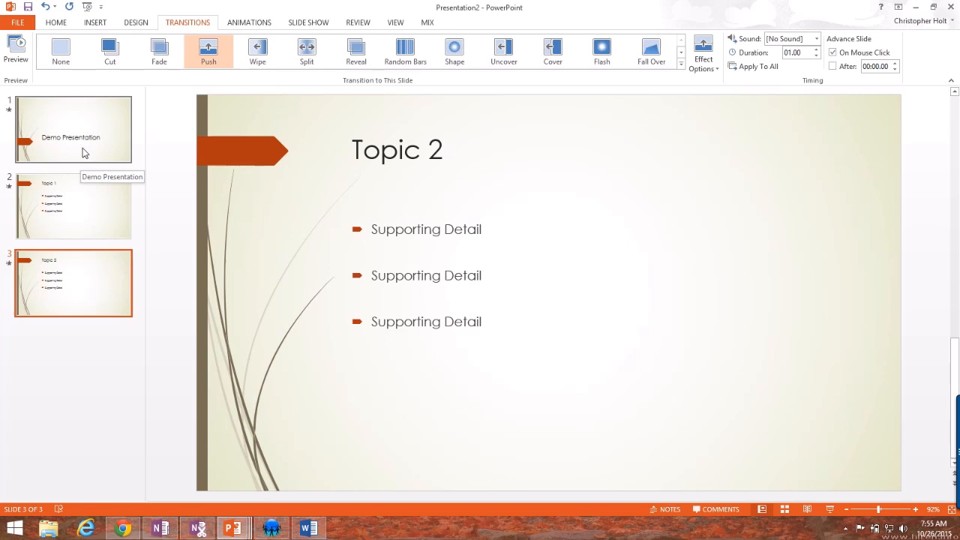
click(72, 207)
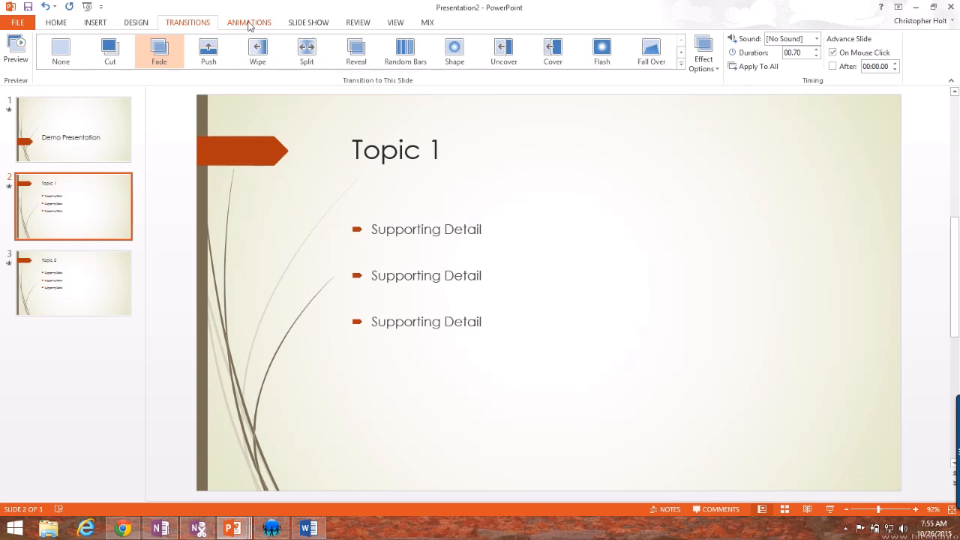
click(249, 23)
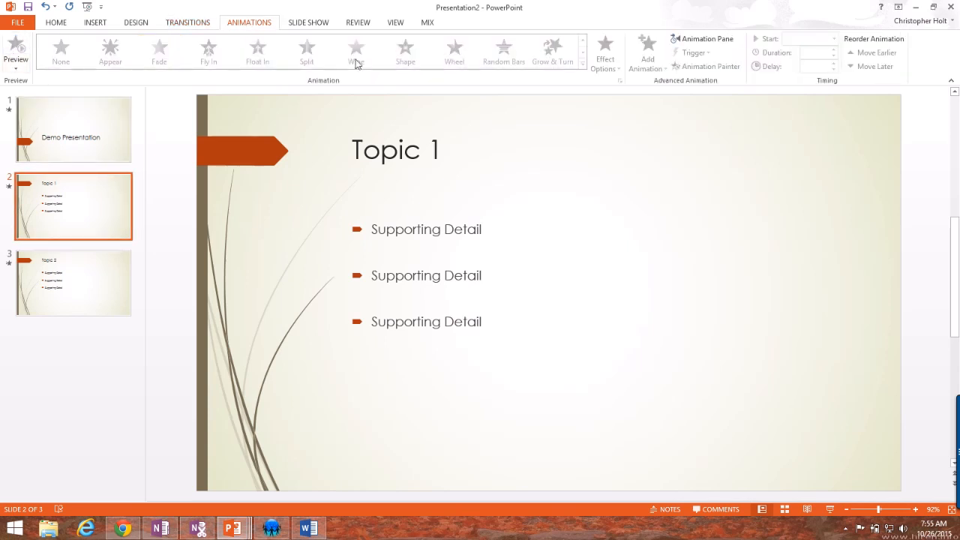
mouse_move(816, 72)
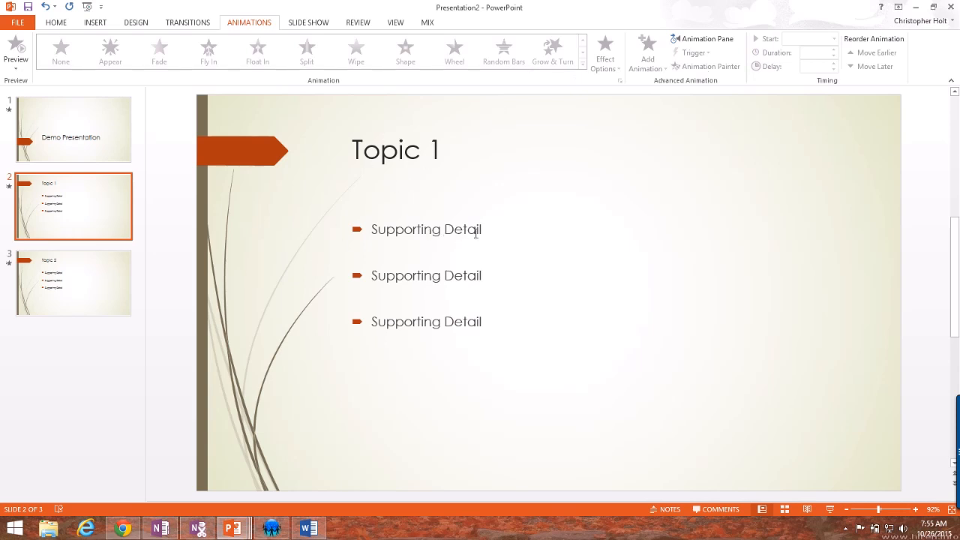
mouse_move(486, 234)
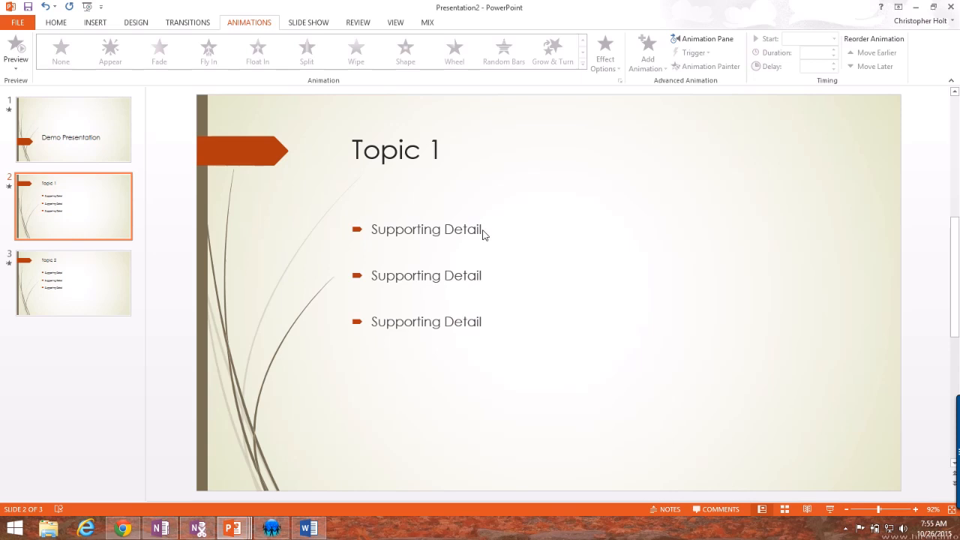
click(426, 228)
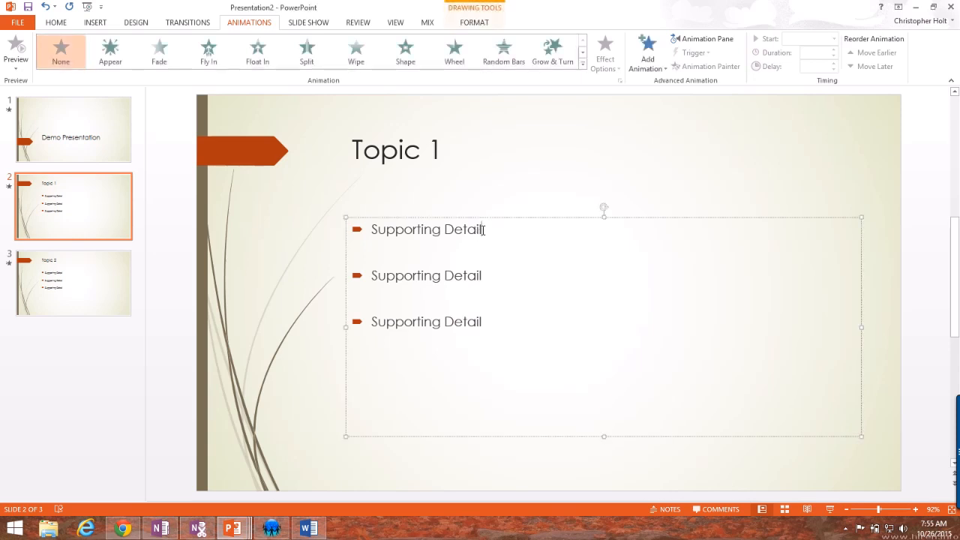
double_click(465, 228)
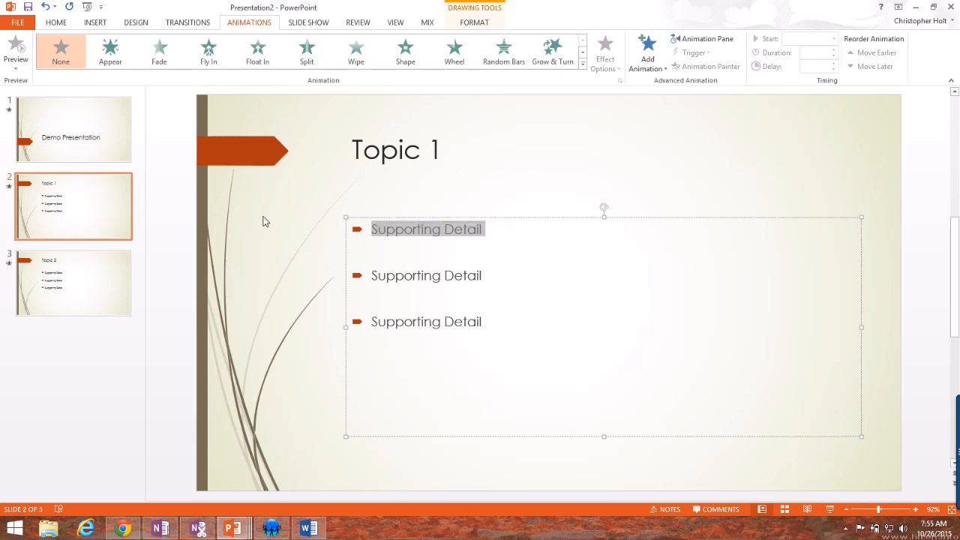
mouse_move(450, 57)
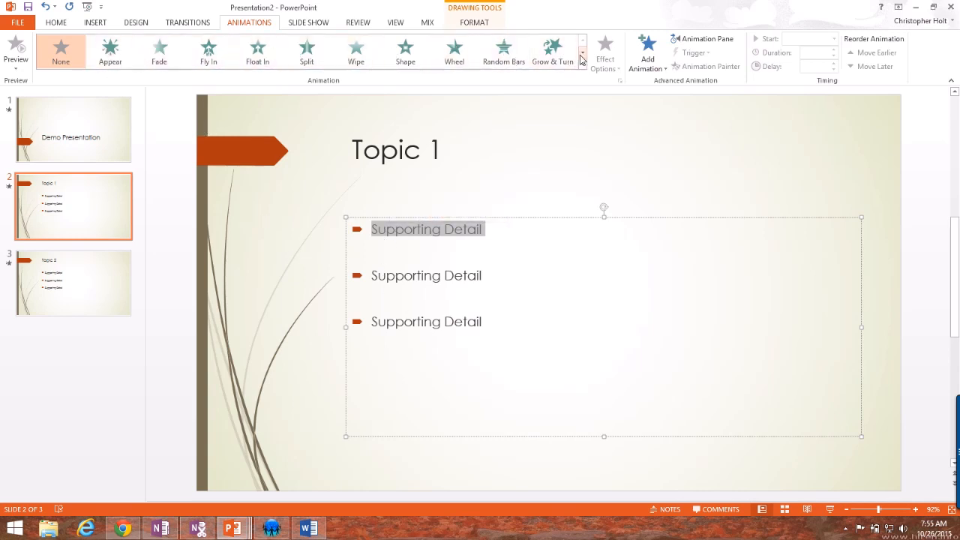
click(584, 39)
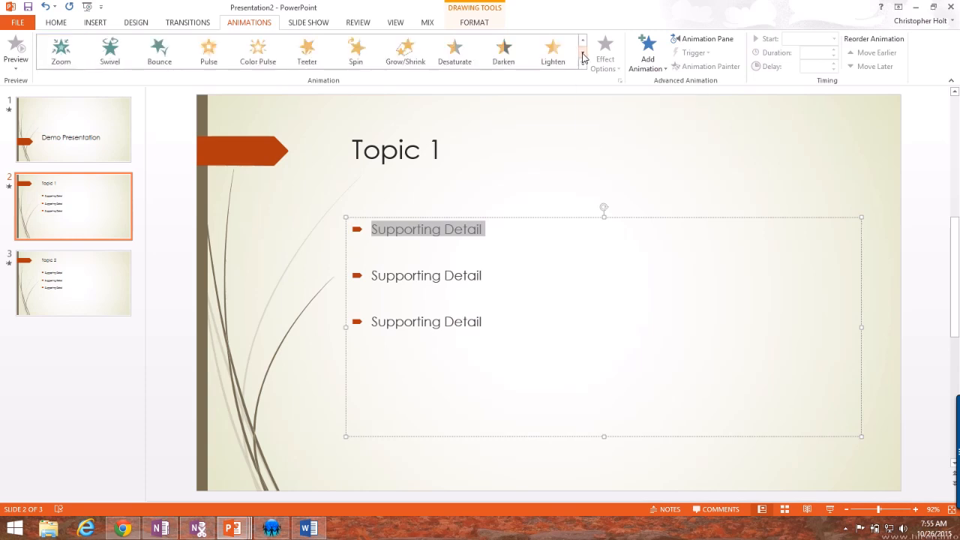
mouse_move(474, 192)
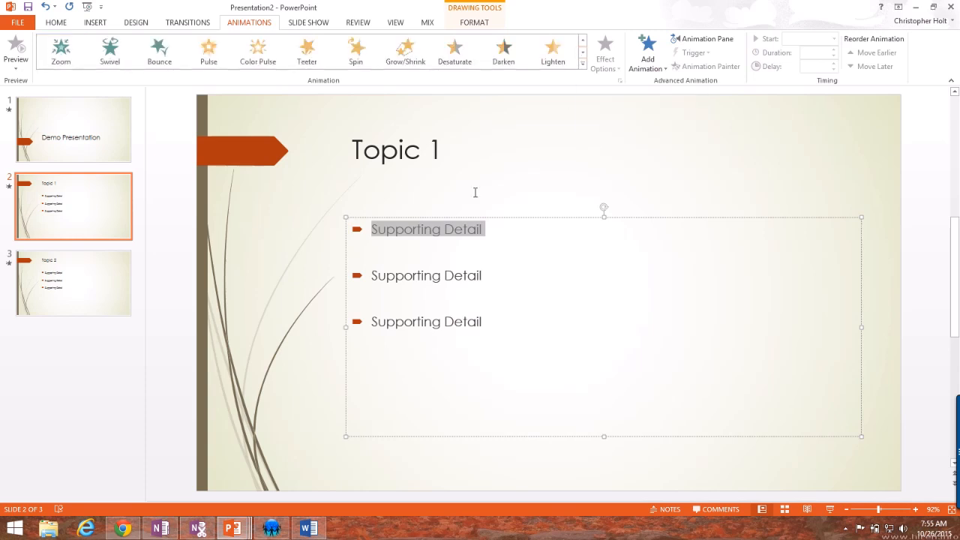
mouse_move(306, 51)
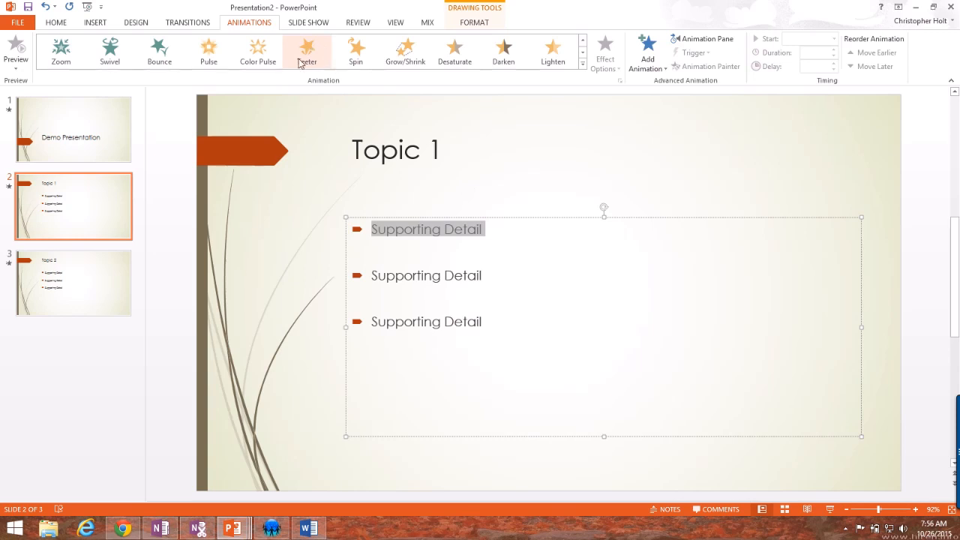
mouse_move(308, 51)
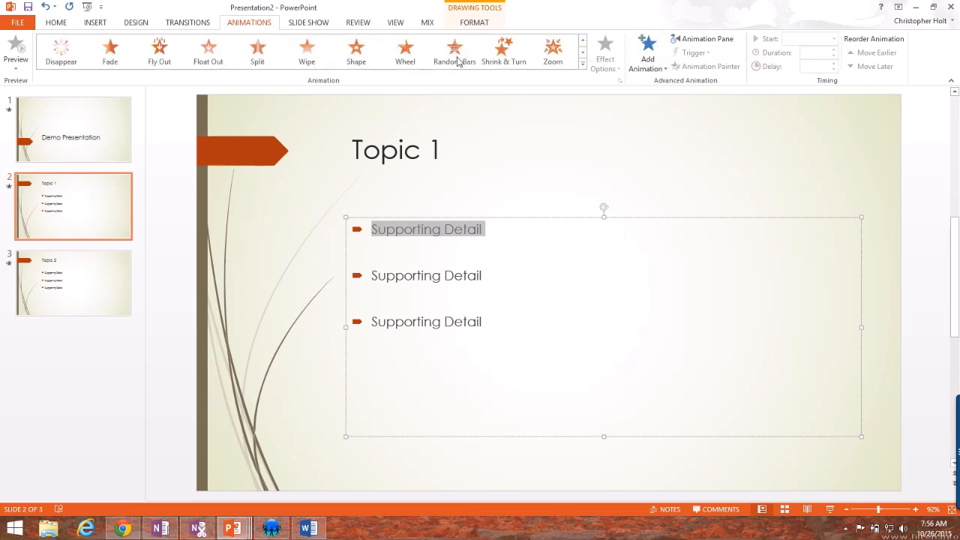
mouse_move(307, 51)
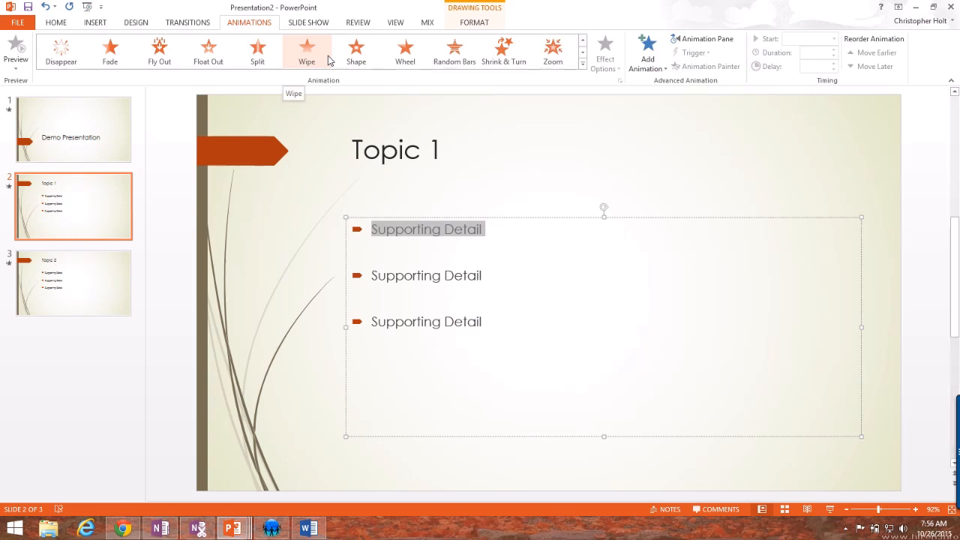
mouse_move(552, 51)
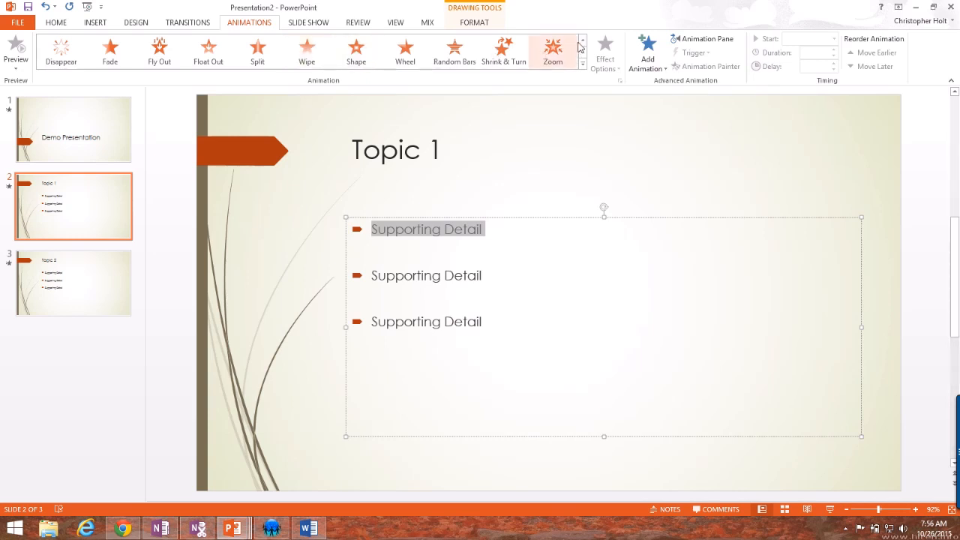
click(583, 40)
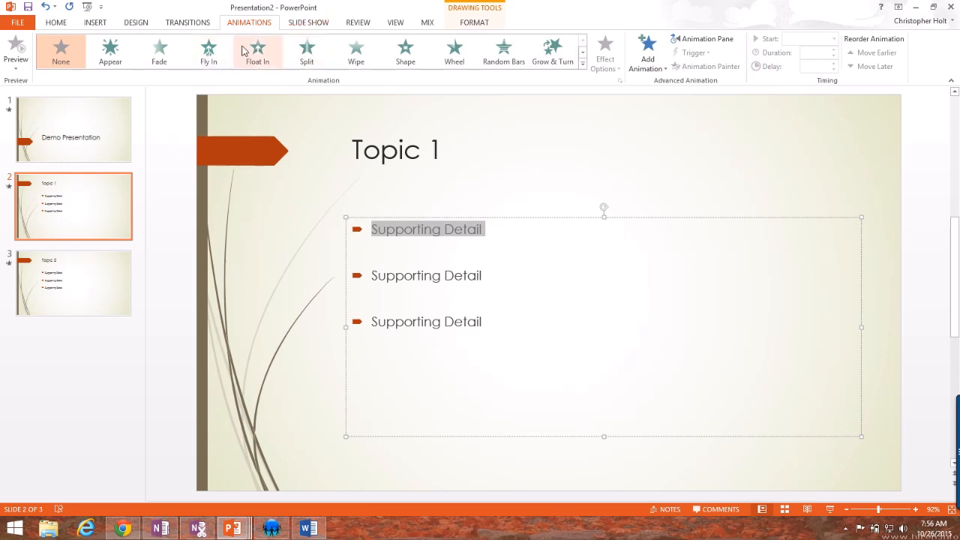
mouse_move(247, 93)
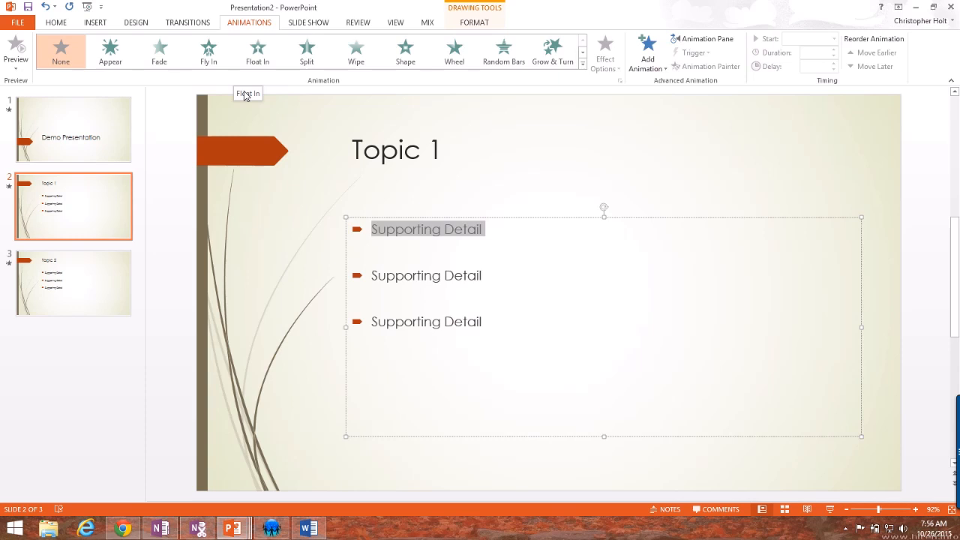
mouse_move(219, 102)
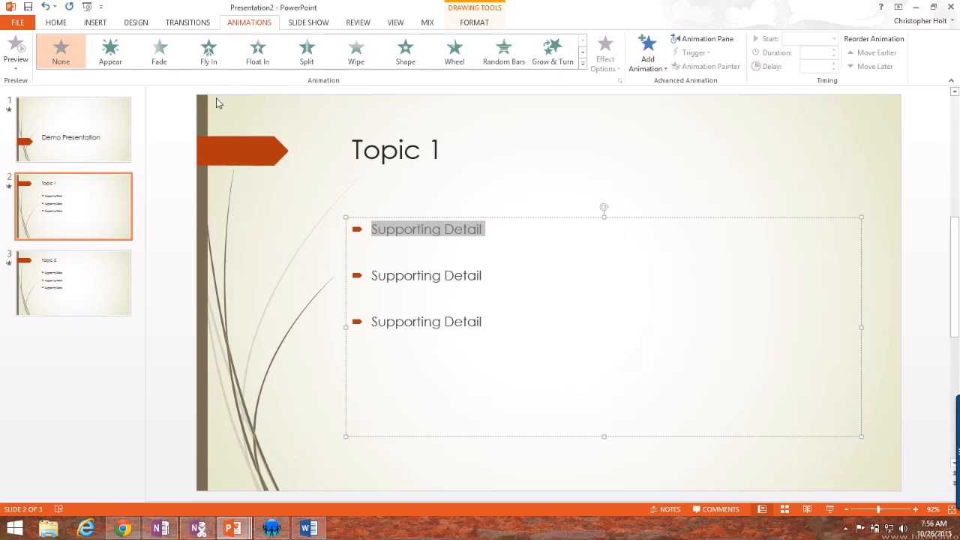
Give the three Supporting Detail bullets entrance animations, the third one a Bounce.
click(207, 51)
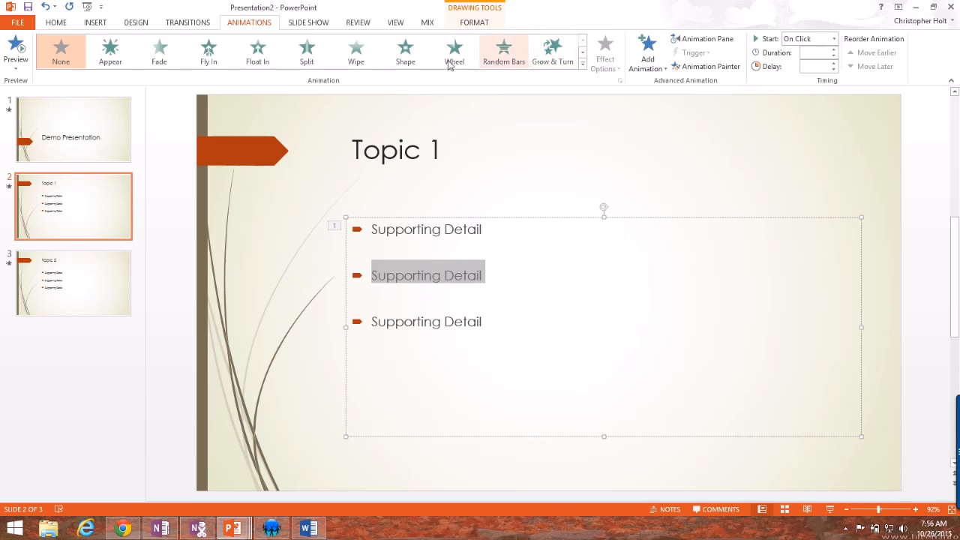
click(111, 51)
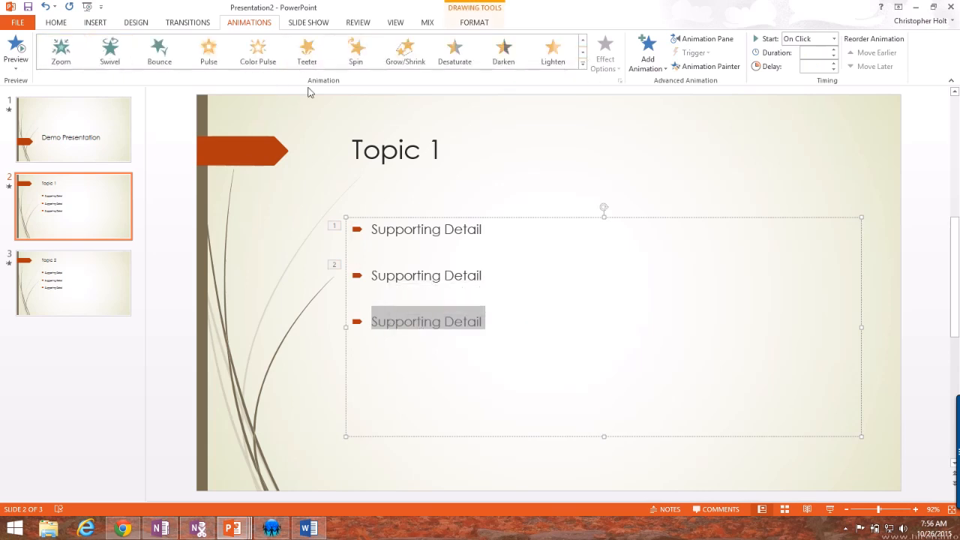
click(159, 51)
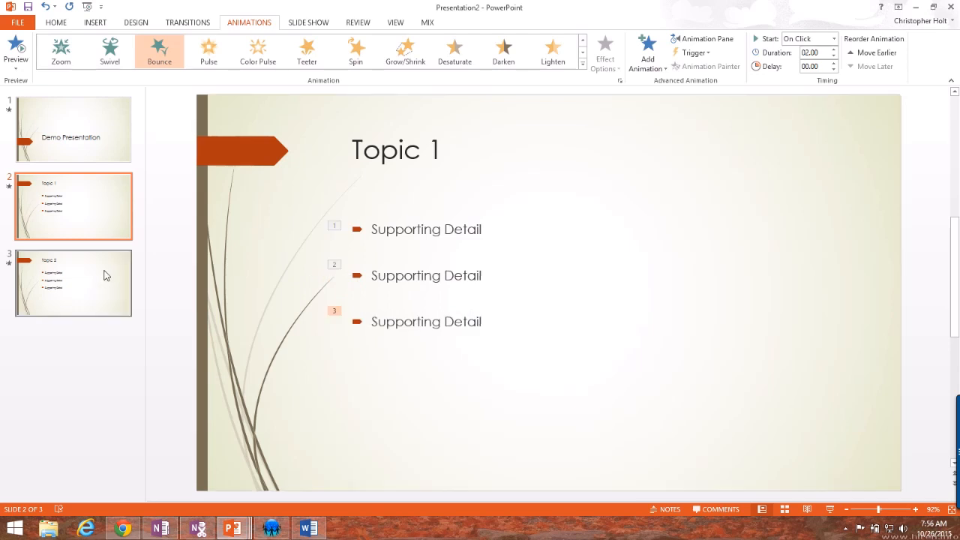
mouse_move(309, 23)
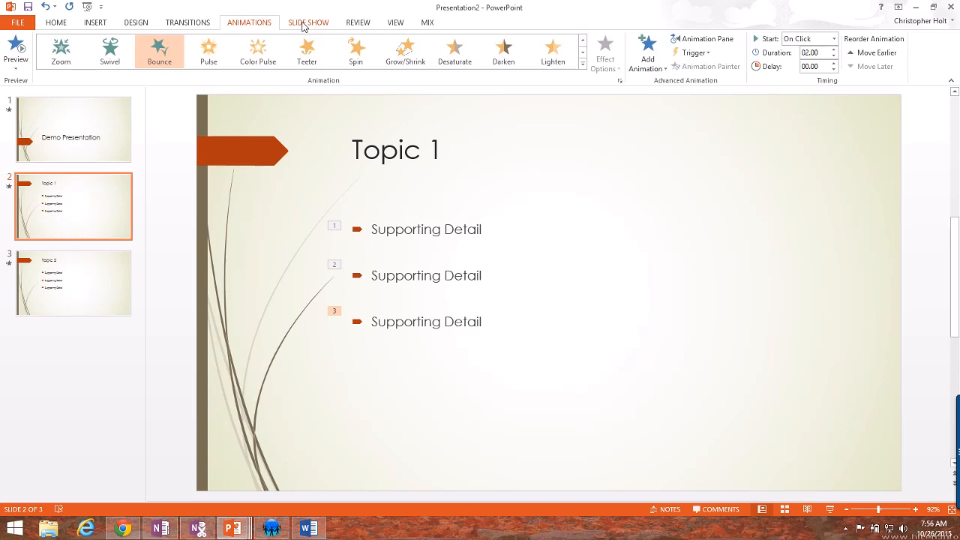
Show the Slide Show ribbon and select the Topic 2 slide.
click(309, 23)
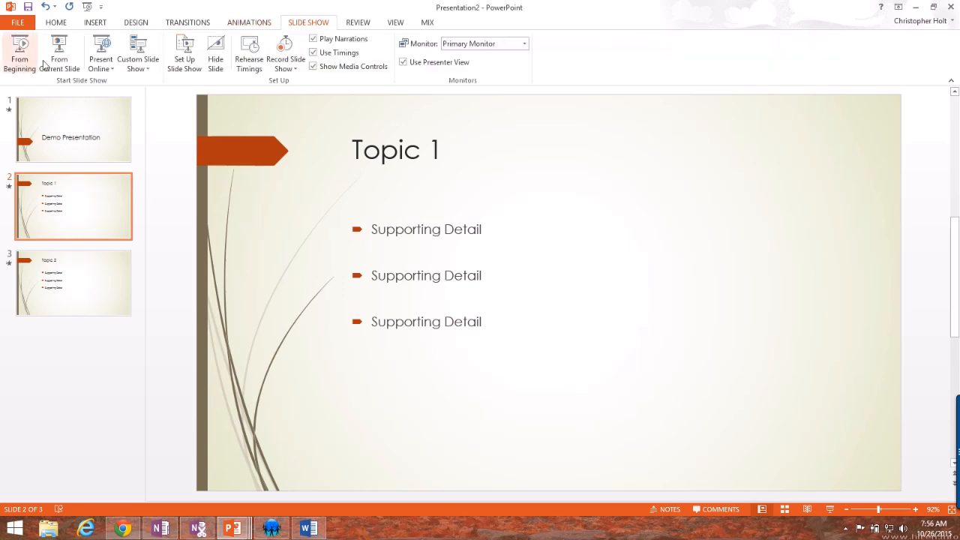
mouse_move(216, 54)
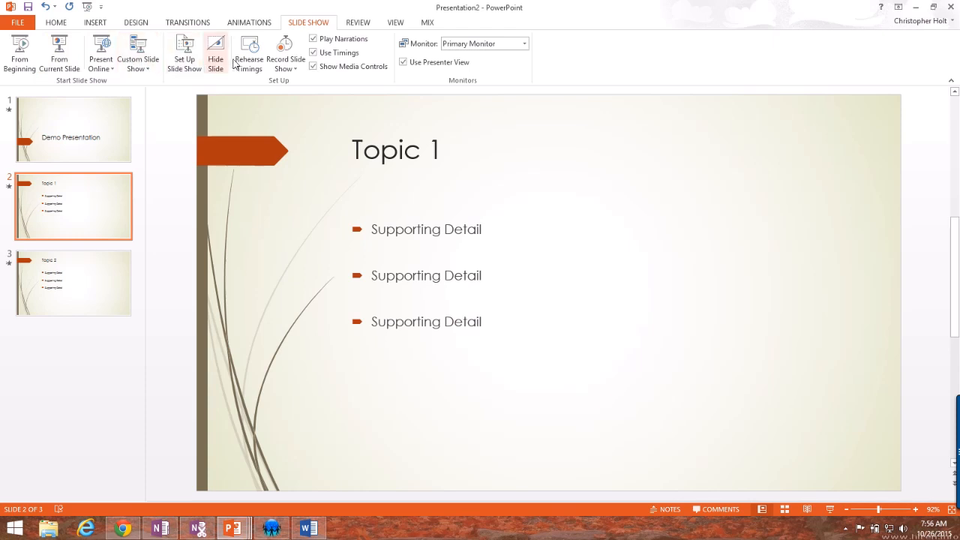
mouse_move(126, 82)
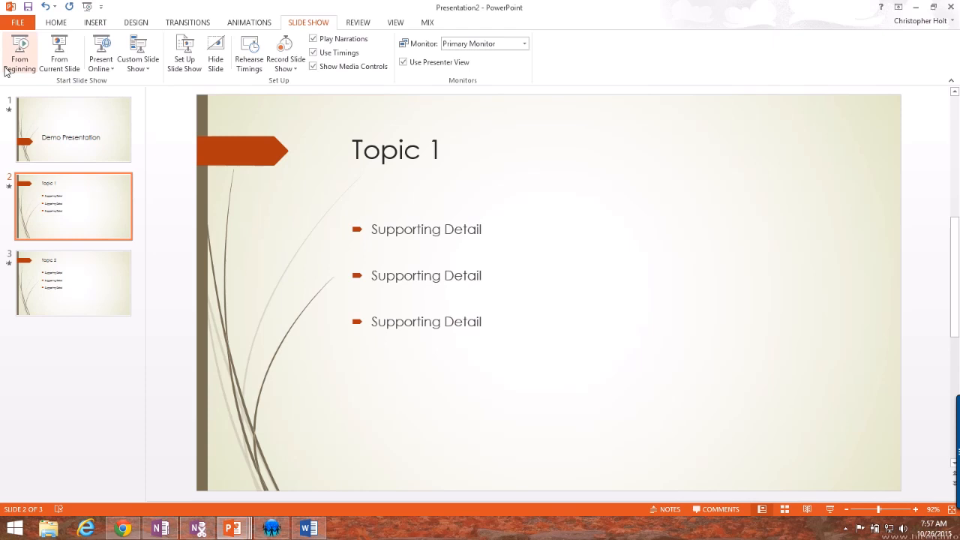
mouse_move(21, 52)
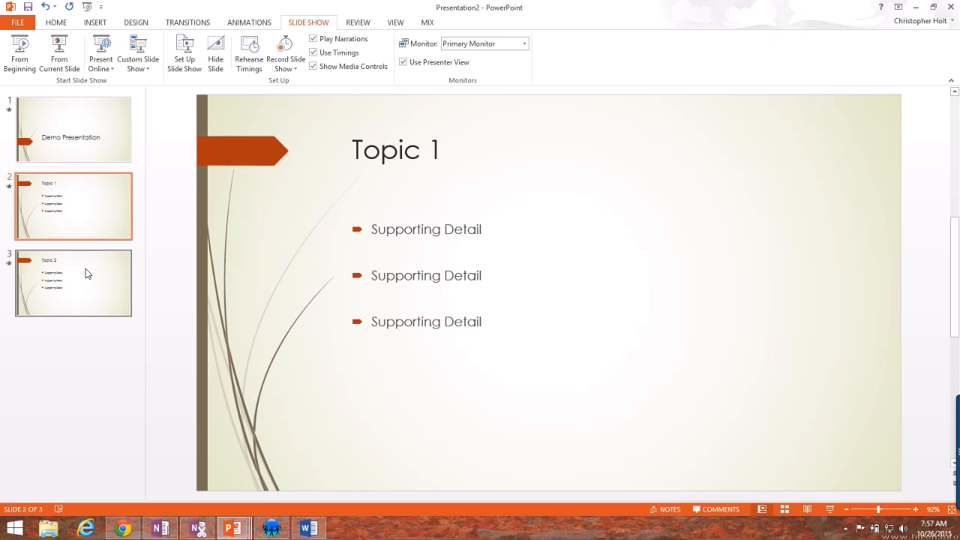
click(72, 282)
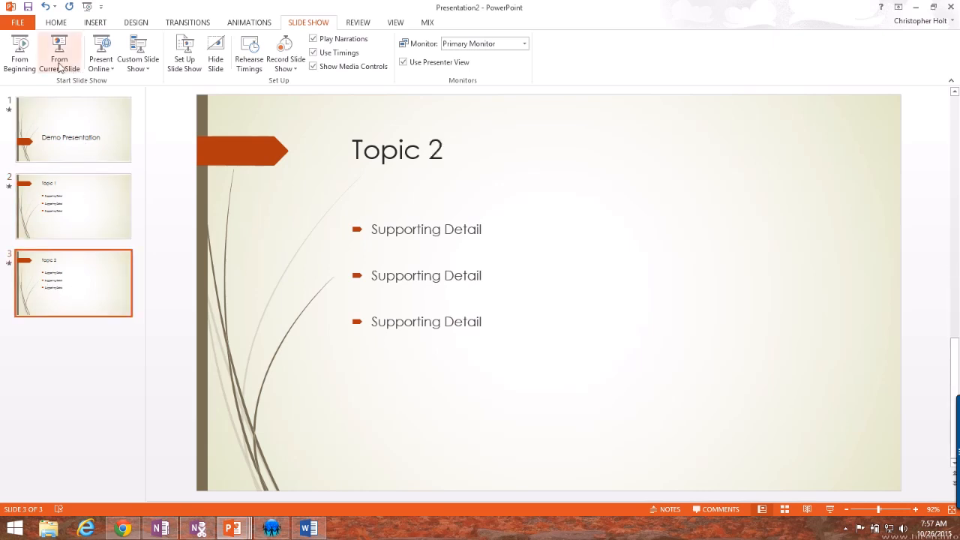
mouse_move(59, 54)
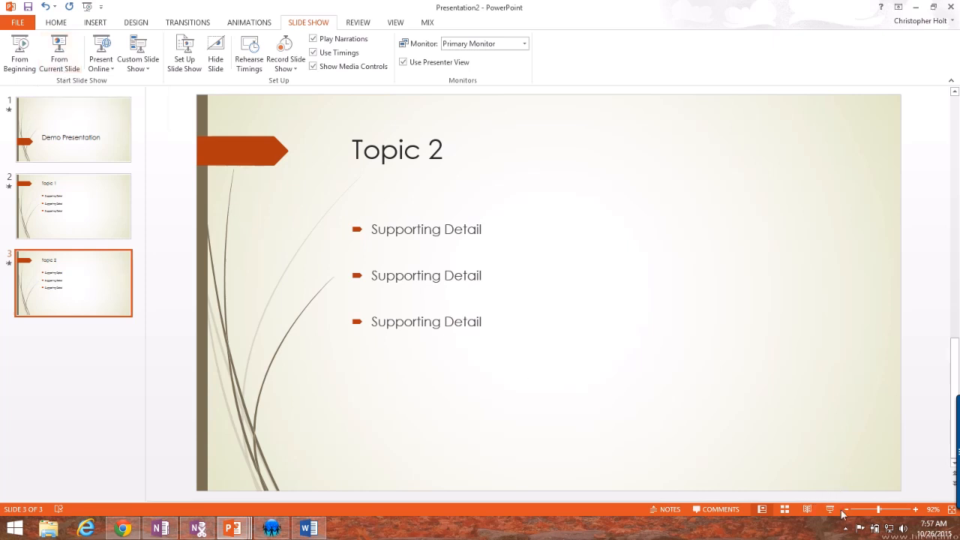
mouse_move(831, 510)
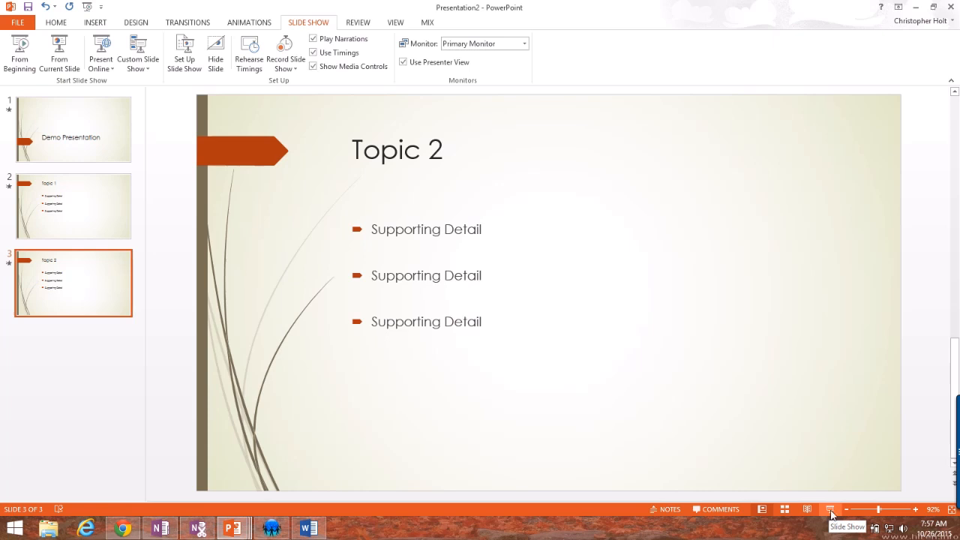
mouse_move(262, 249)
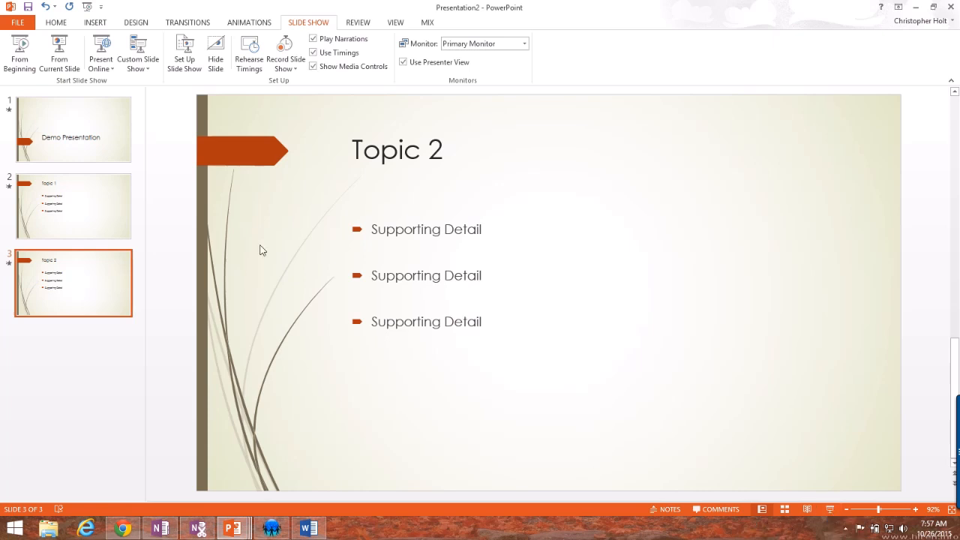
mouse_move(187, 22)
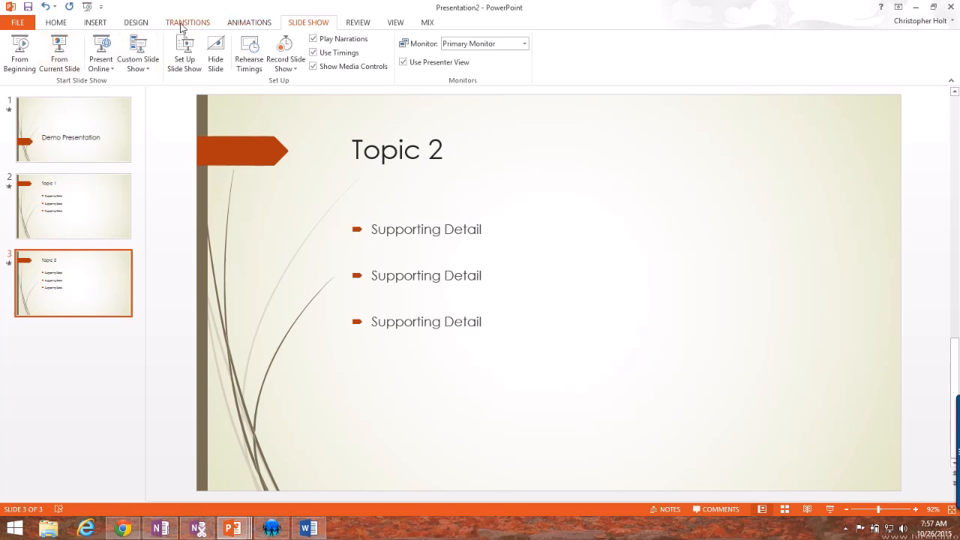